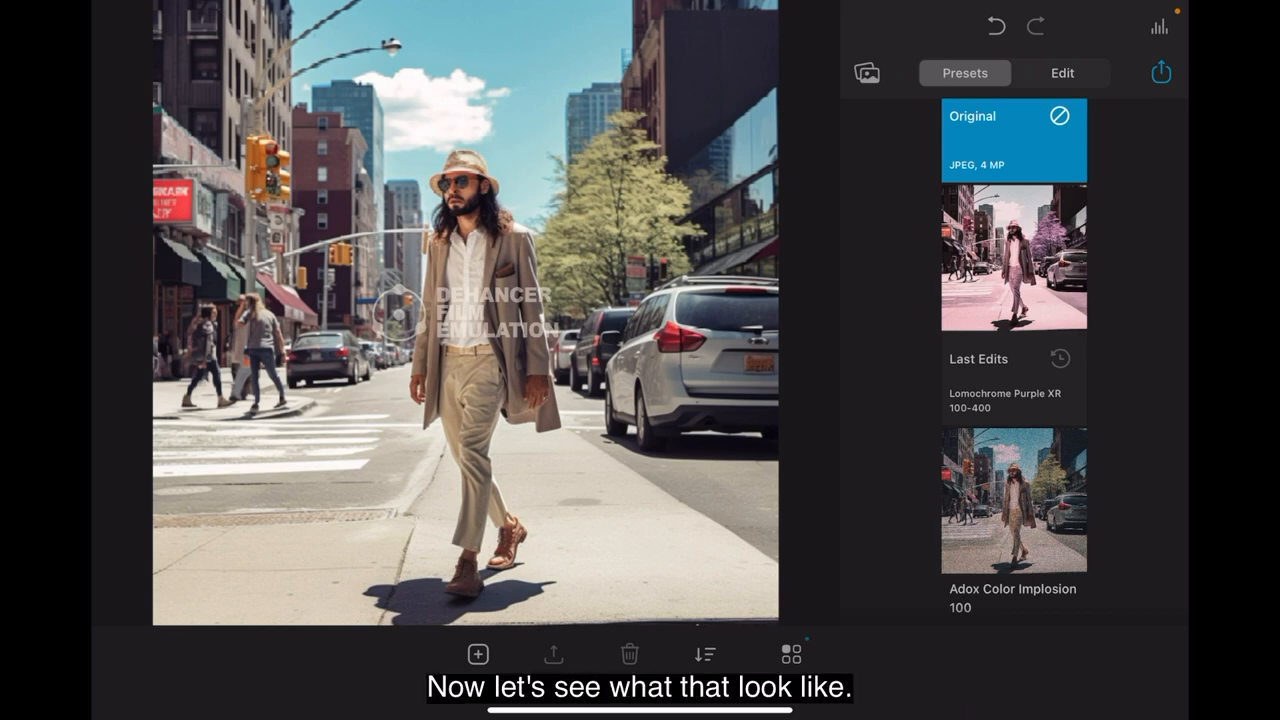
Preview the Lomochrome Purple XR, Adox Color Implosion 100 and Agfa Agfacolor 100 looks on the street photo
left_click(1012, 258)
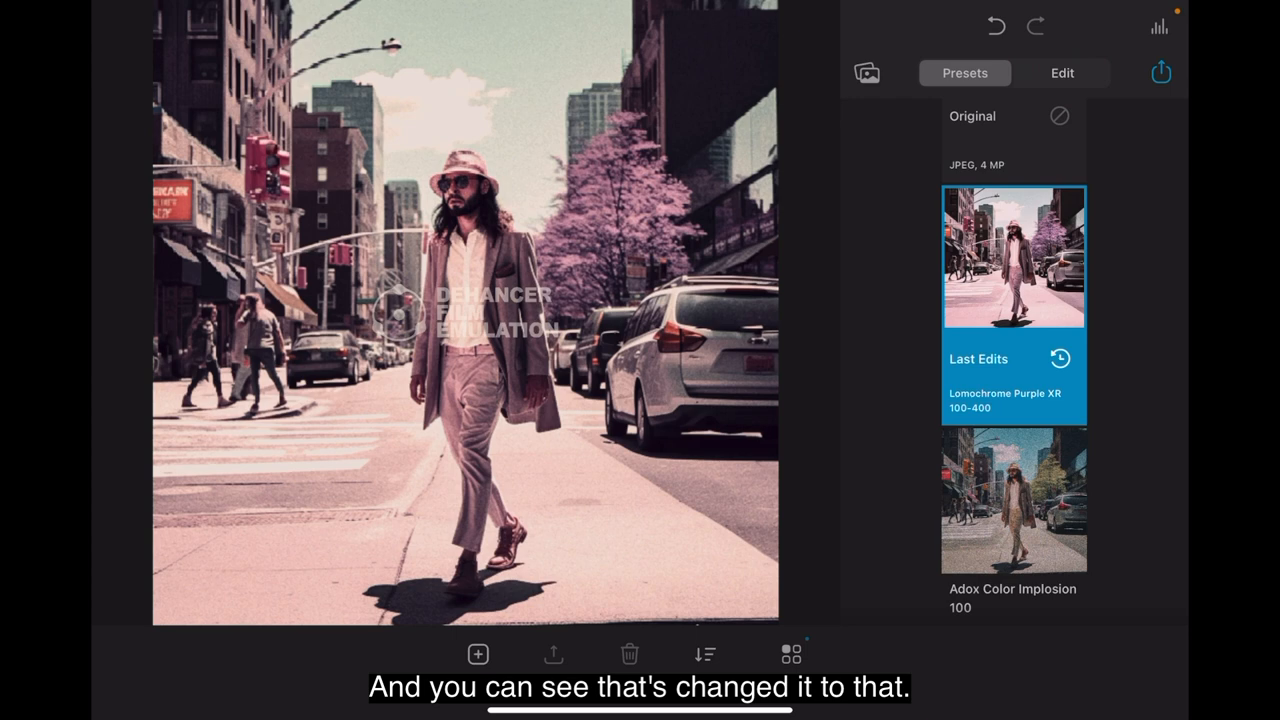
scroll("down", 3)
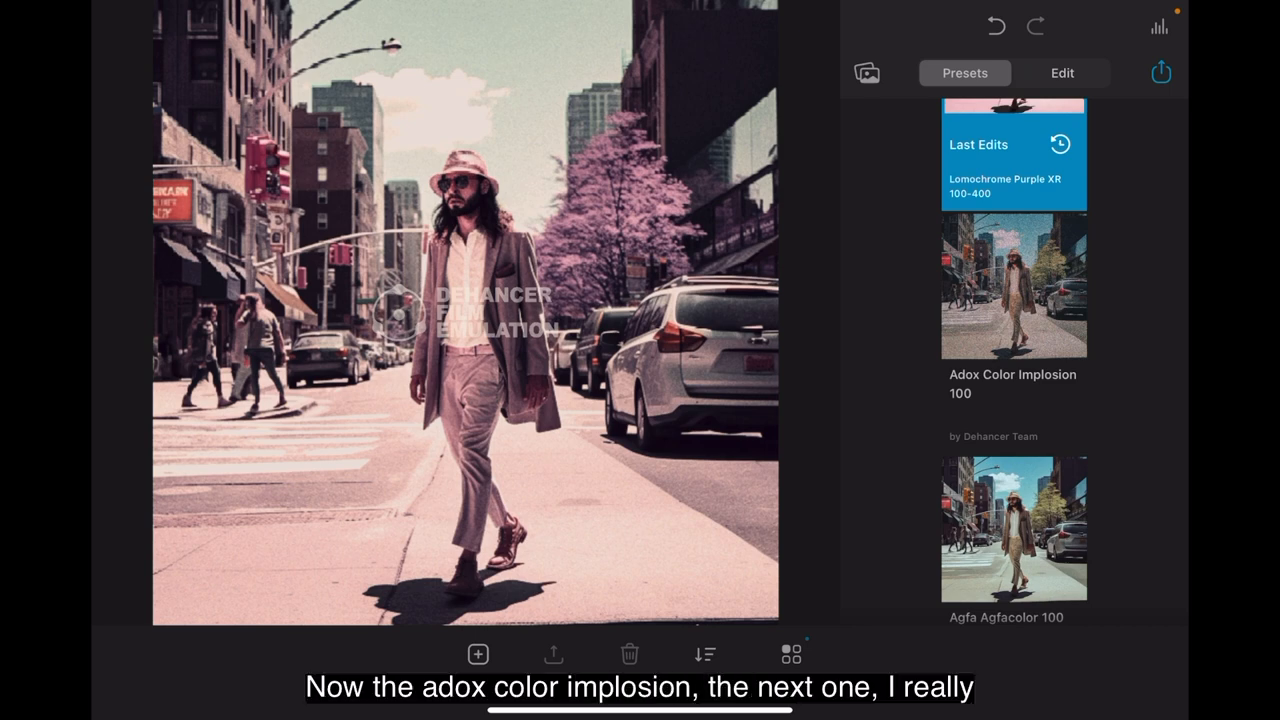
left_click(1012, 288)
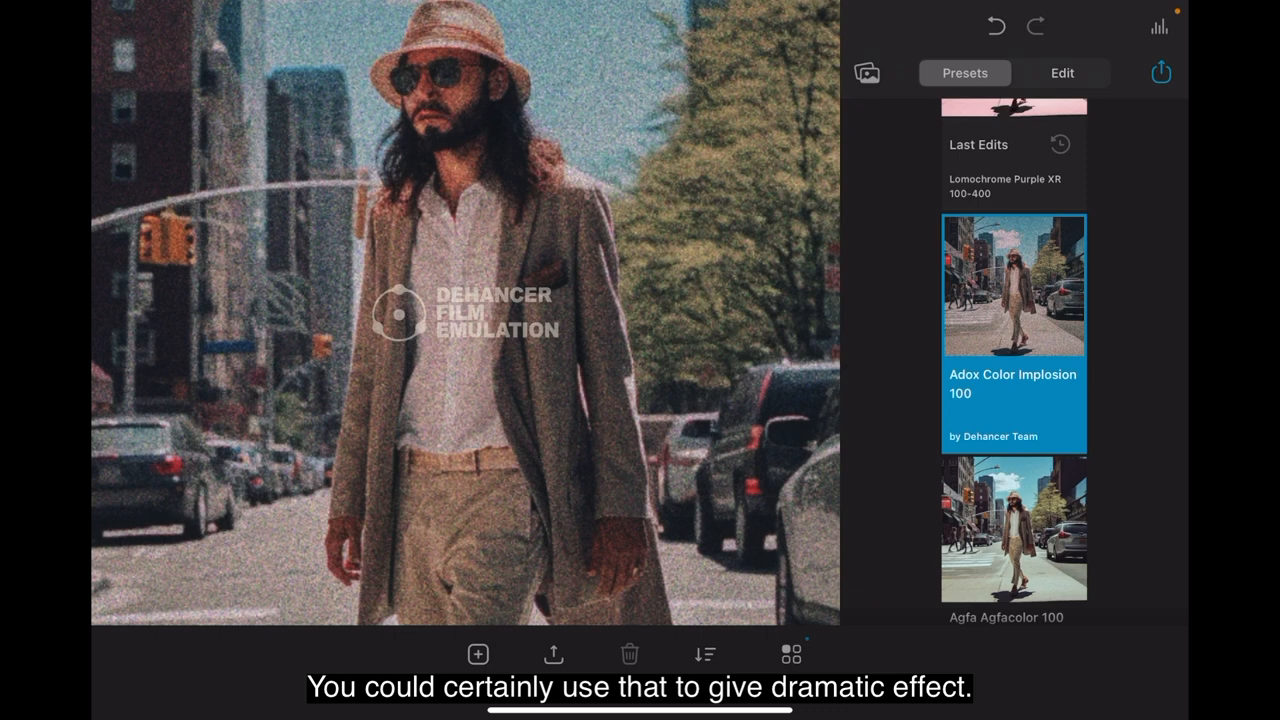
scroll("down", 3)
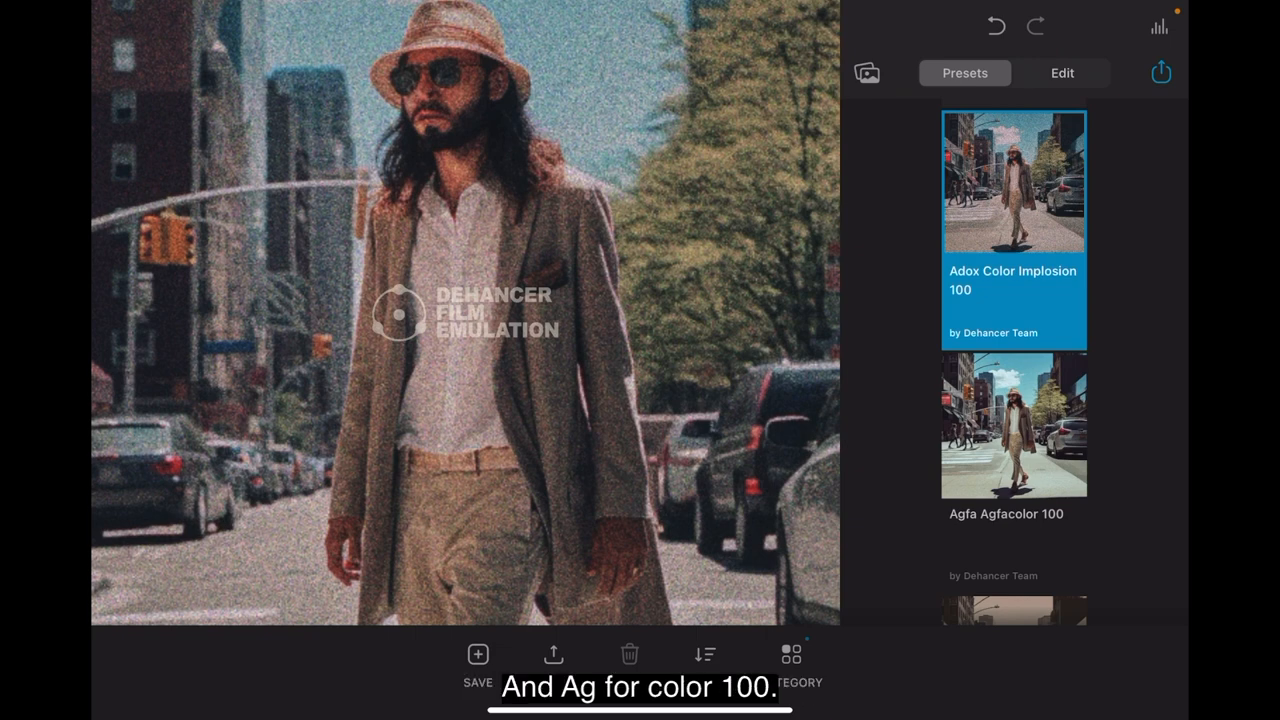
left_click(1012, 428)
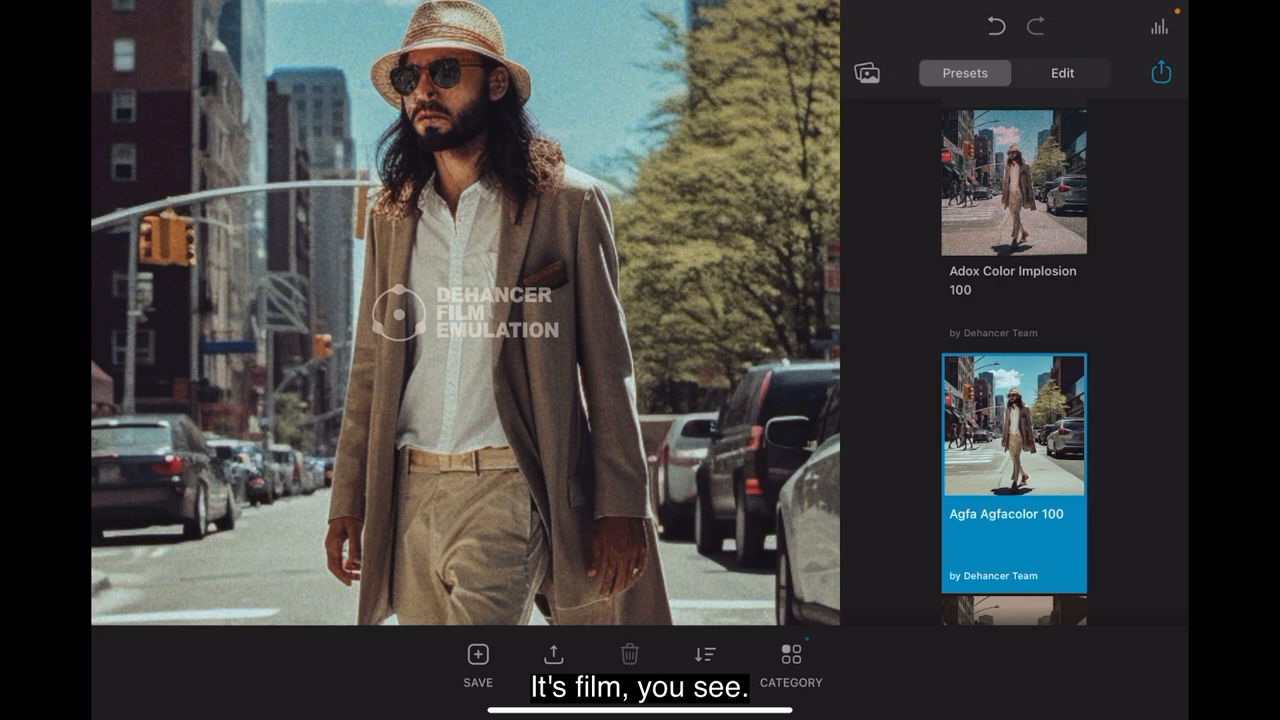
Preview Ambrotype, then apply the Fuji Eterna Vivid 500 (Exp. 2013) + 2383 look
scroll("down", 3)
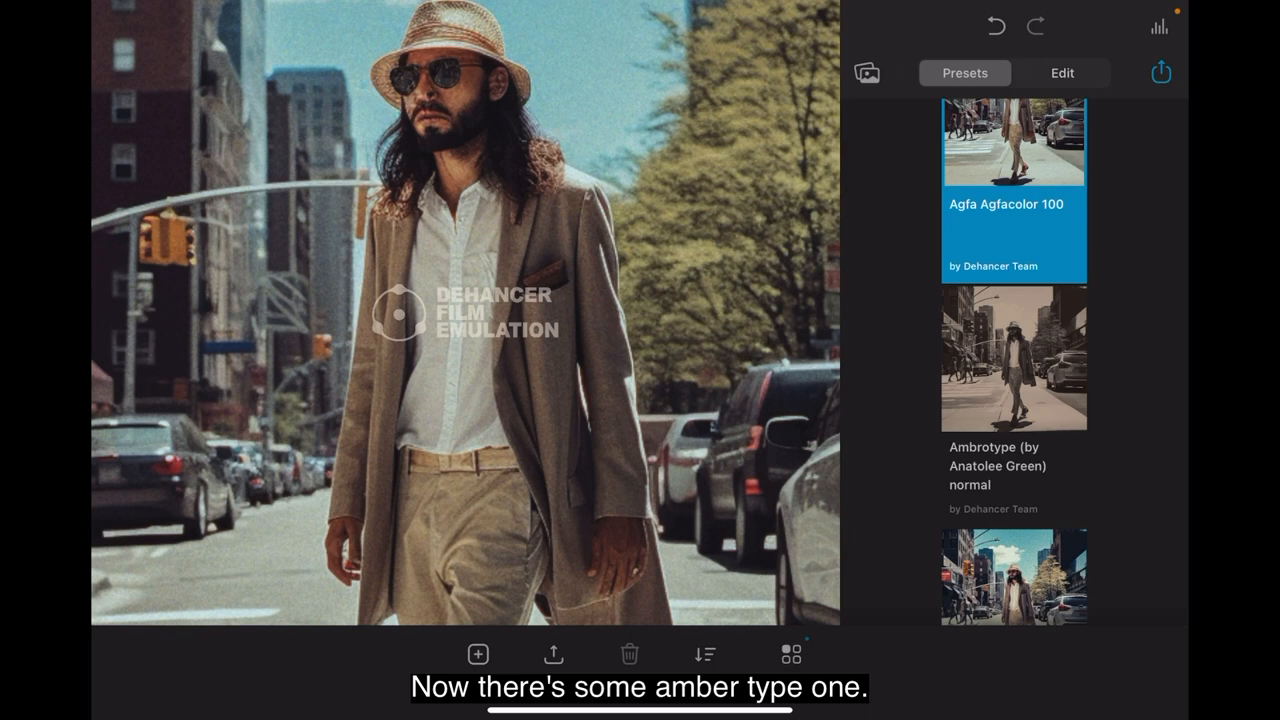
left_click(1012, 358)
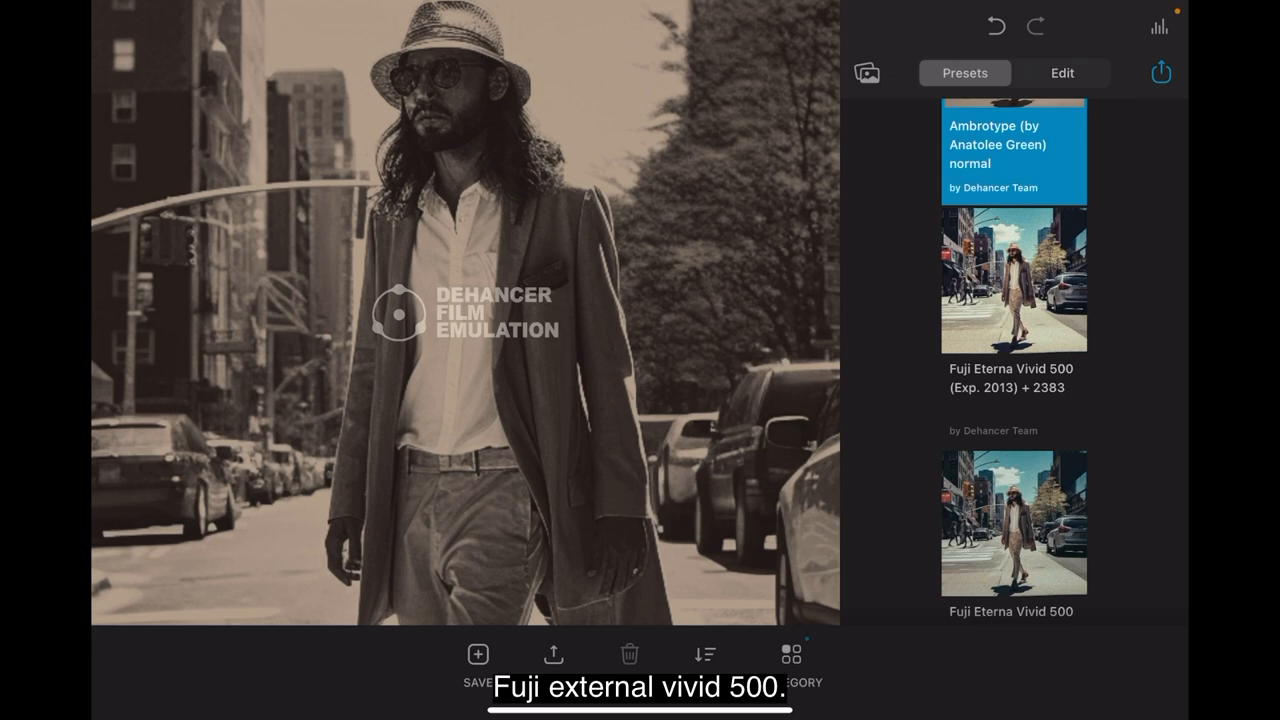
left_click(1012, 284)
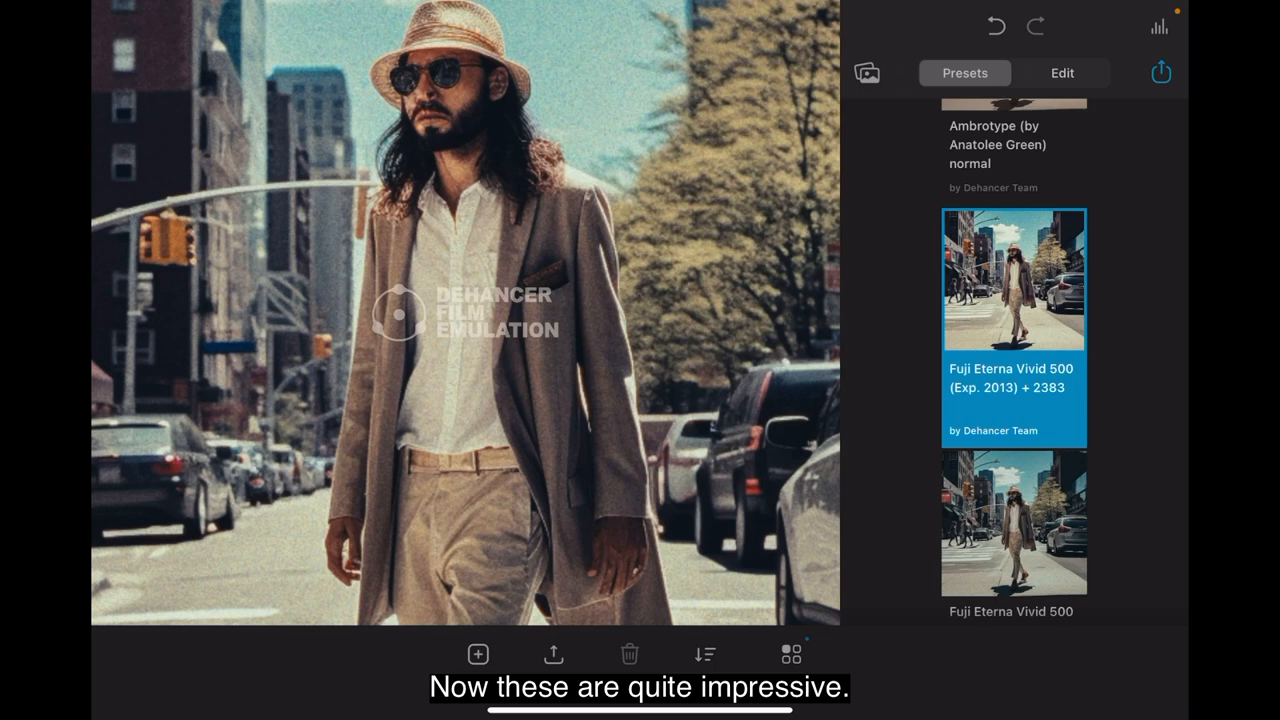
Preview the Fujifilm Instax + 2383 and black-and-white Ilford XP2 Super 400 looks
scroll("down", 3)
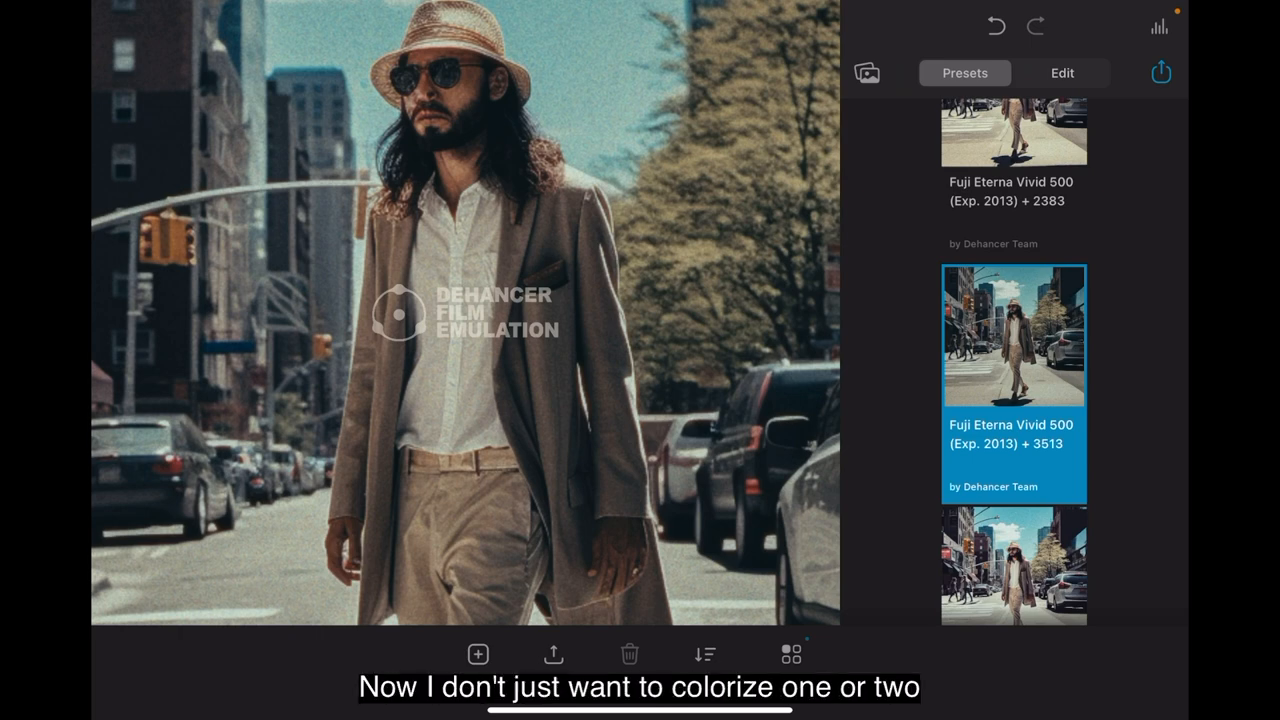
scroll("down", 3)
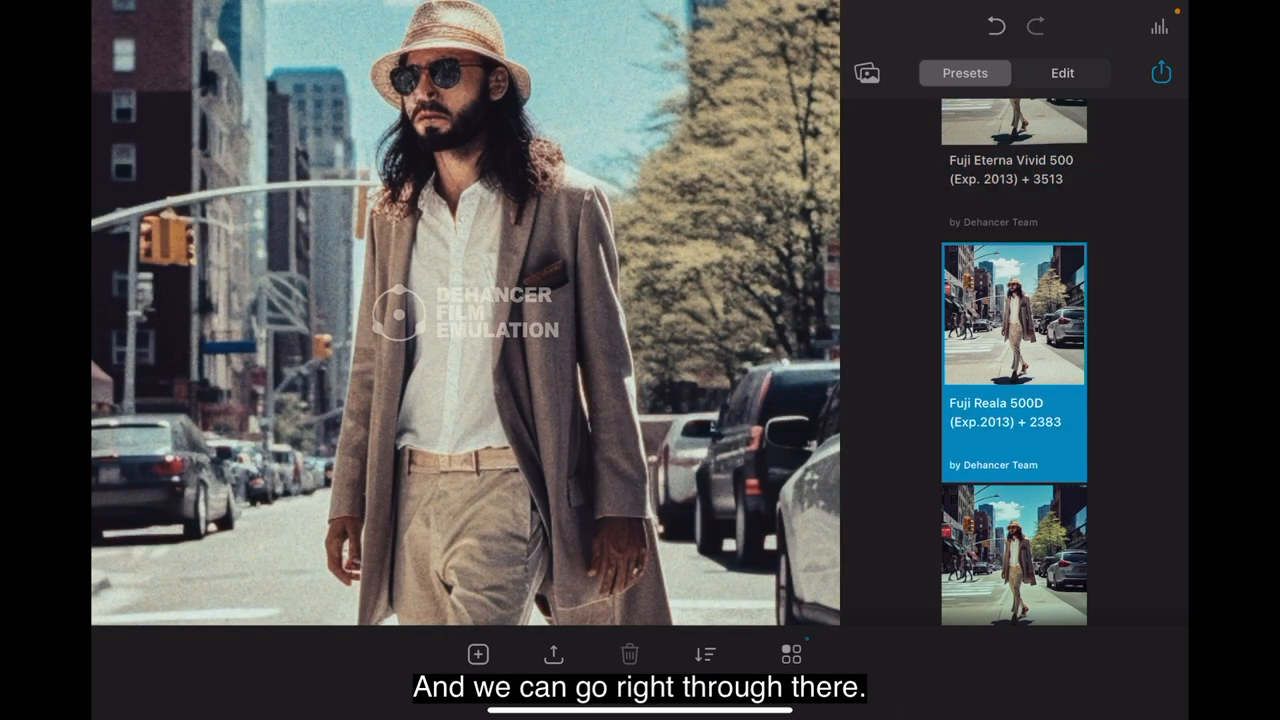
scroll("down", 3)
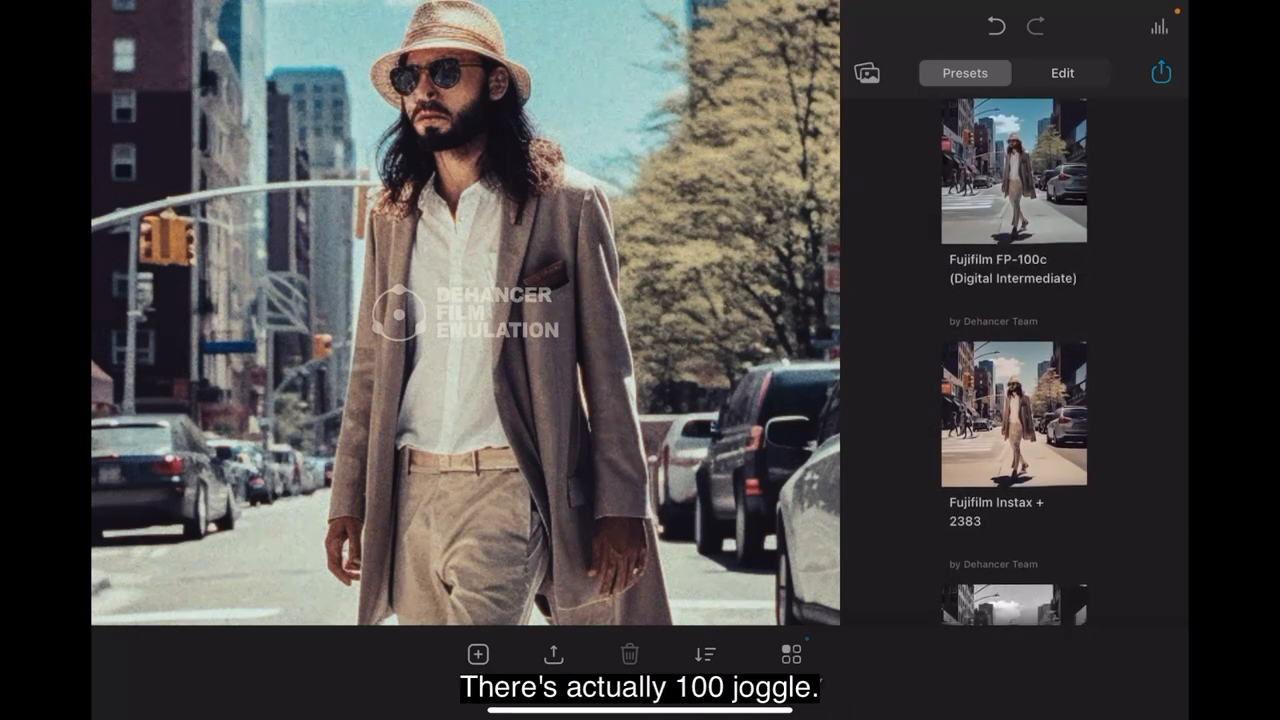
left_click(1012, 412)
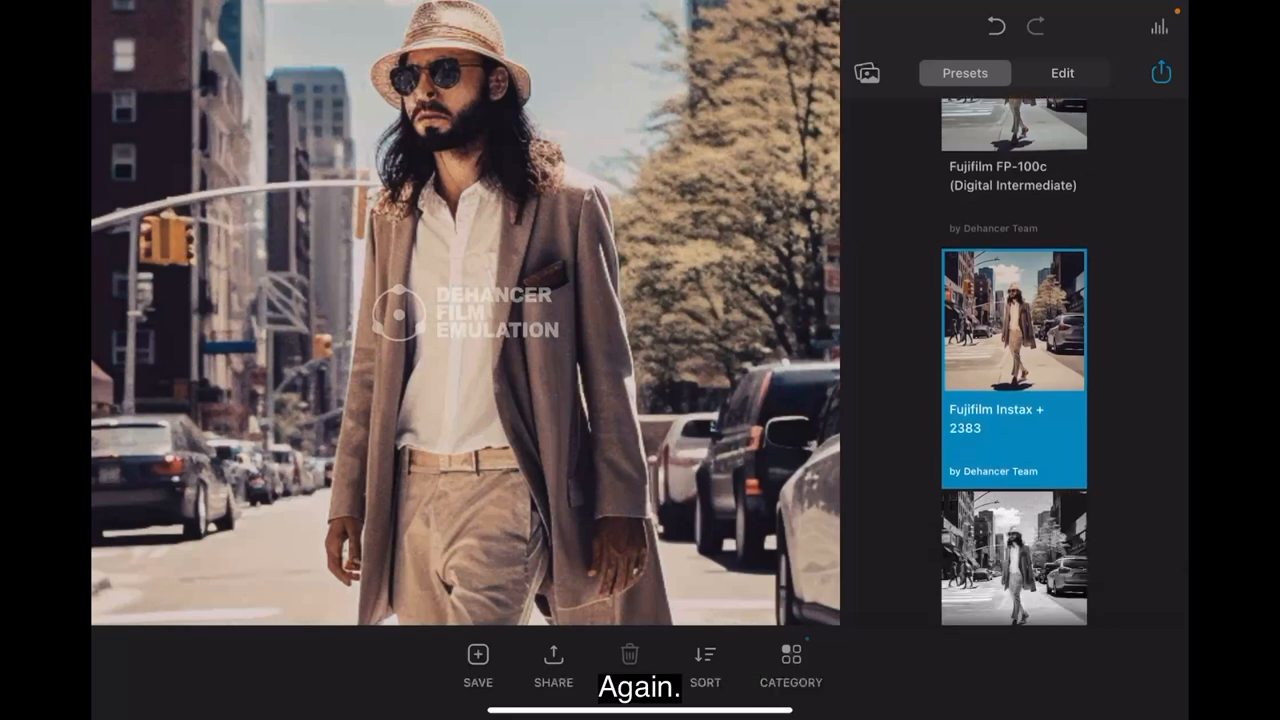
scroll("down", 3)
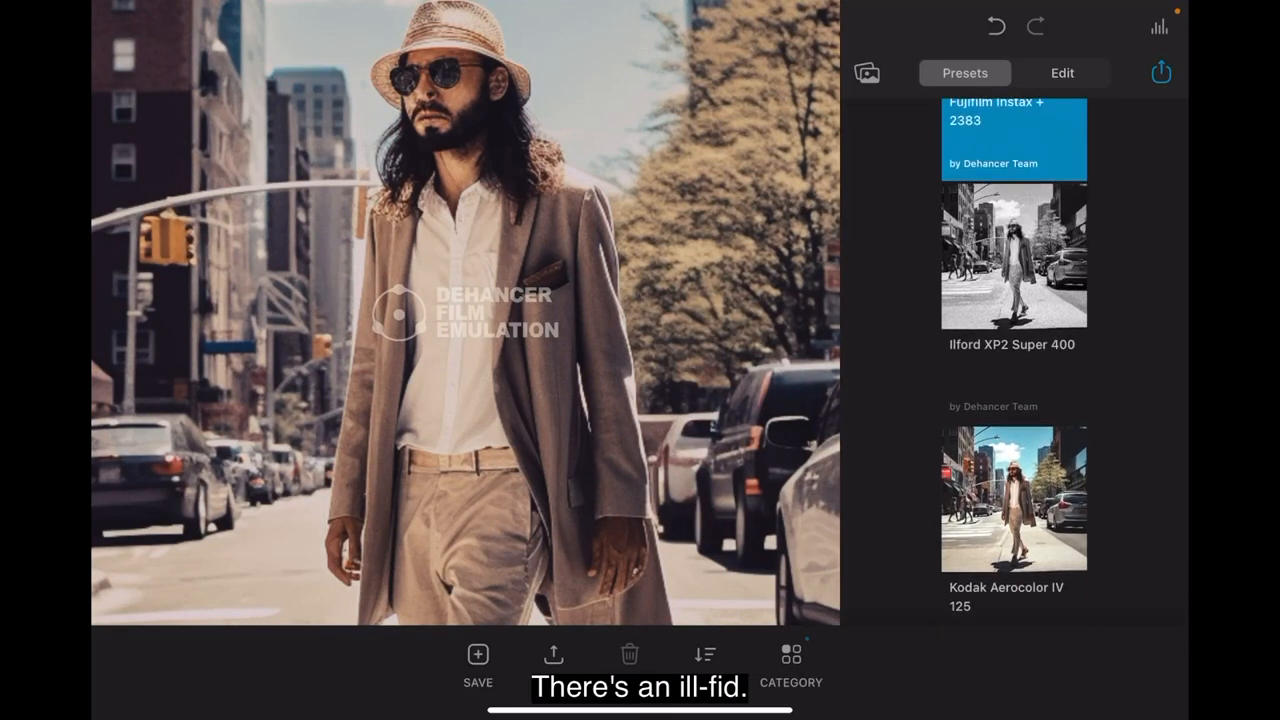
left_click(1012, 258)
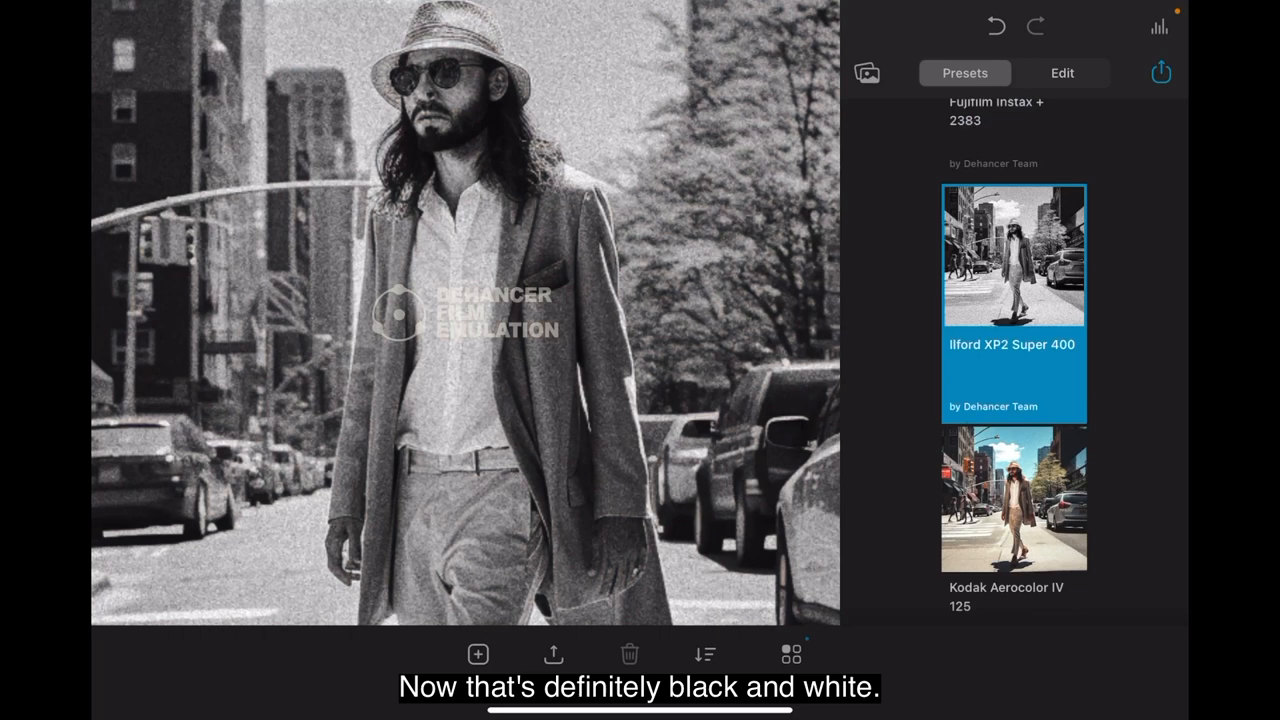
Try Kodak Aerocolor IV 125 and Eastman Double-X 5222, ending on Kodak Ektar 25 (Exp. 1996) + 2383
scroll("down", 3)
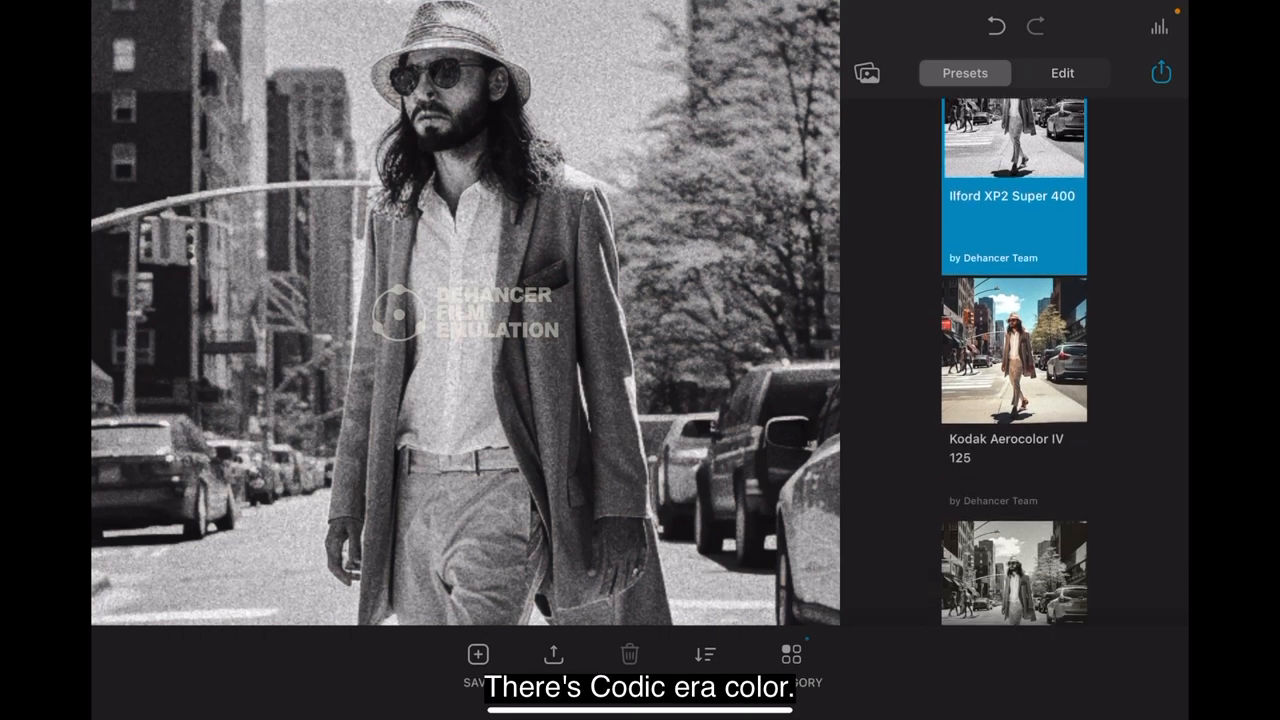
scroll("down", 3)
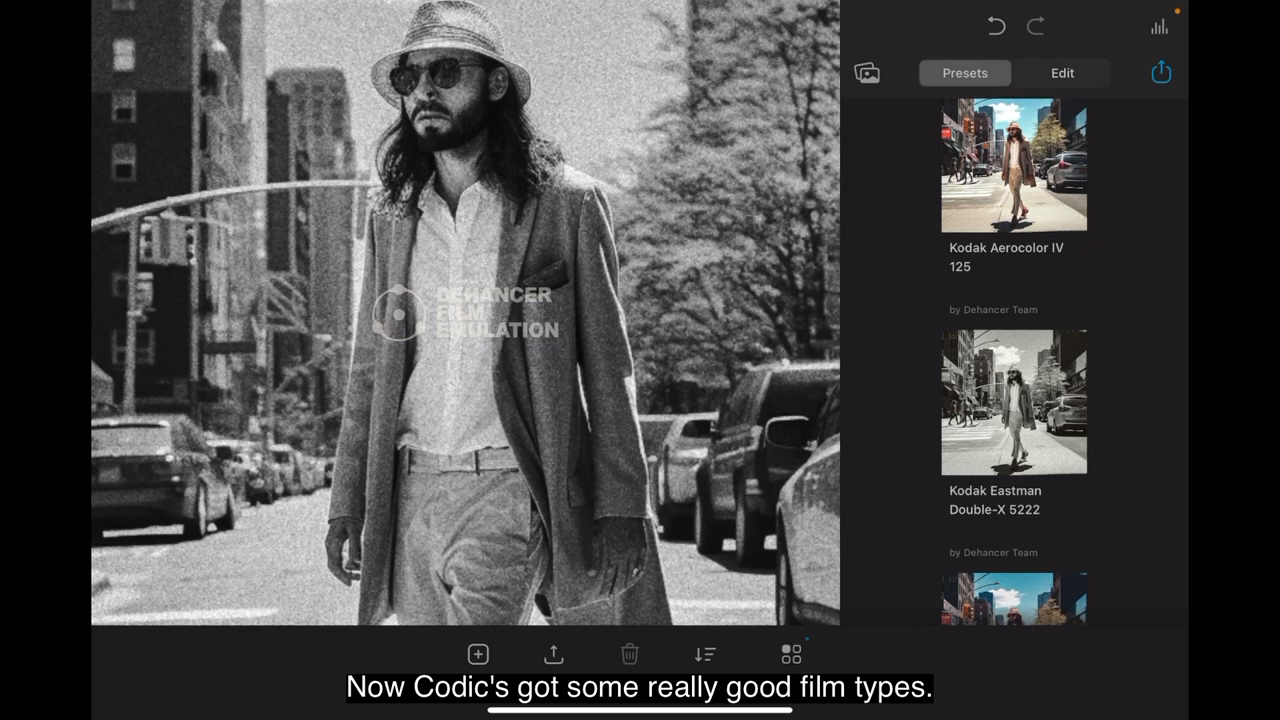
left_click(1012, 168)
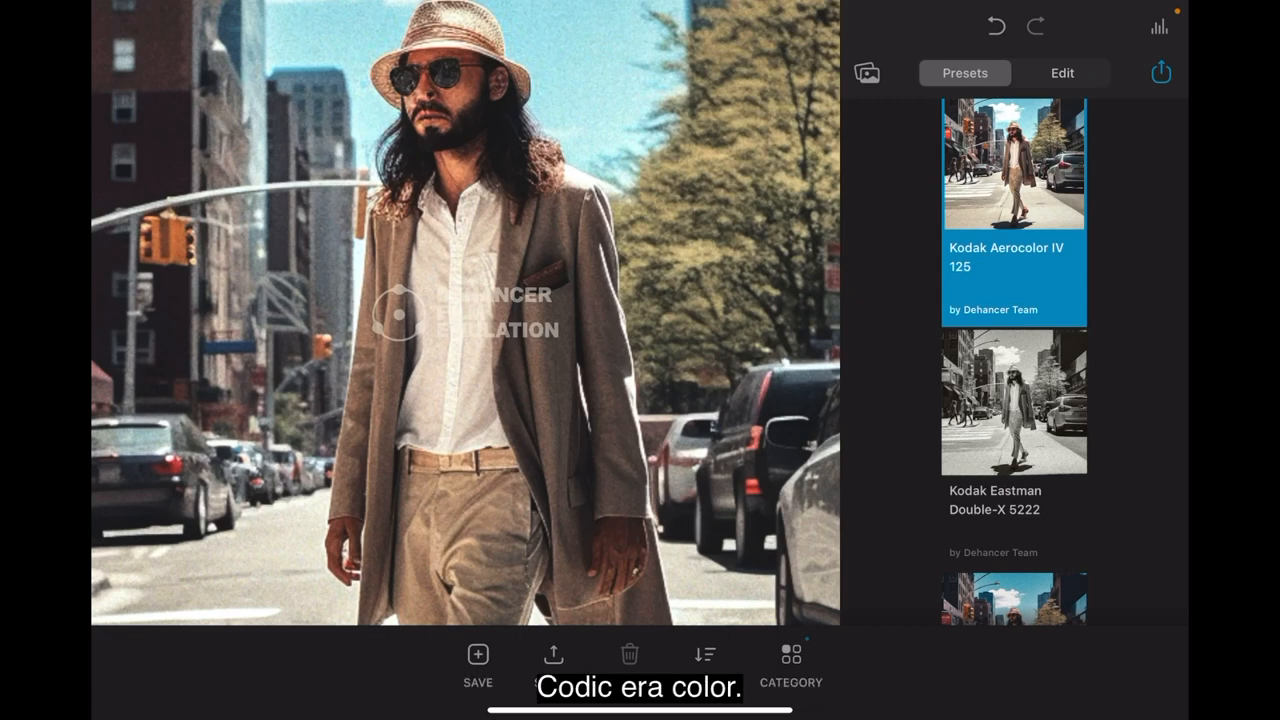
left_click(1012, 402)
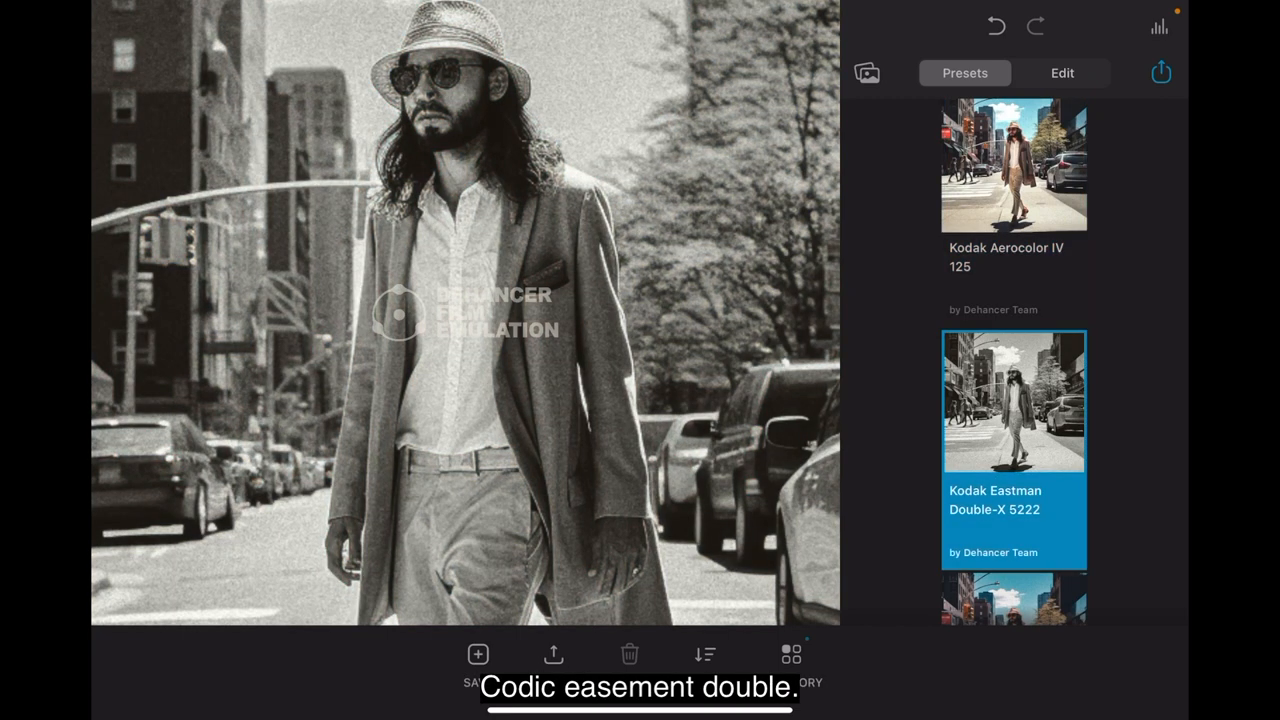
scroll("down", 3)
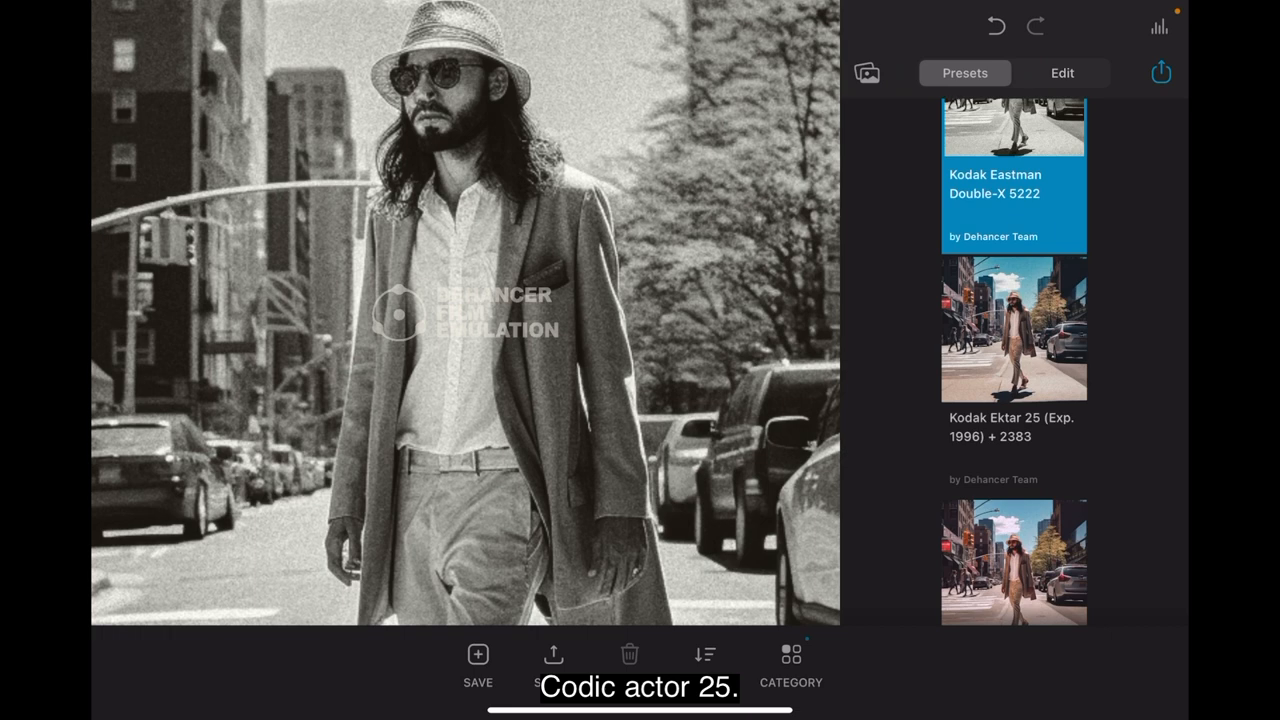
left_click(1012, 330)
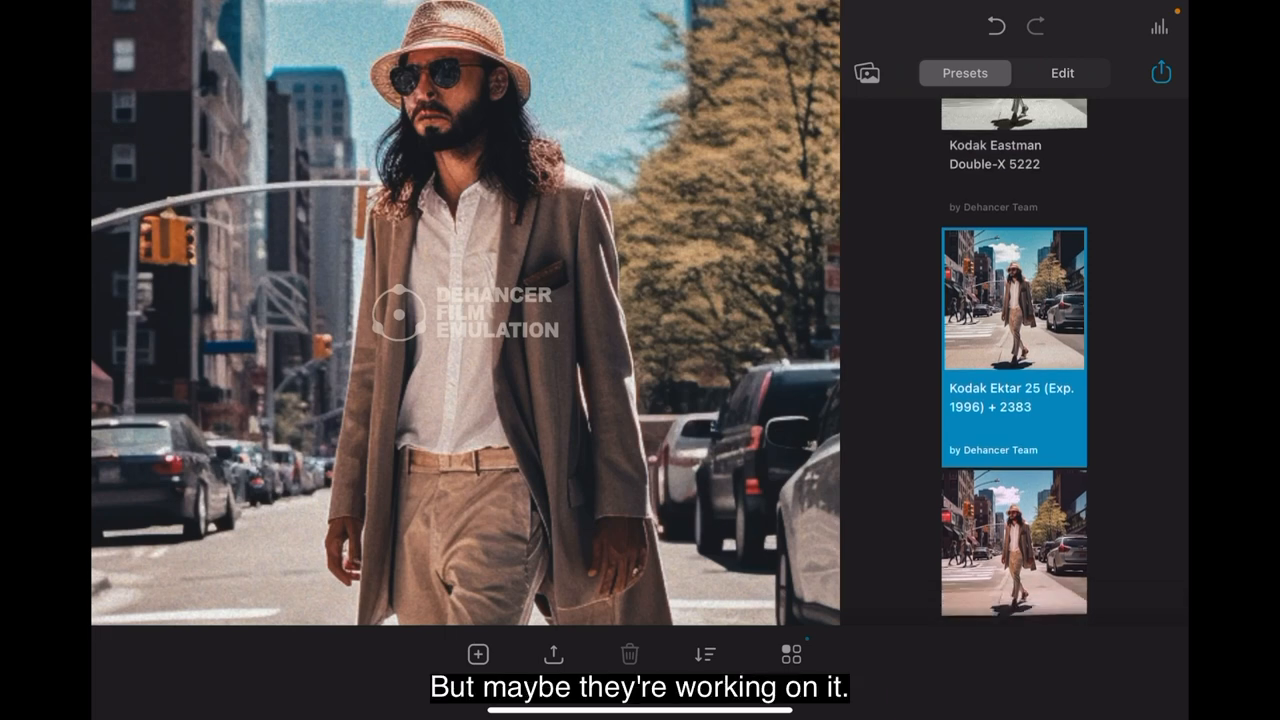
Apply the Kodak Ektar 25 + Kodak Endura paper look and browse further down the presets
scroll("down", 3)
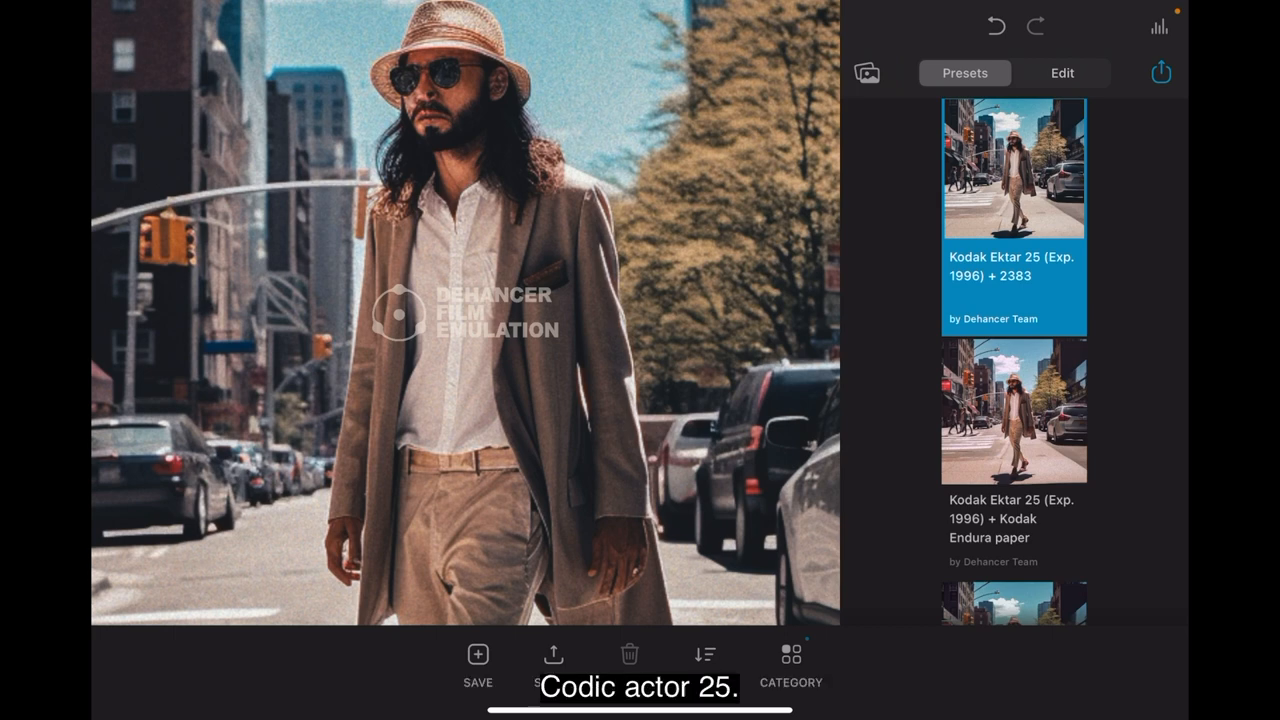
left_click(1012, 410)
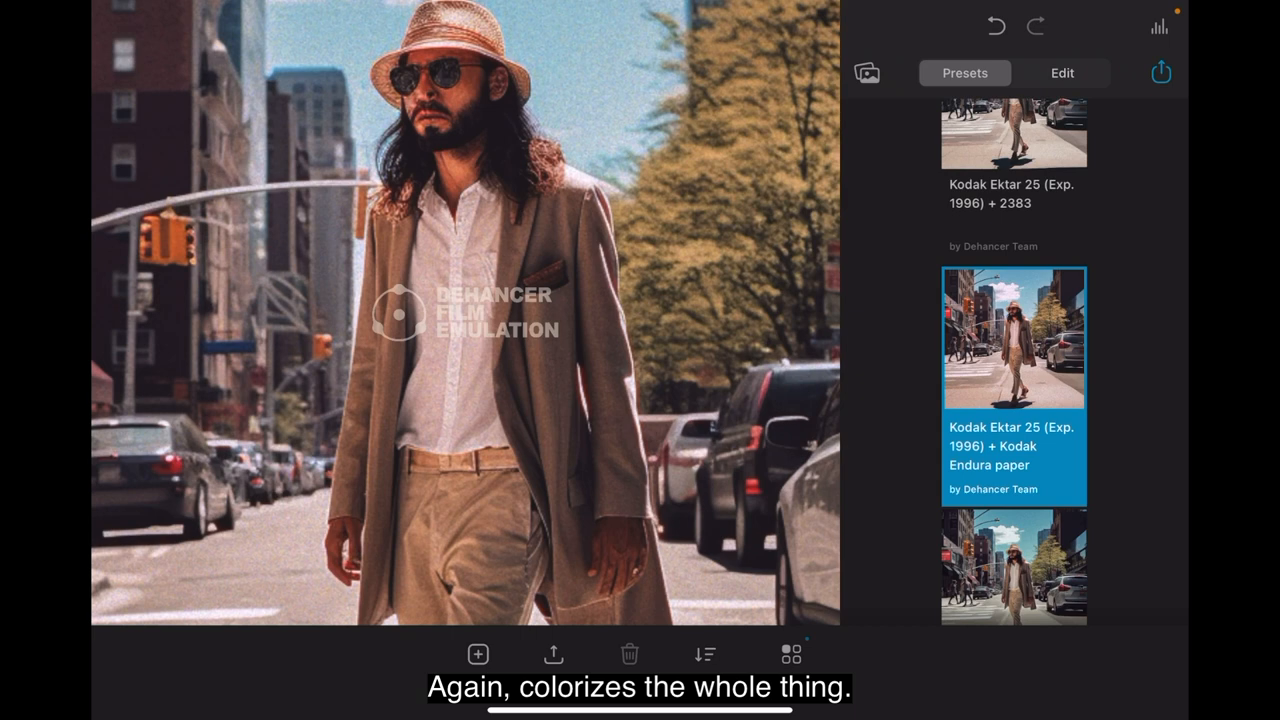
scroll("down", 3)
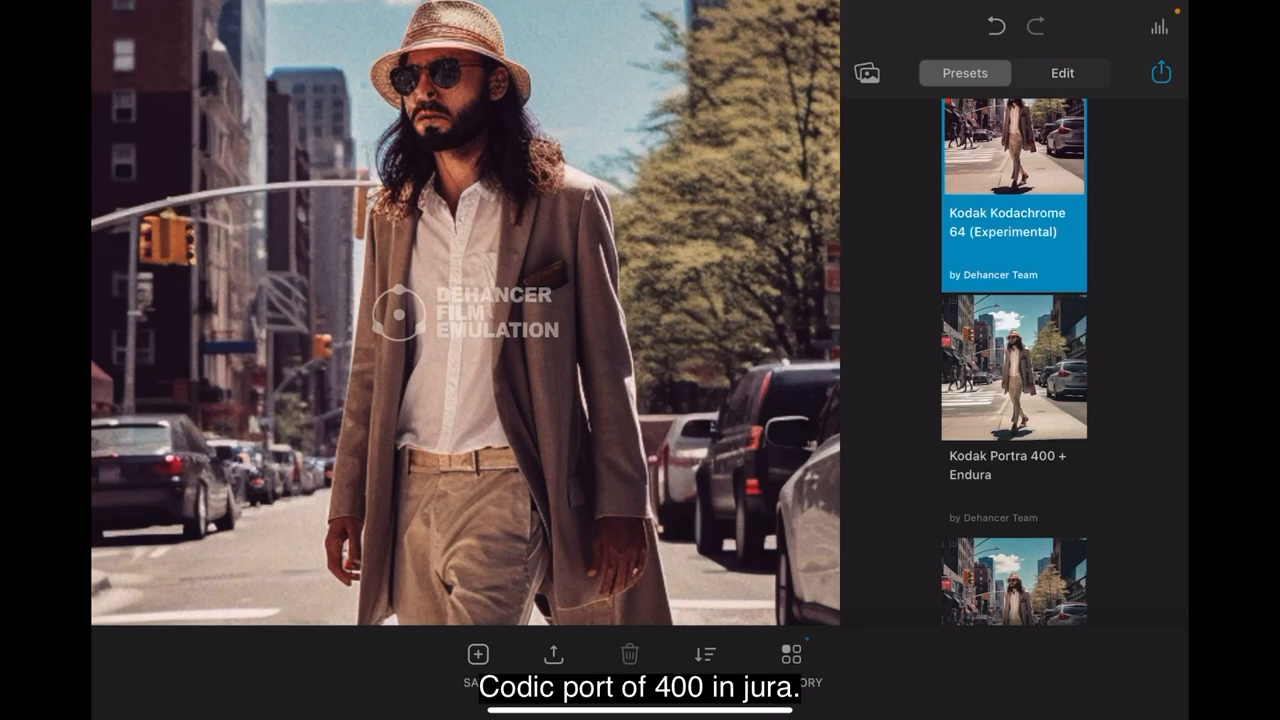
scroll("down", 3)
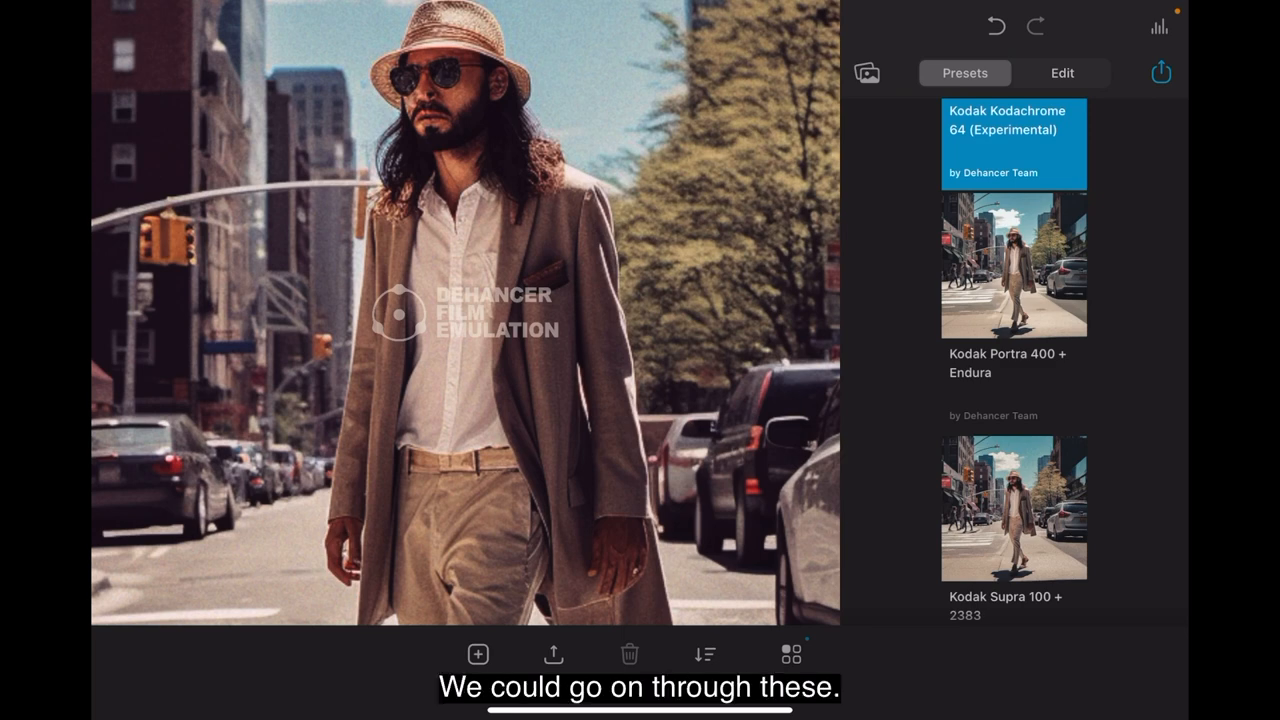
scroll("down", 3)
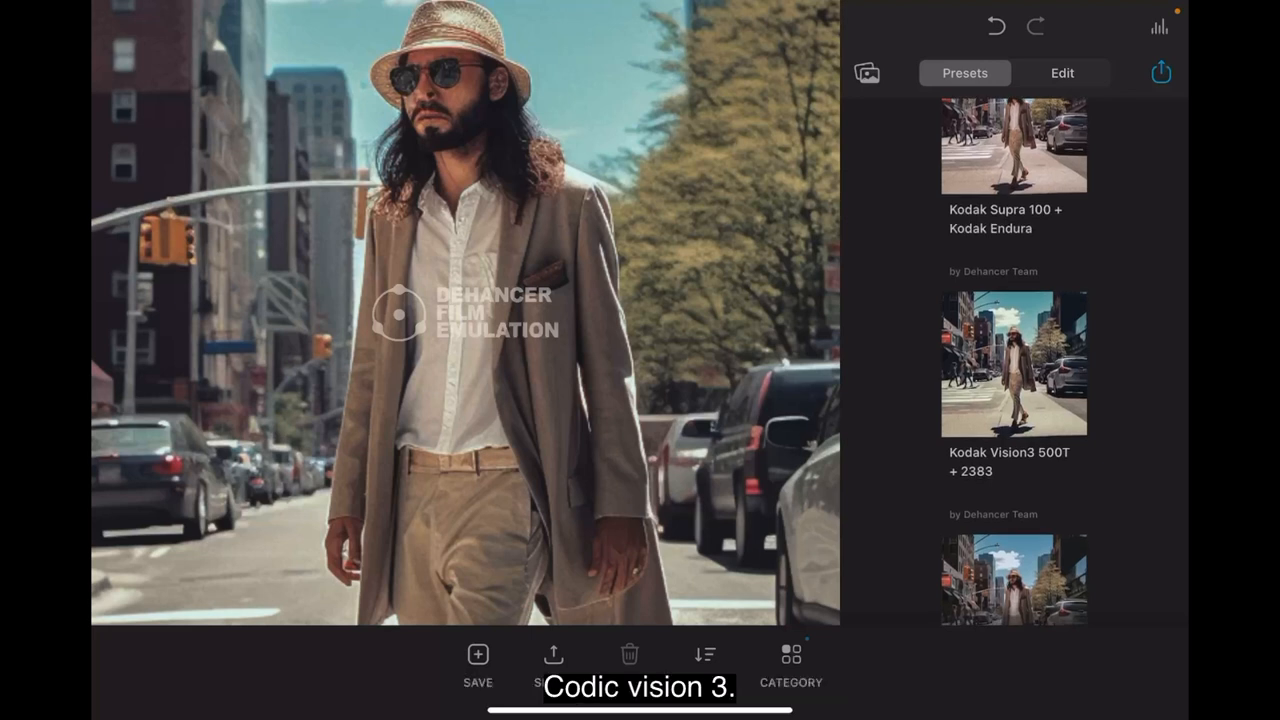
Apply the Lomochrome Metropolis XR 100-400 look to the street portrait
scroll("down", 3)
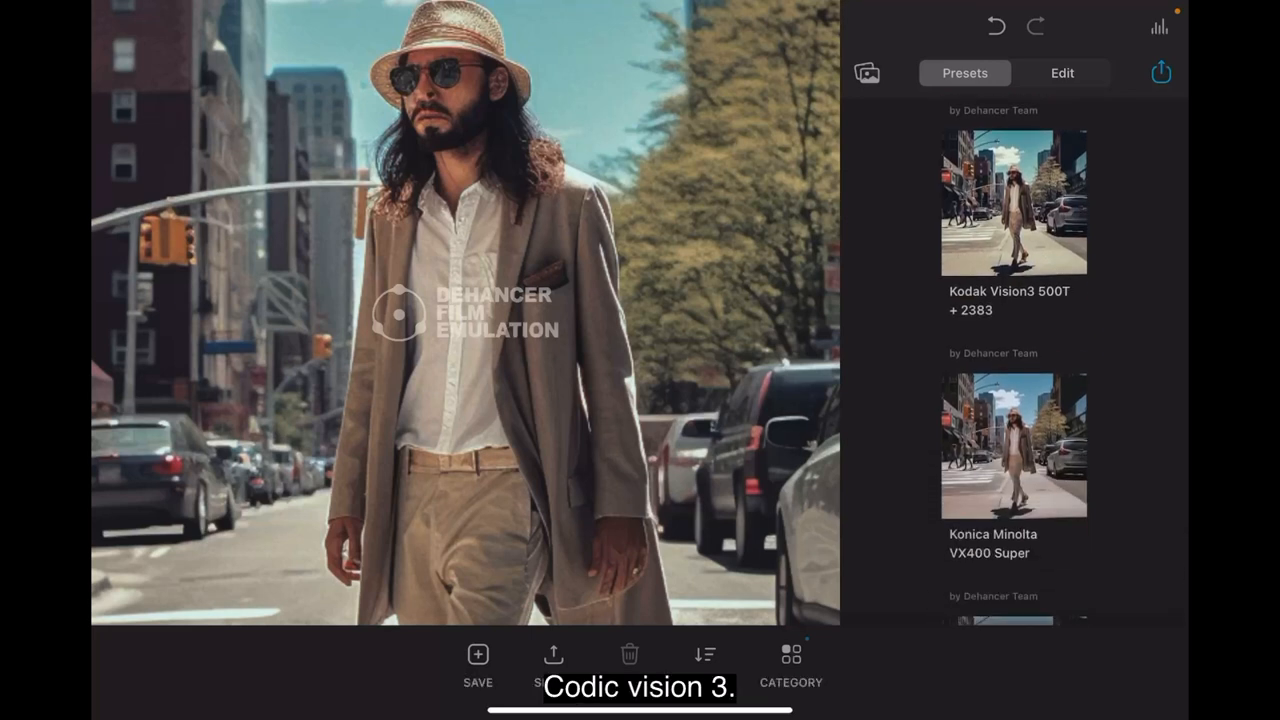
scroll("down", 3)
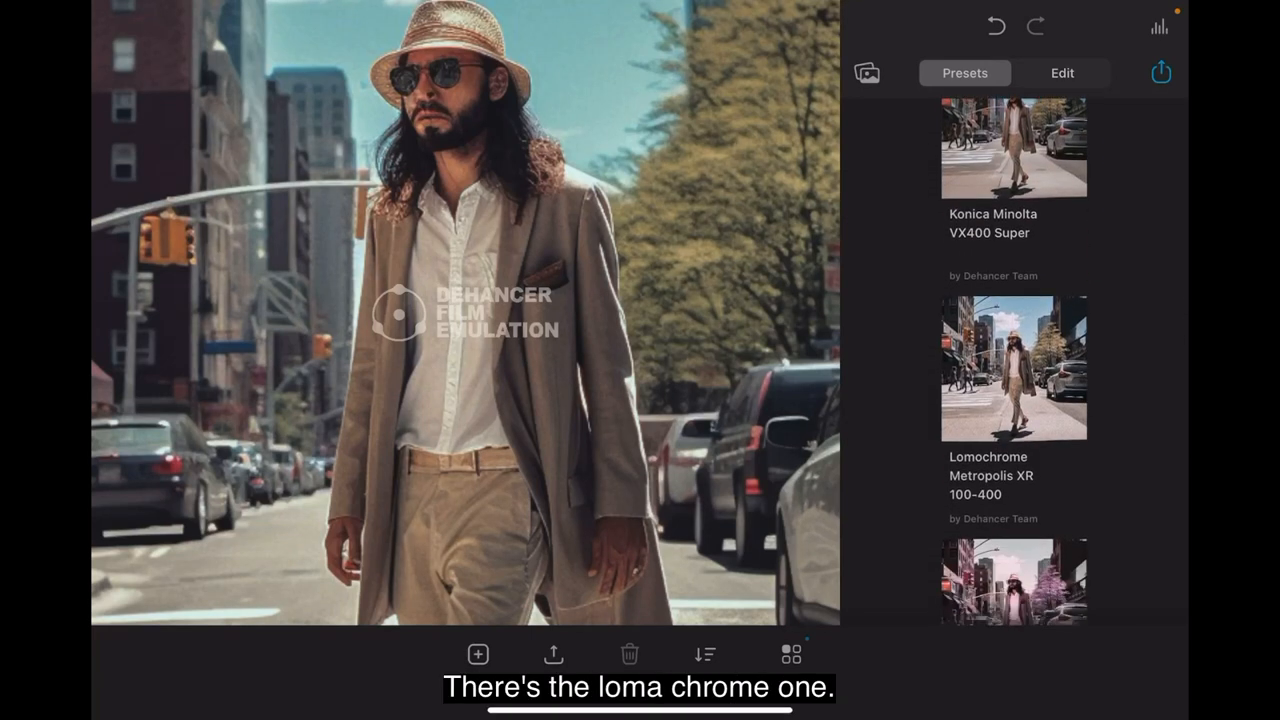
left_click(1012, 368)
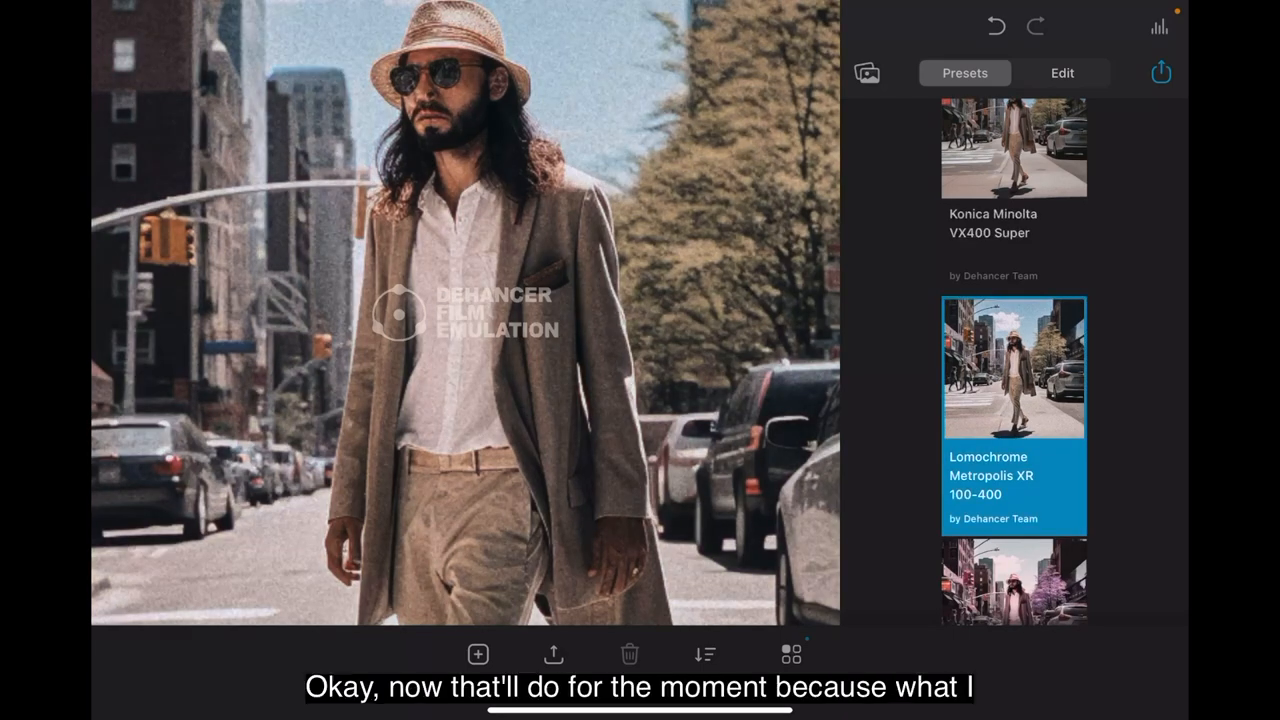
scroll("down", 3)
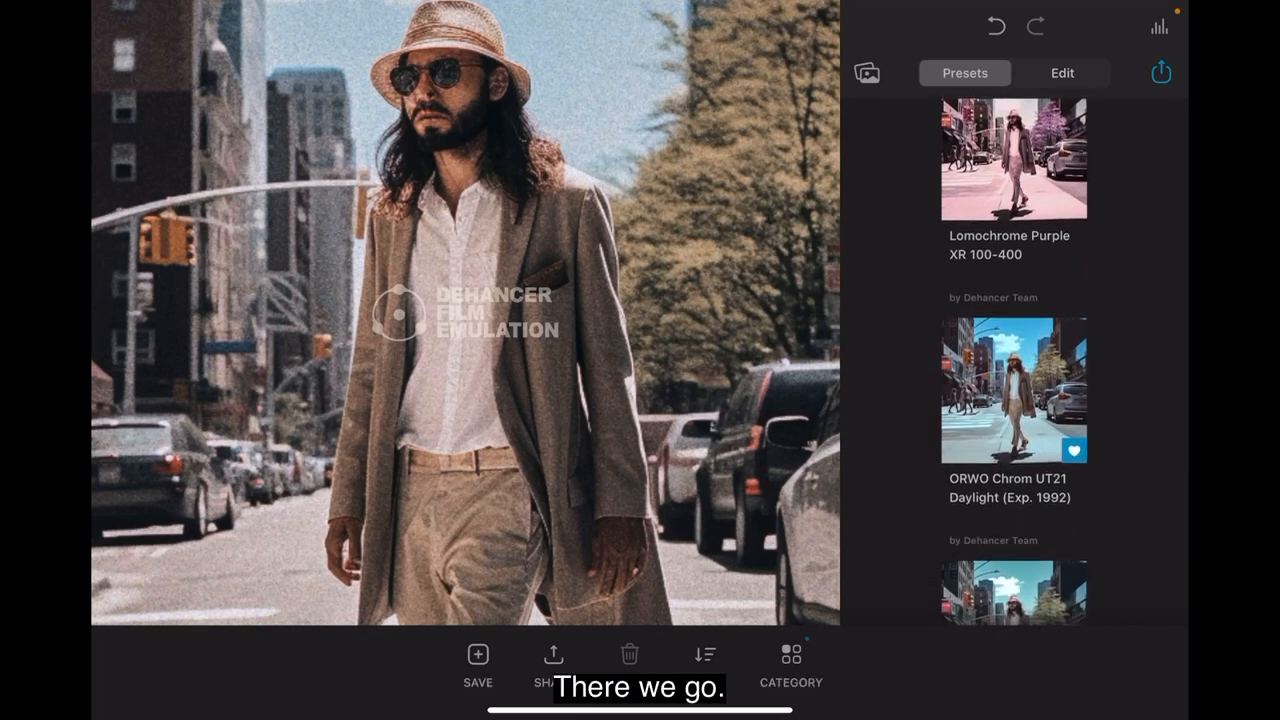
left_click(1012, 390)
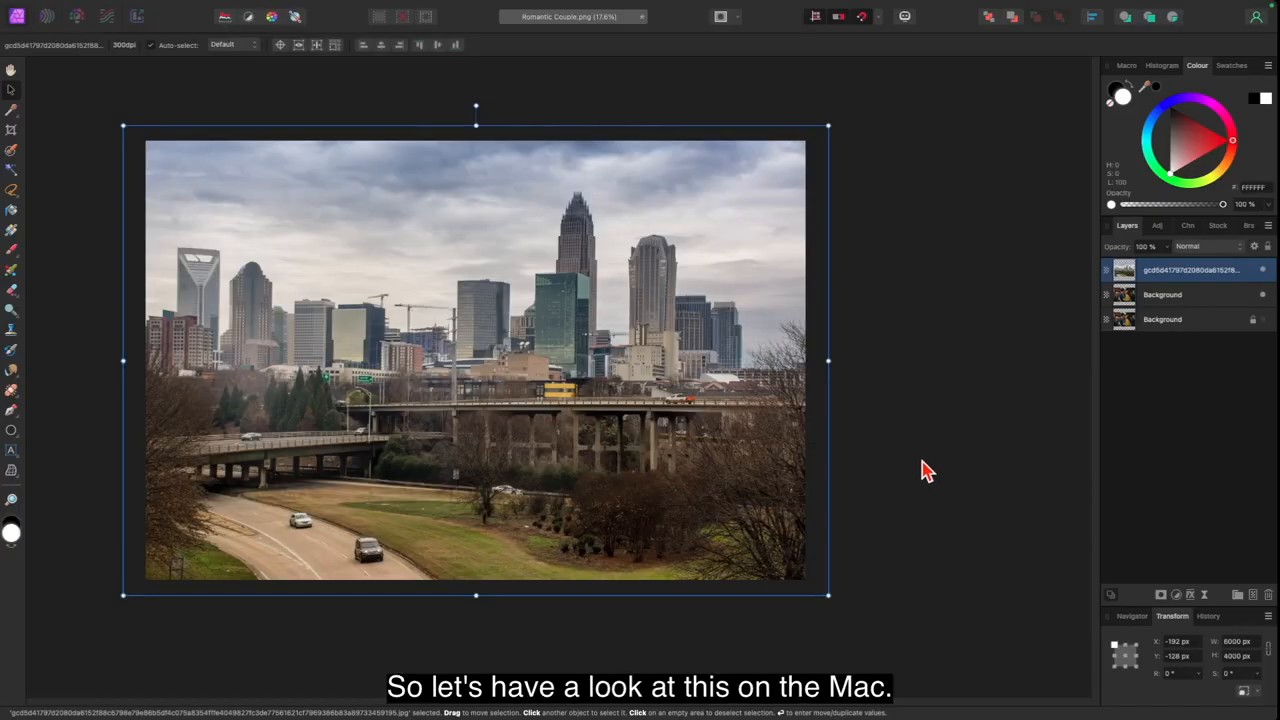
mouse_move(904, 358)
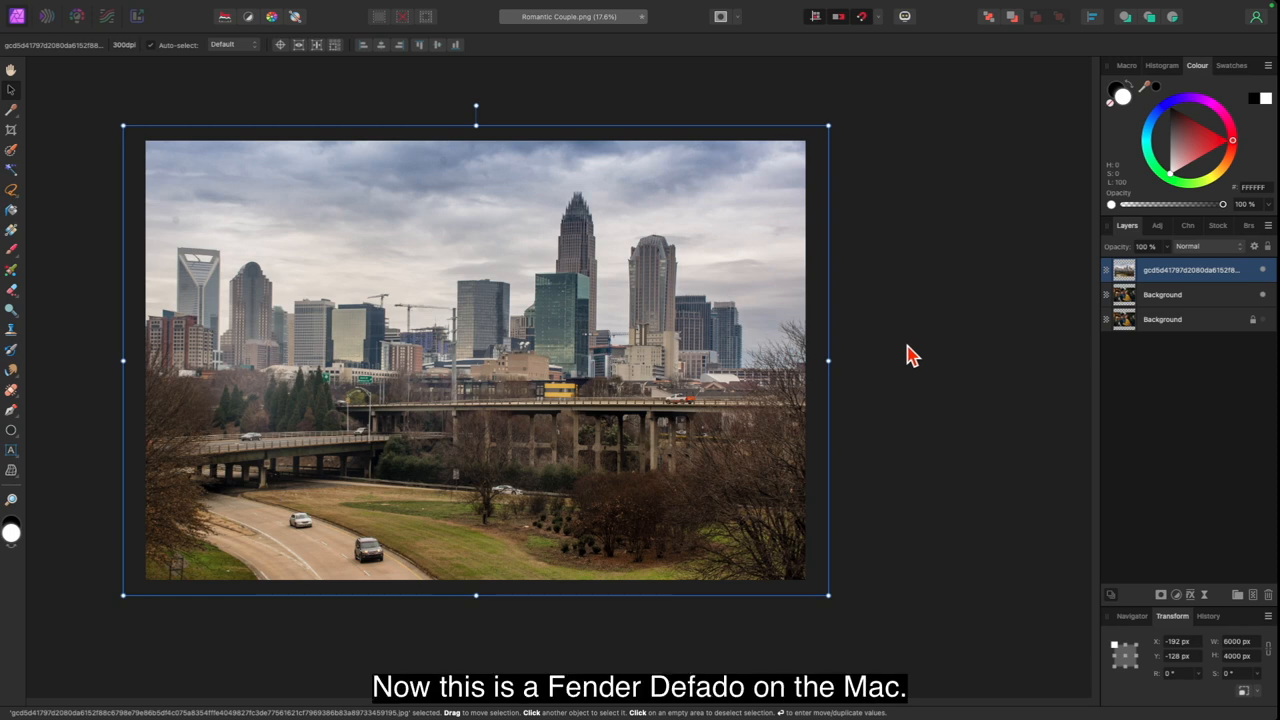
mouse_move(884, 280)
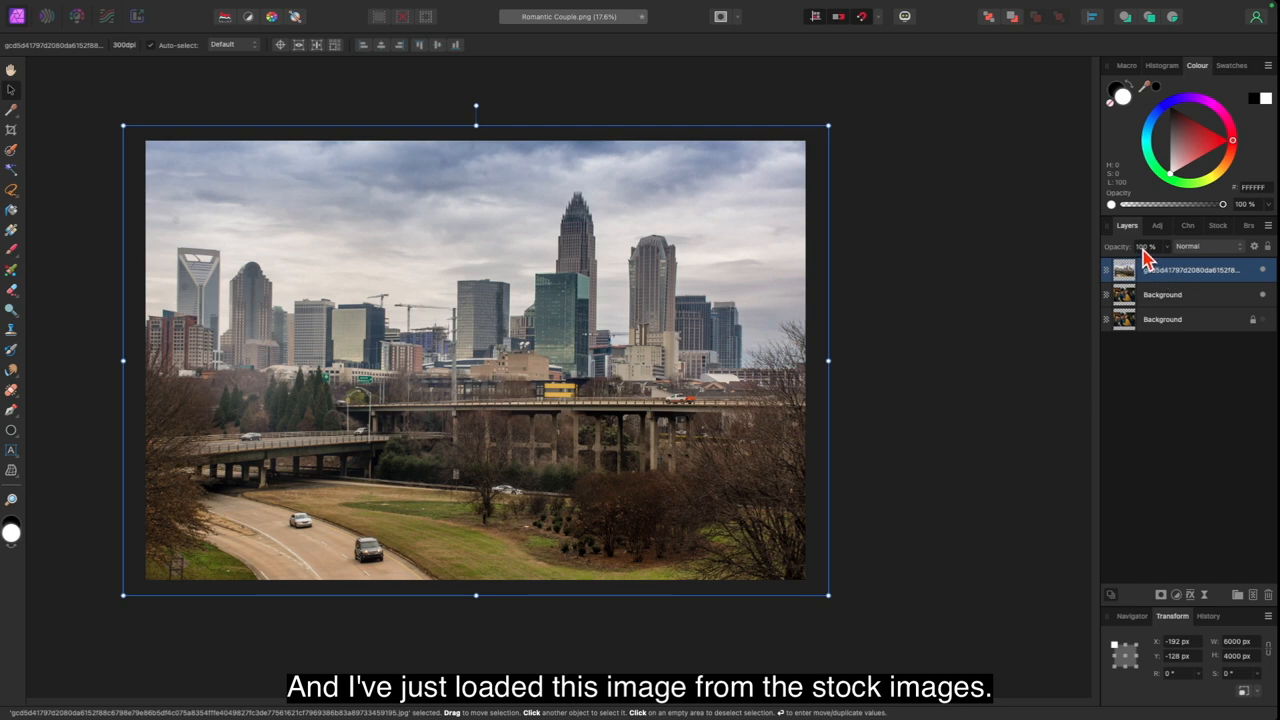
mouse_move(1176, 304)
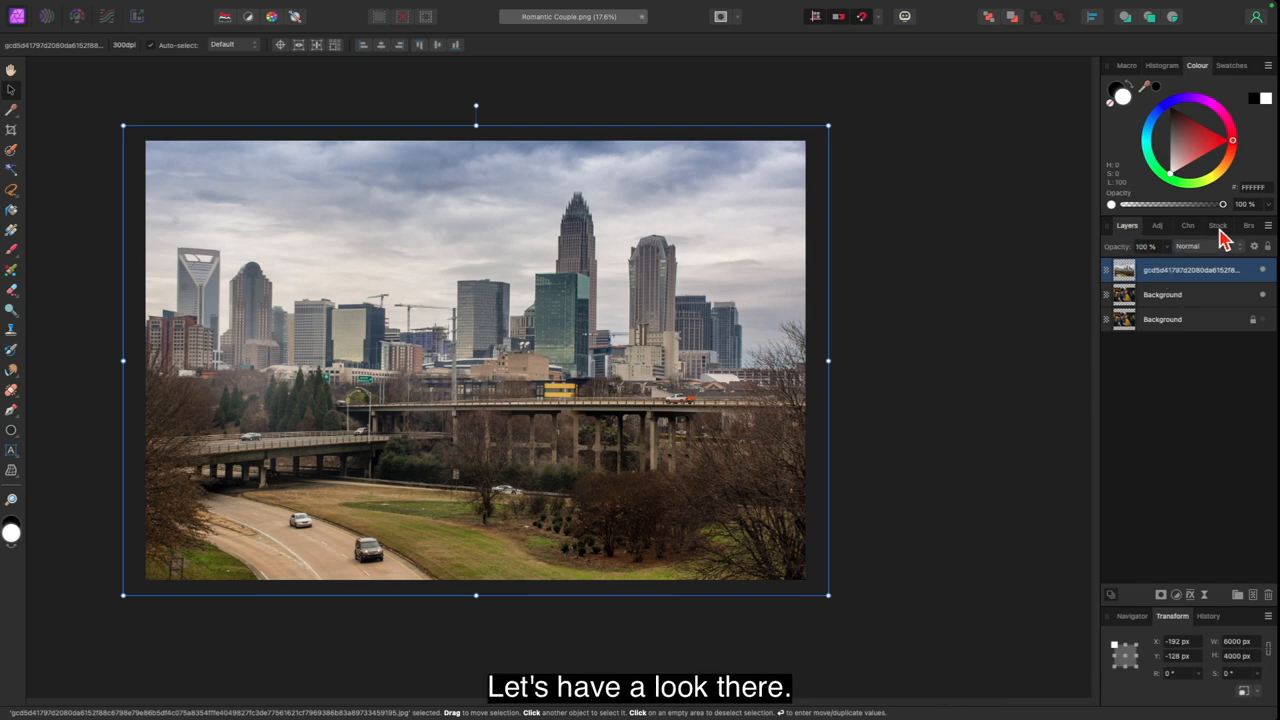
left_click(1218, 224)
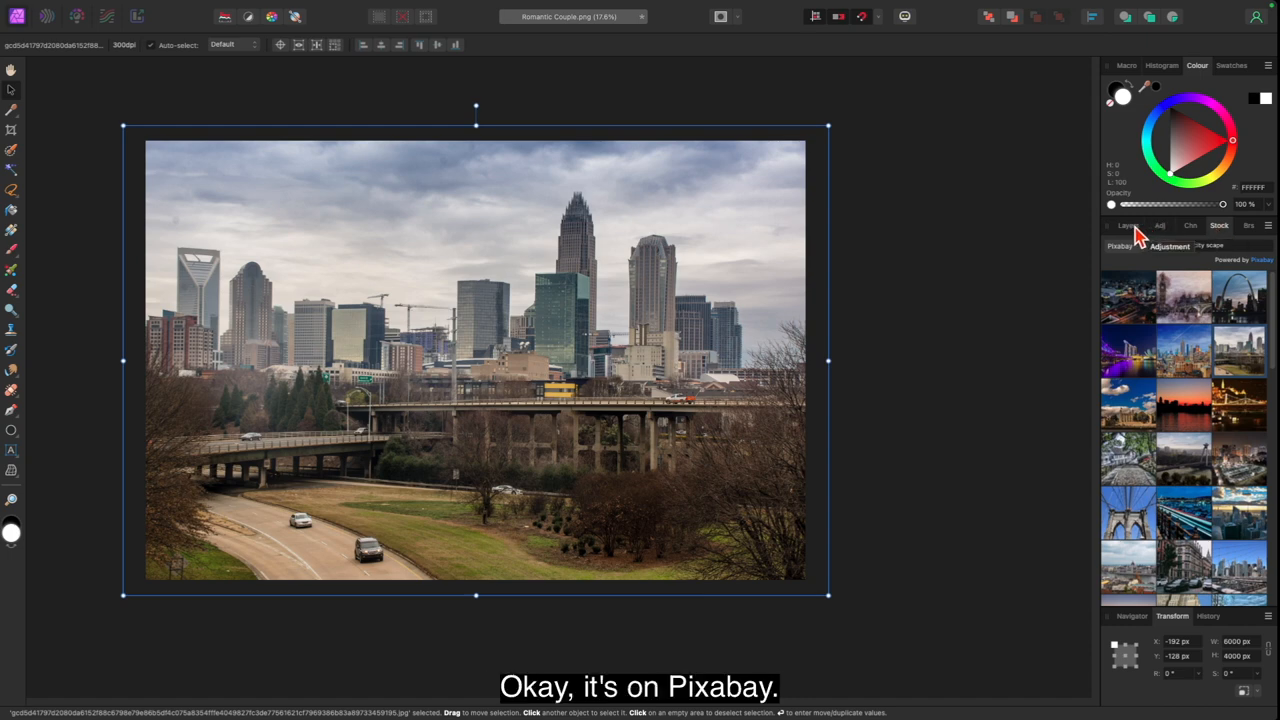
left_click(1126, 224)
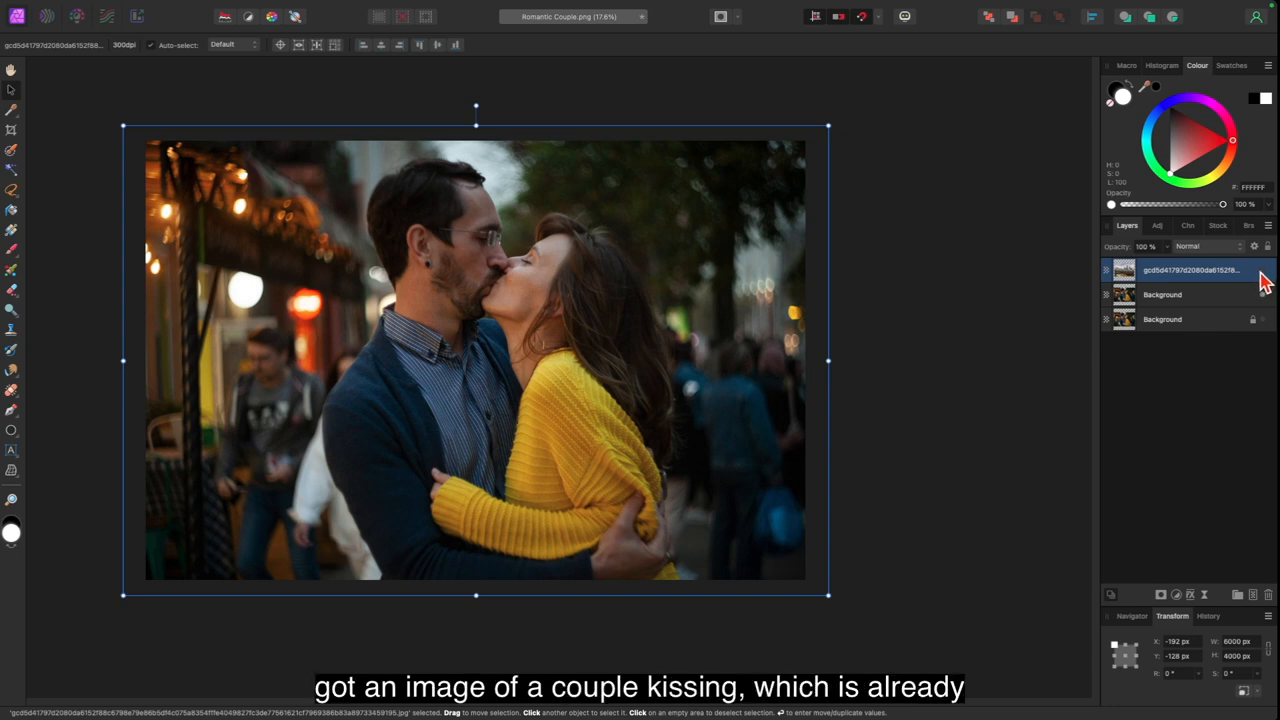
mouse_move(1252, 290)
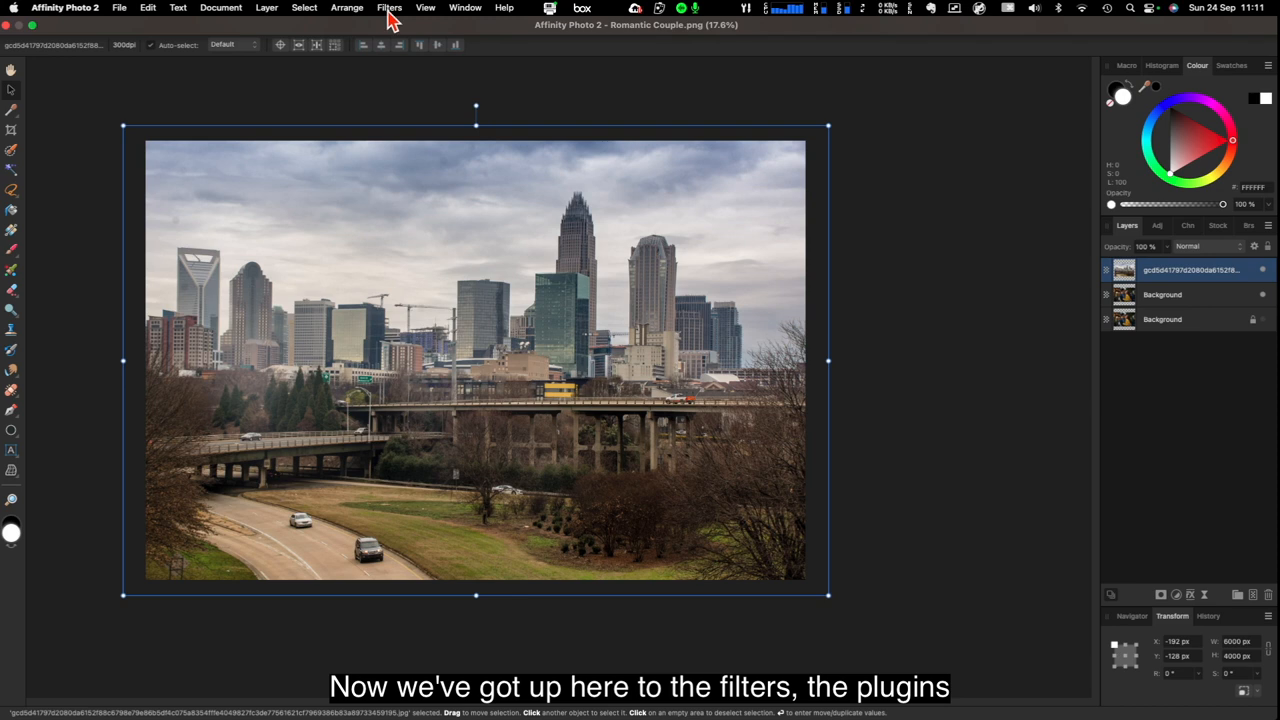
Open the Dehancer plugin and preview Svema Type-42, Polaroid Polachrome and ORWO Chrom UT21 looks on the skyline
left_click(388, 8)
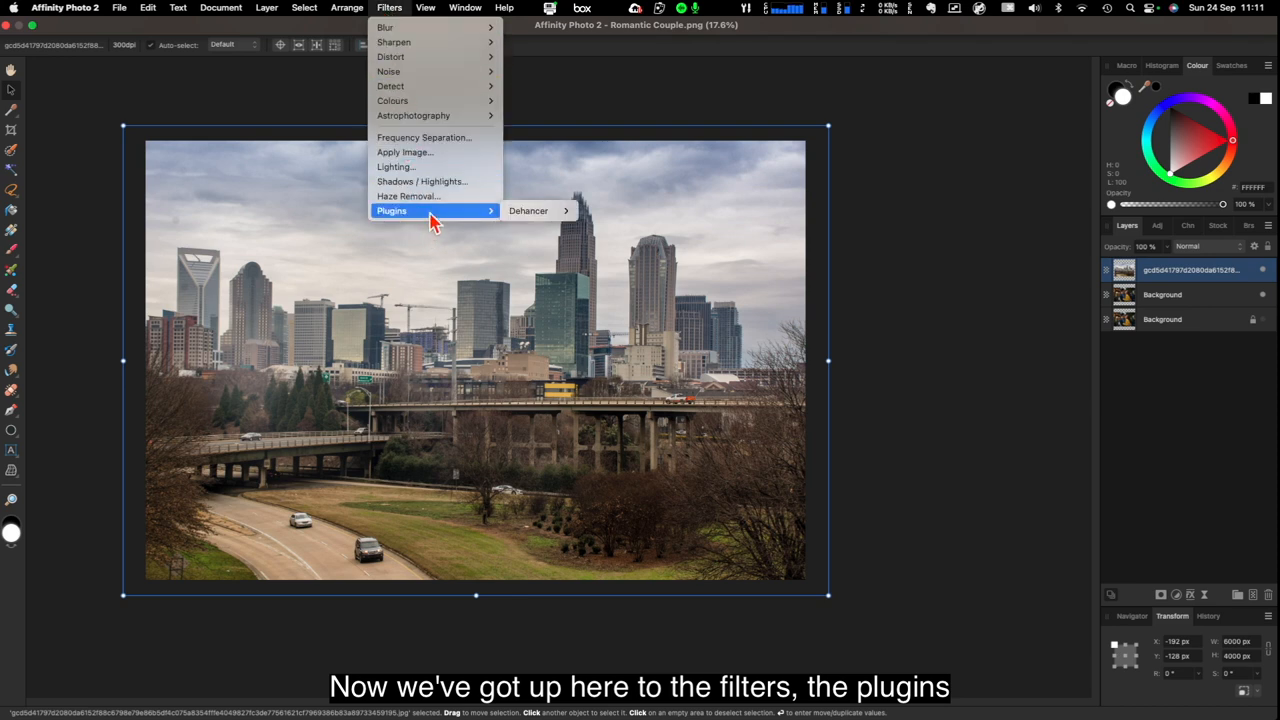
mouse_move(540, 210)
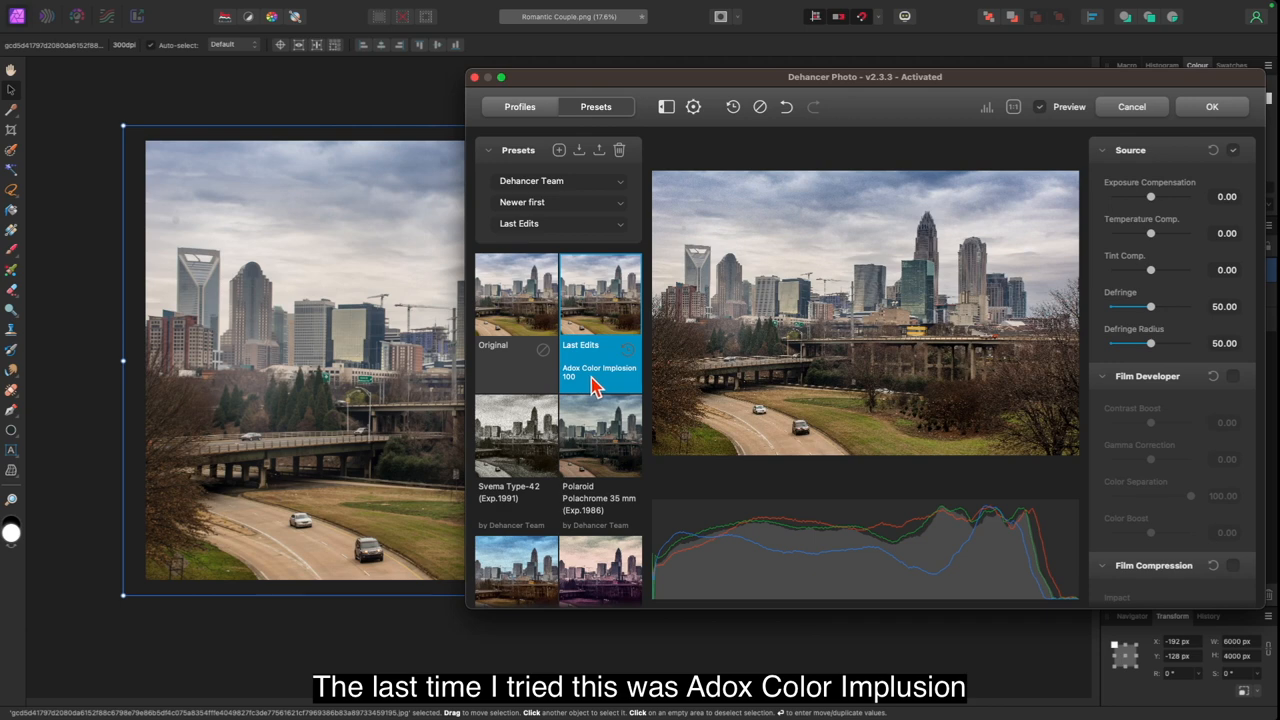
mouse_move(596, 388)
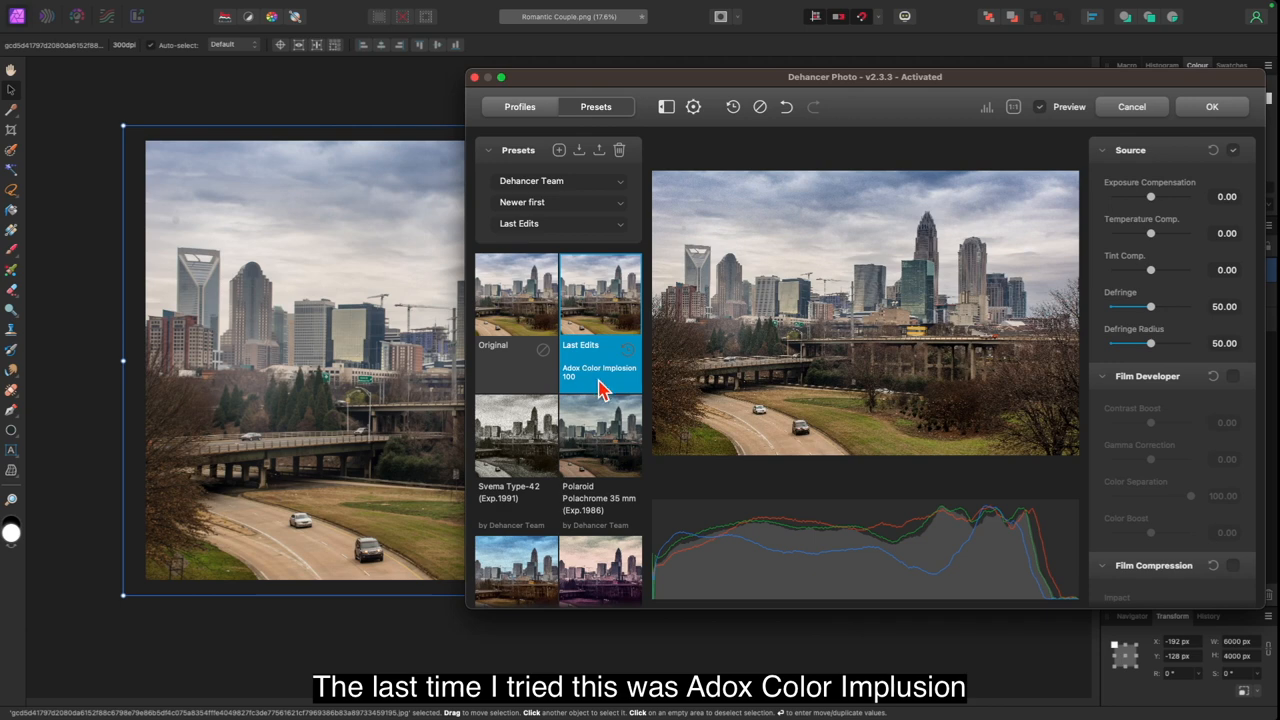
mouse_move(528, 444)
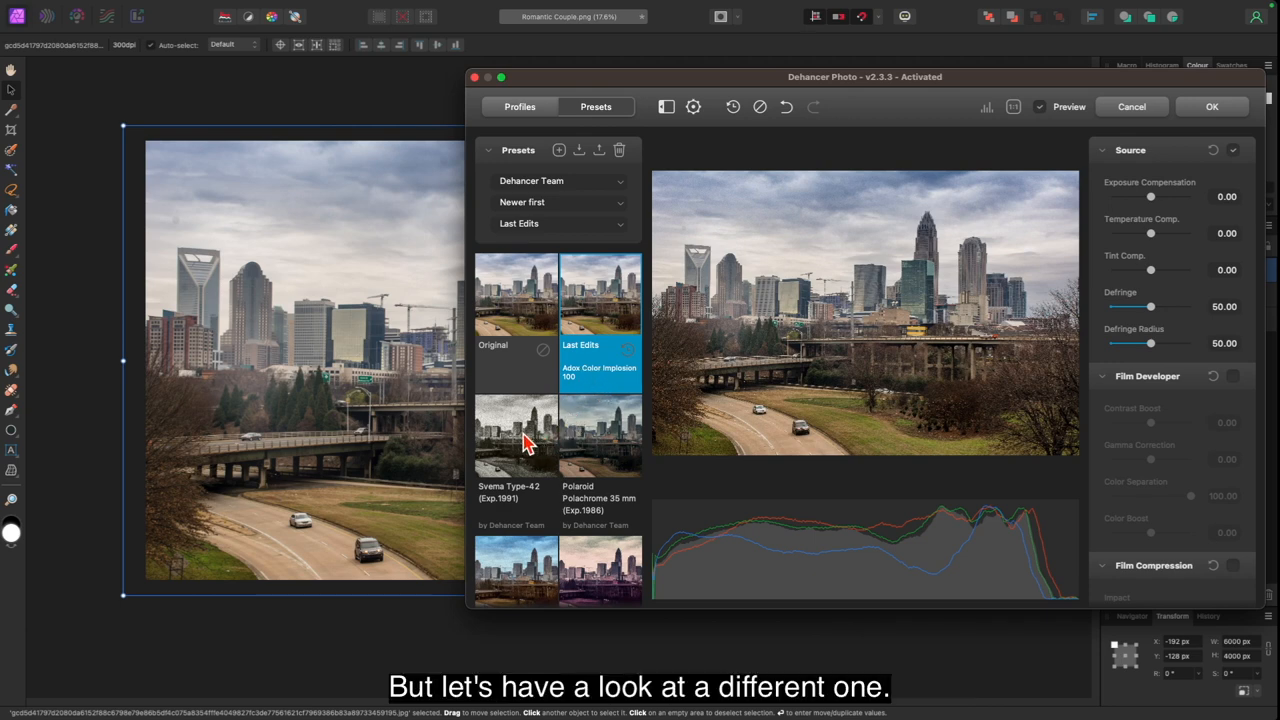
left_click(516, 436)
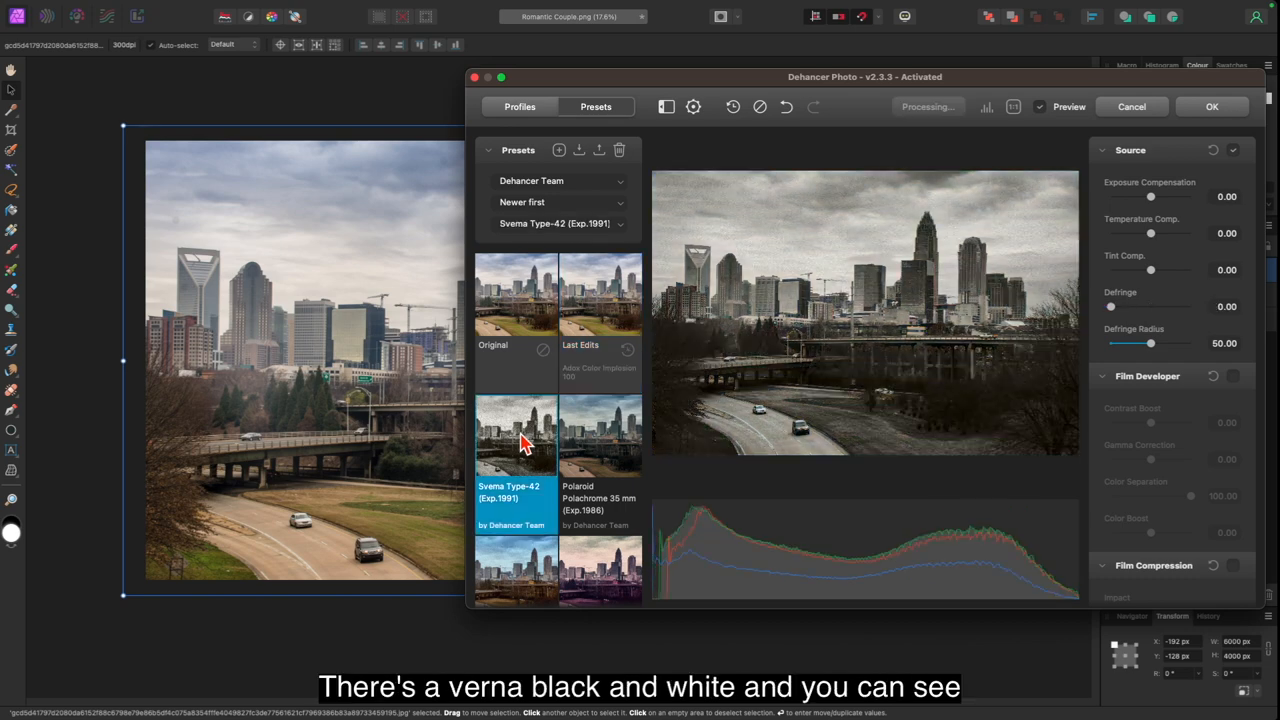
left_click(516, 436)
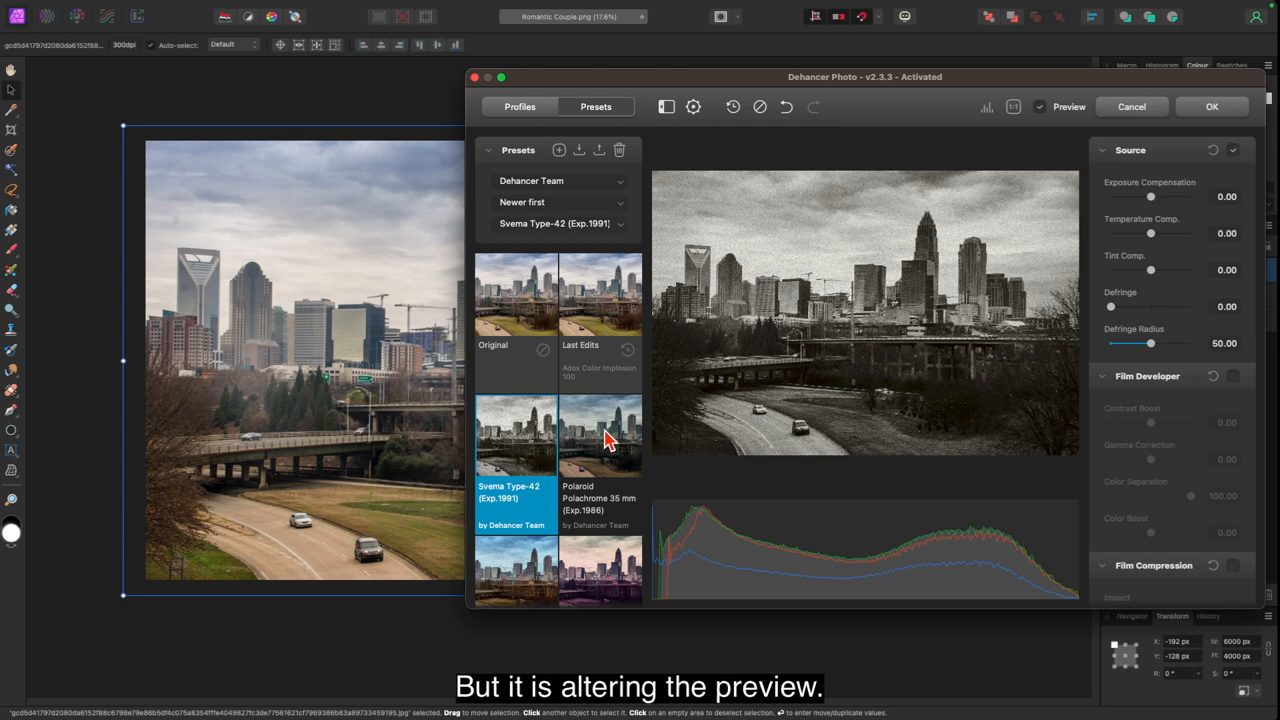
left_click(600, 436)
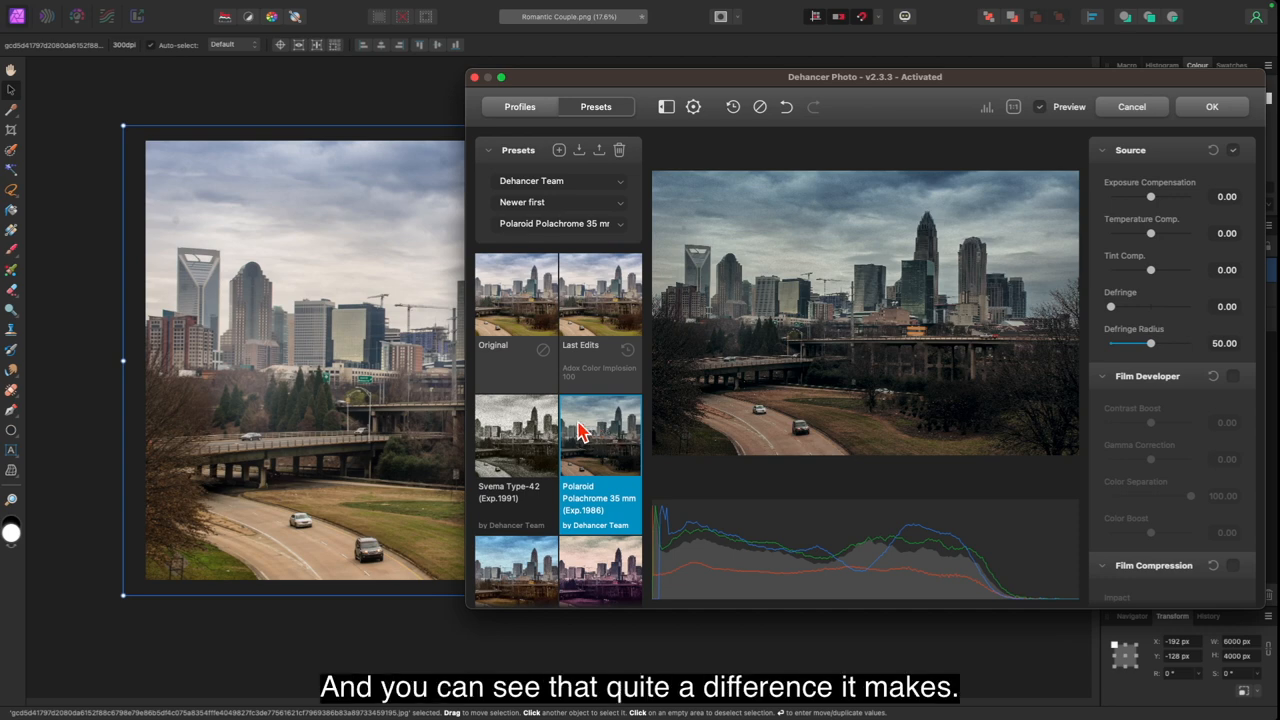
scroll("down", 3)
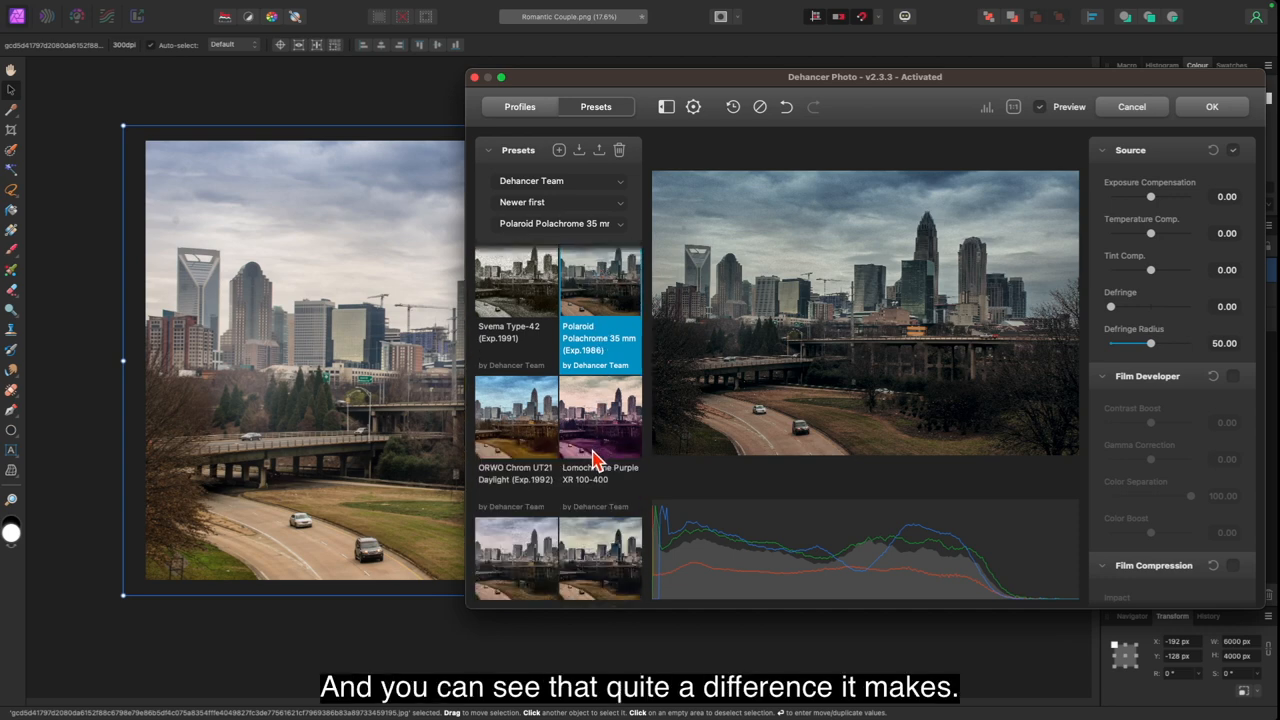
scroll("down", 3)
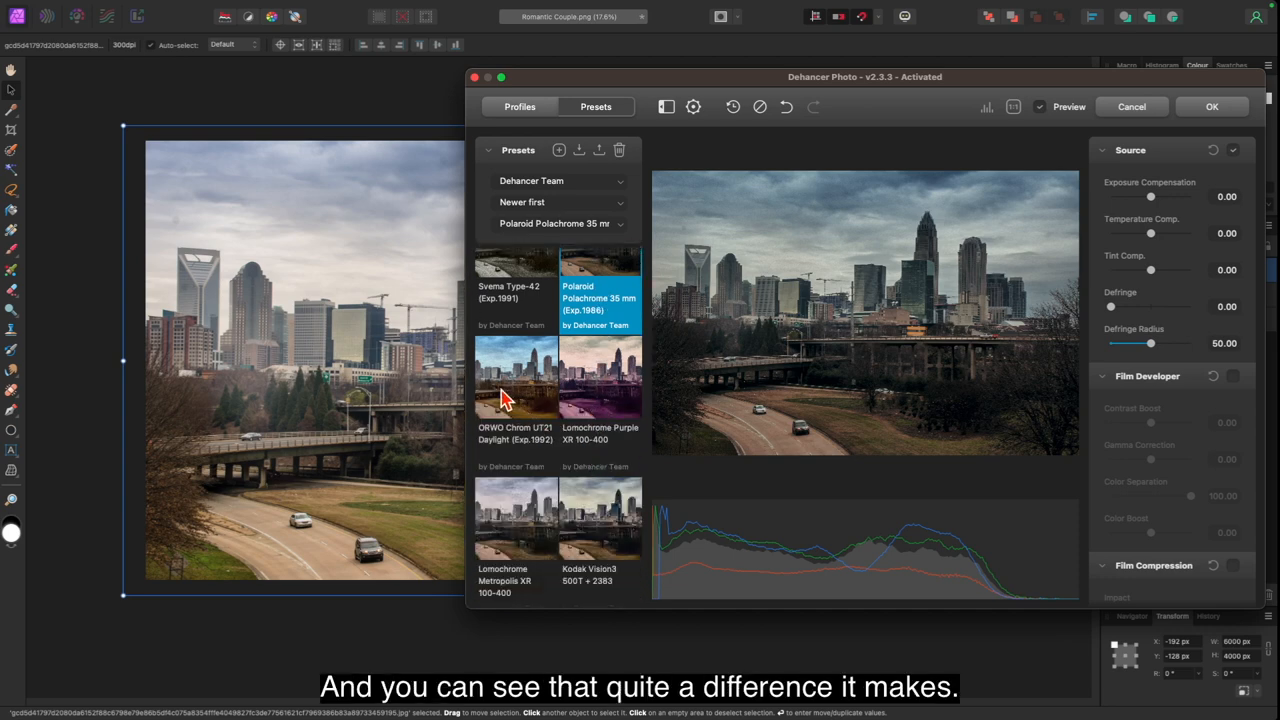
left_click(516, 380)
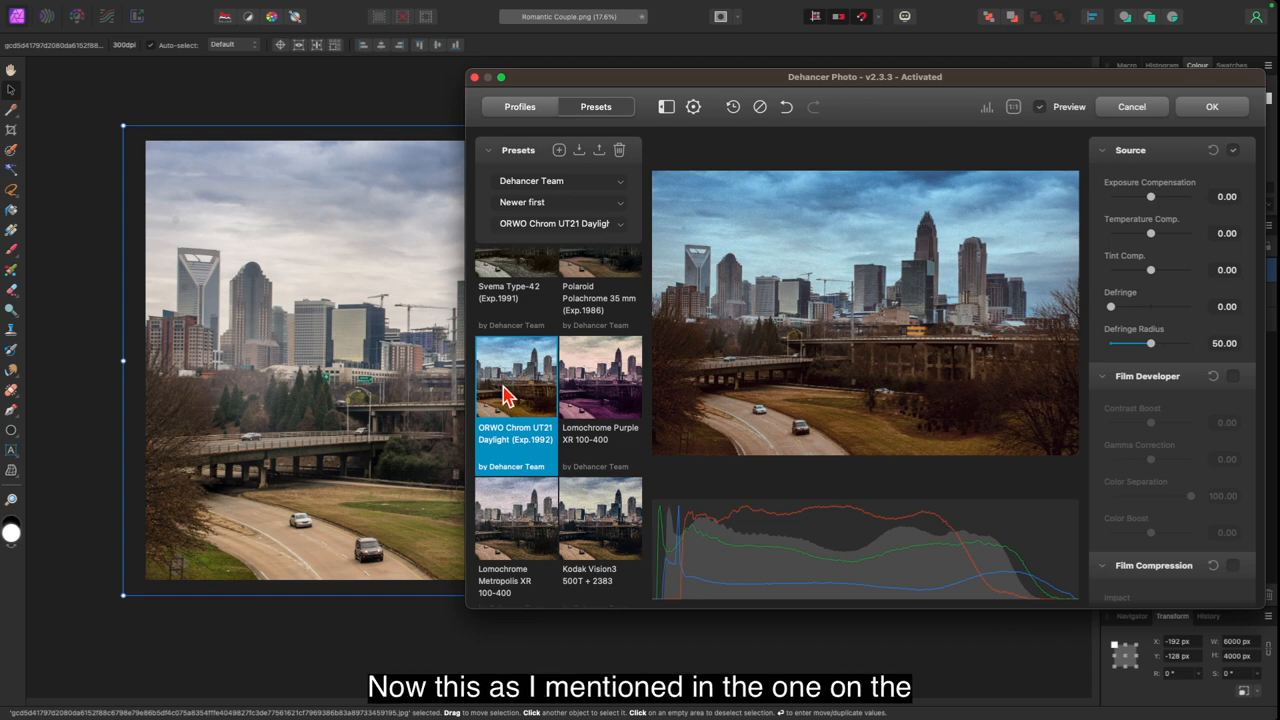
mouse_move(512, 396)
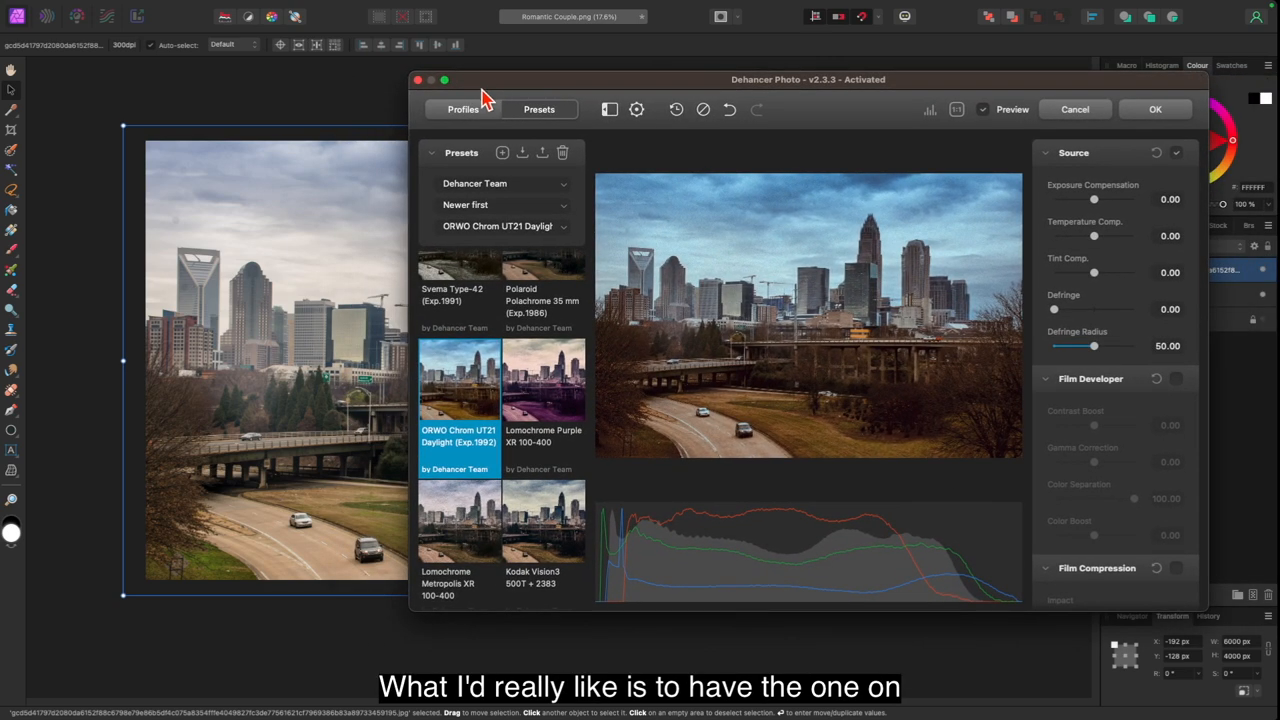
mouse_move(556, 468)
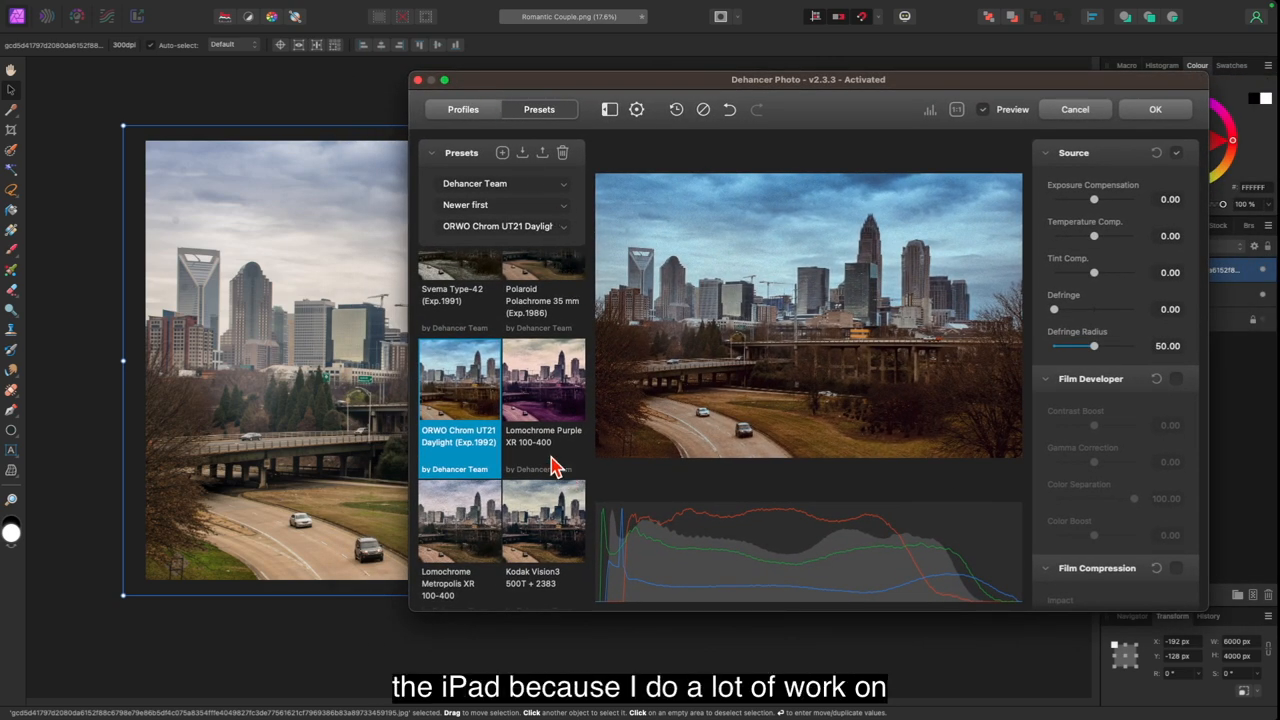
Compare Lomochrome Purple, Kodak Ektar 25 + Endura and Kodachrome 64, ending on Kodak Ektar 25 (Exp.1996) + 2383
left_click(544, 390)
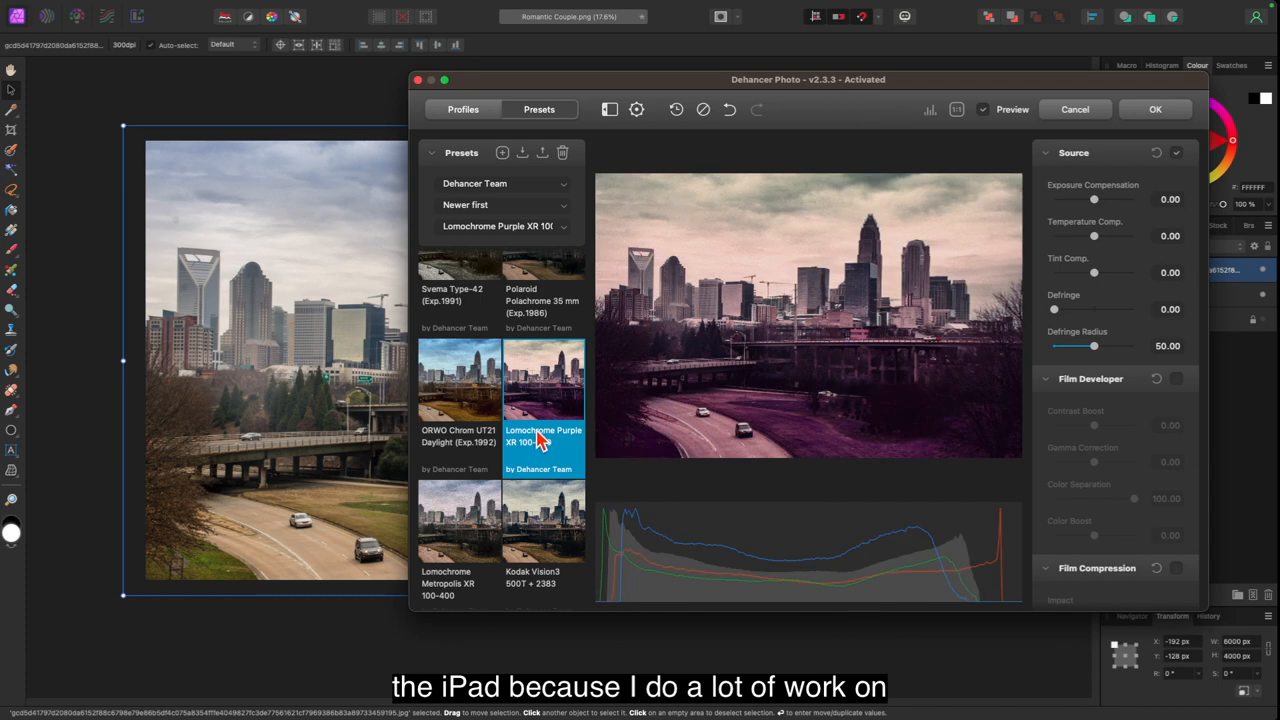
scroll("down", 3)
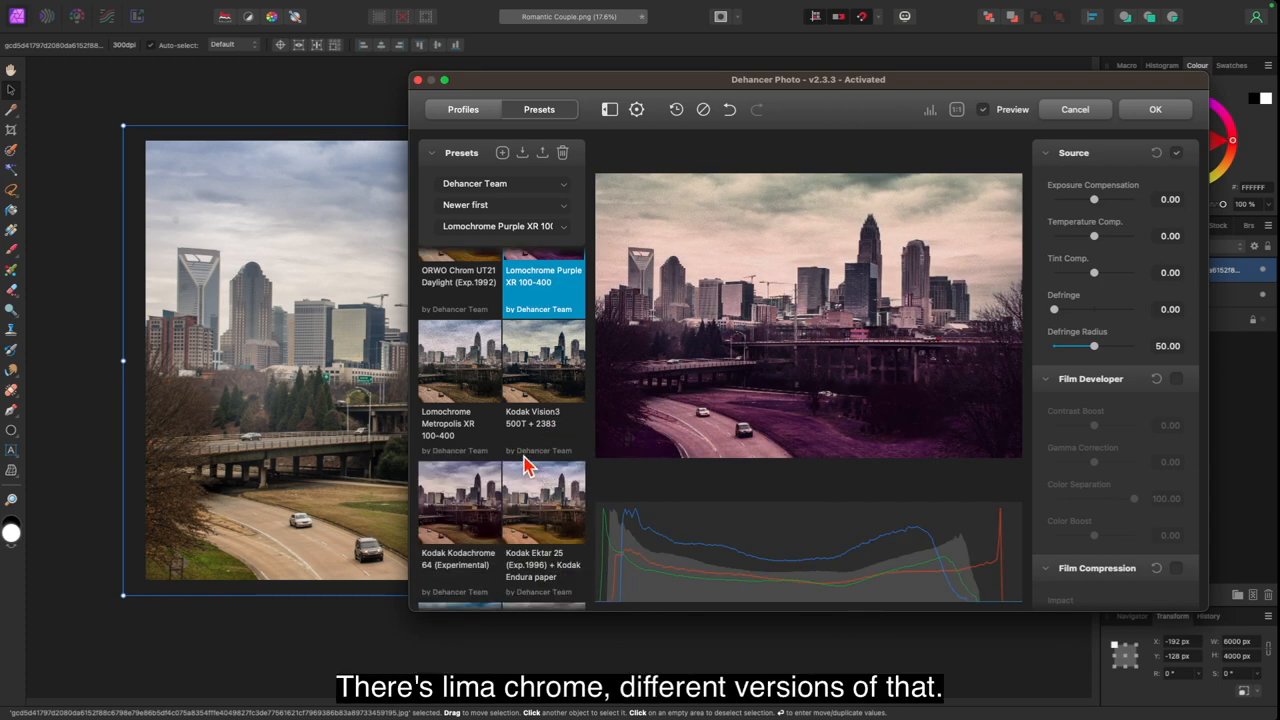
scroll("down", 3)
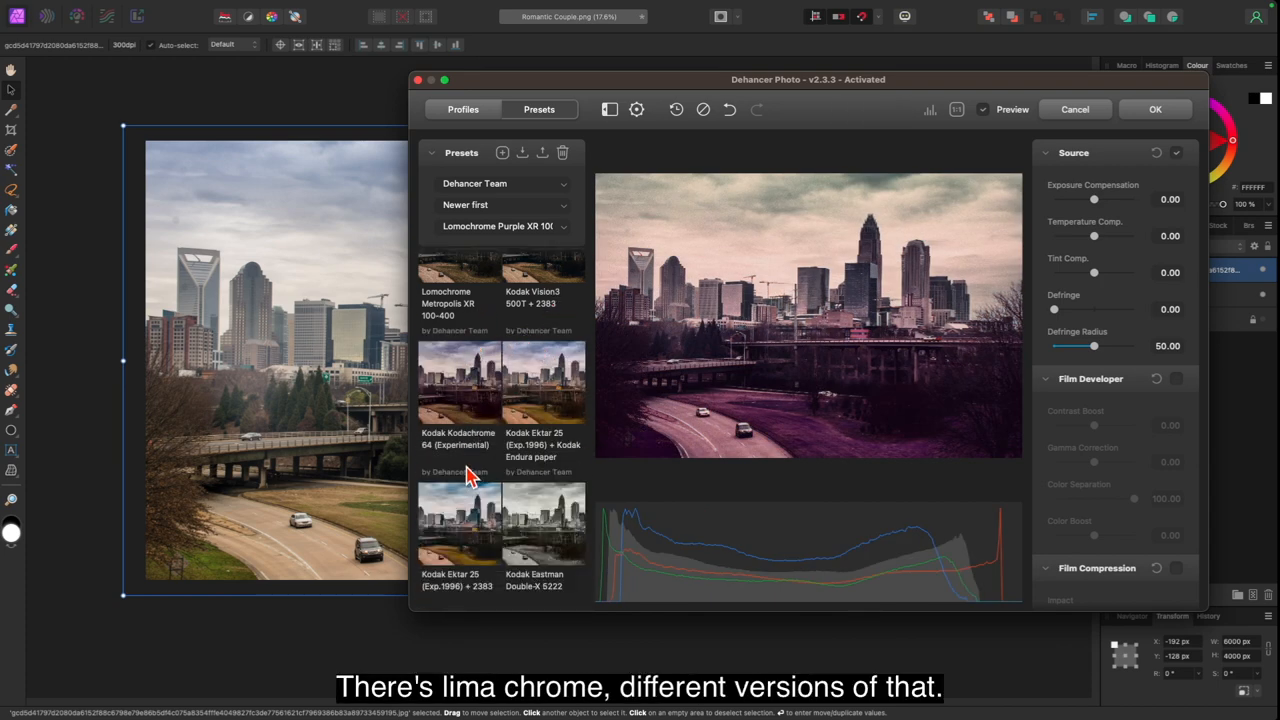
left_click(544, 384)
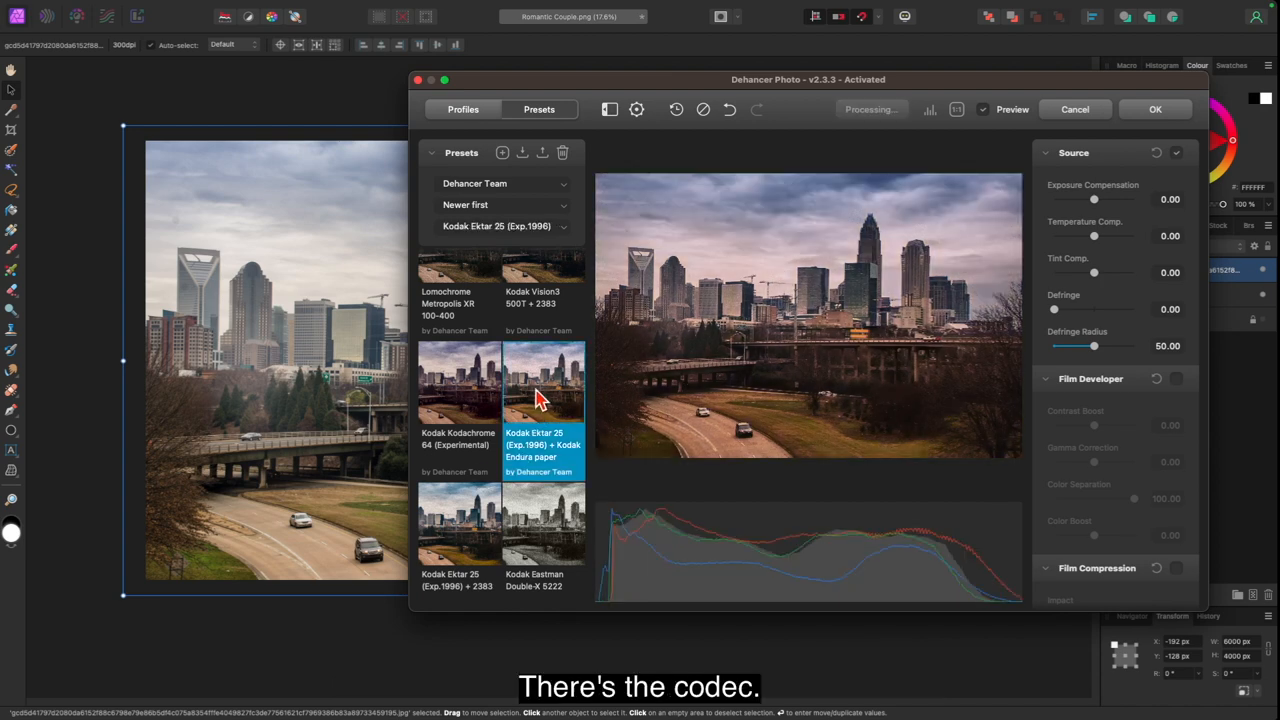
left_click(460, 384)
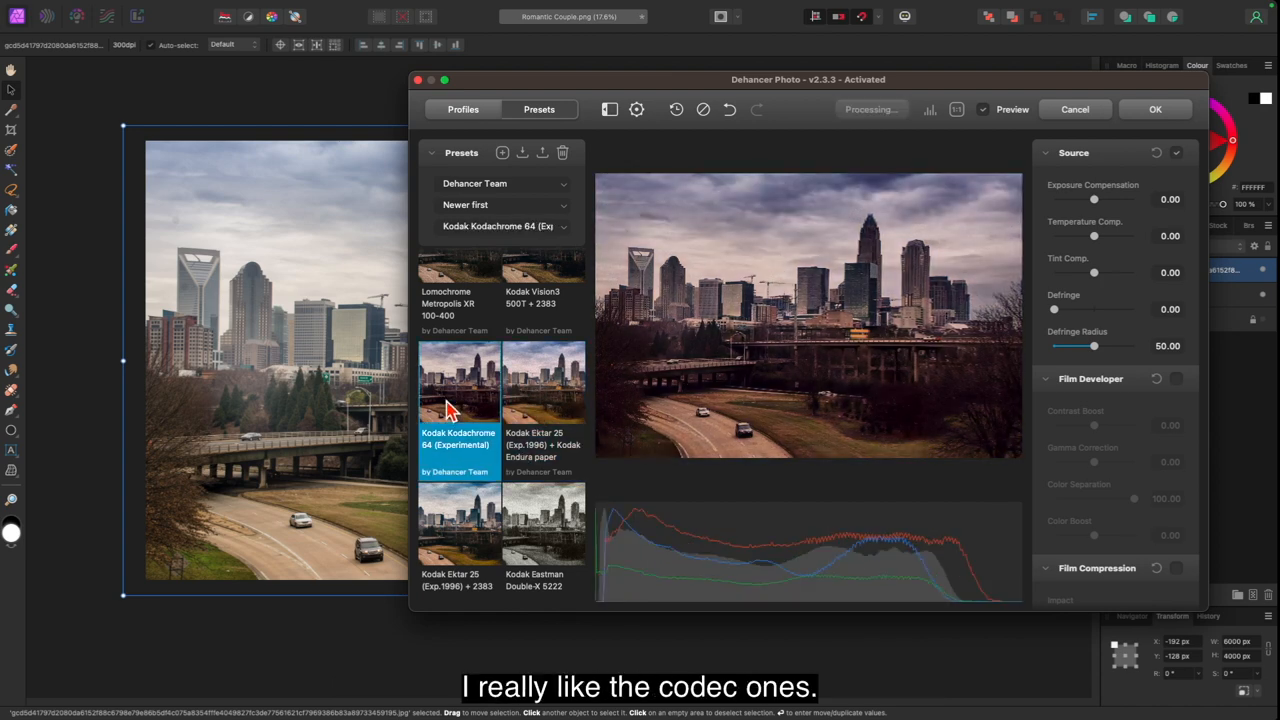
left_click(544, 390)
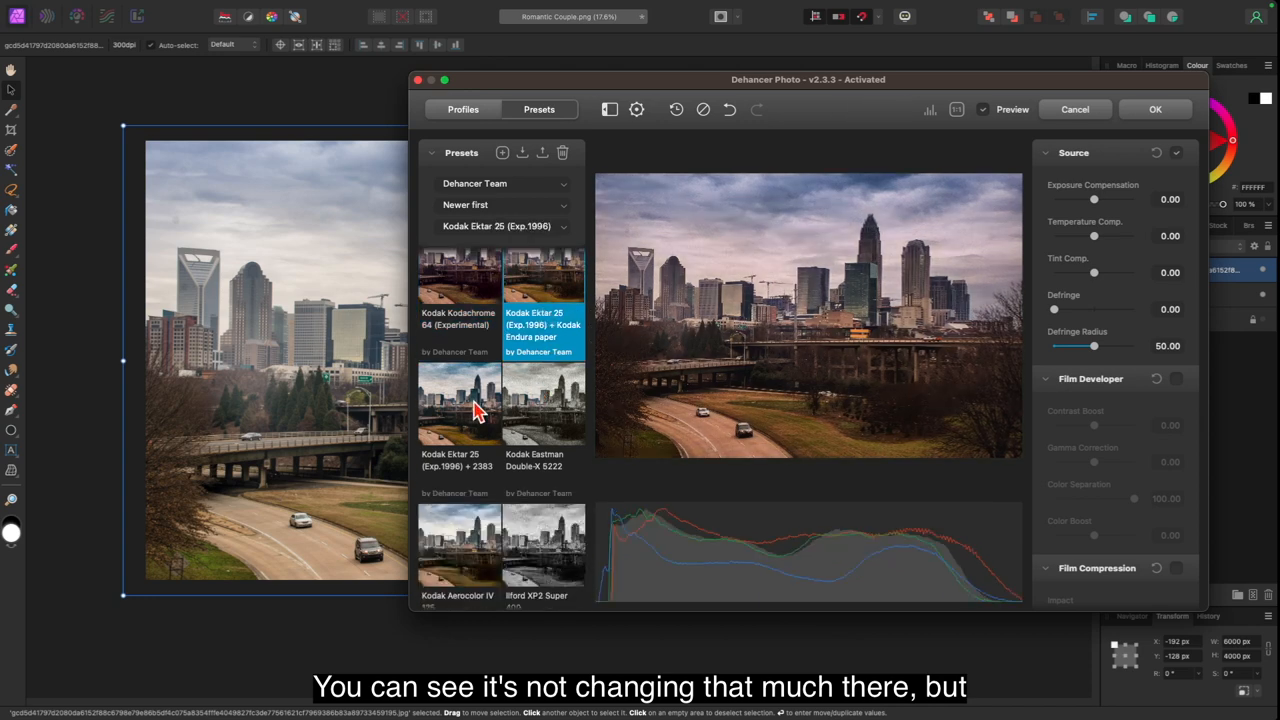
left_click(458, 402)
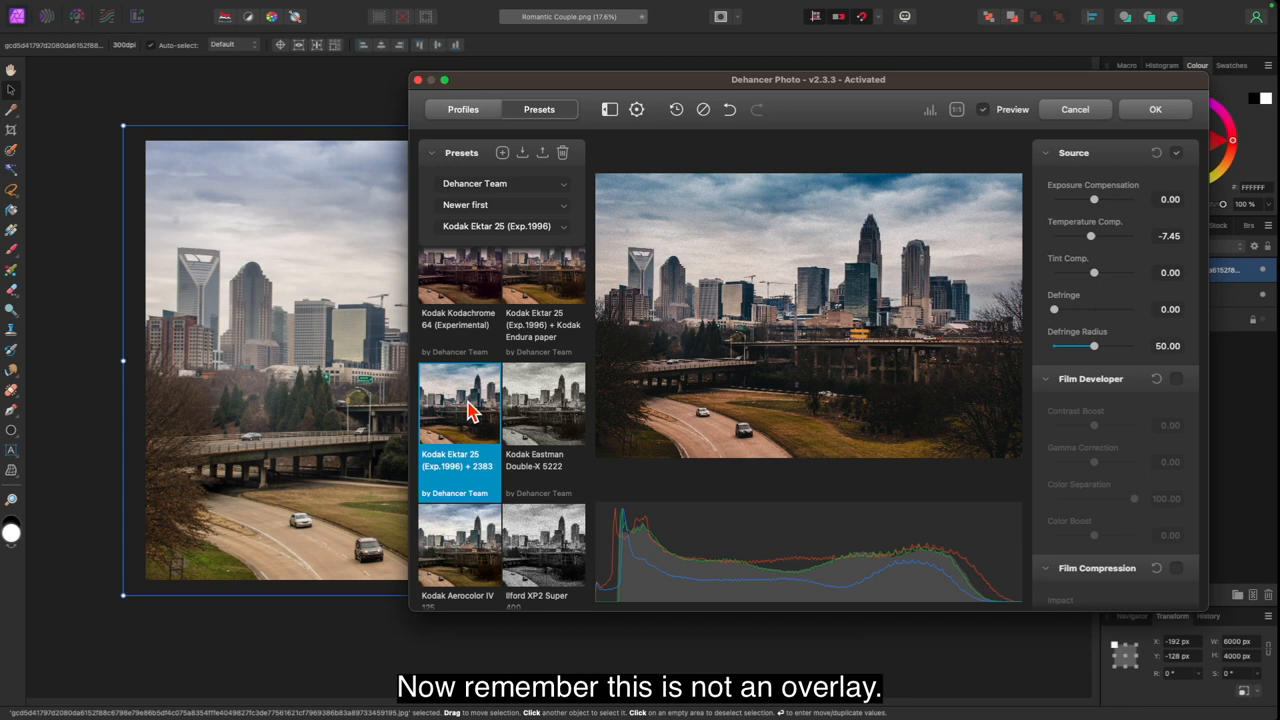
mouse_move(556, 424)
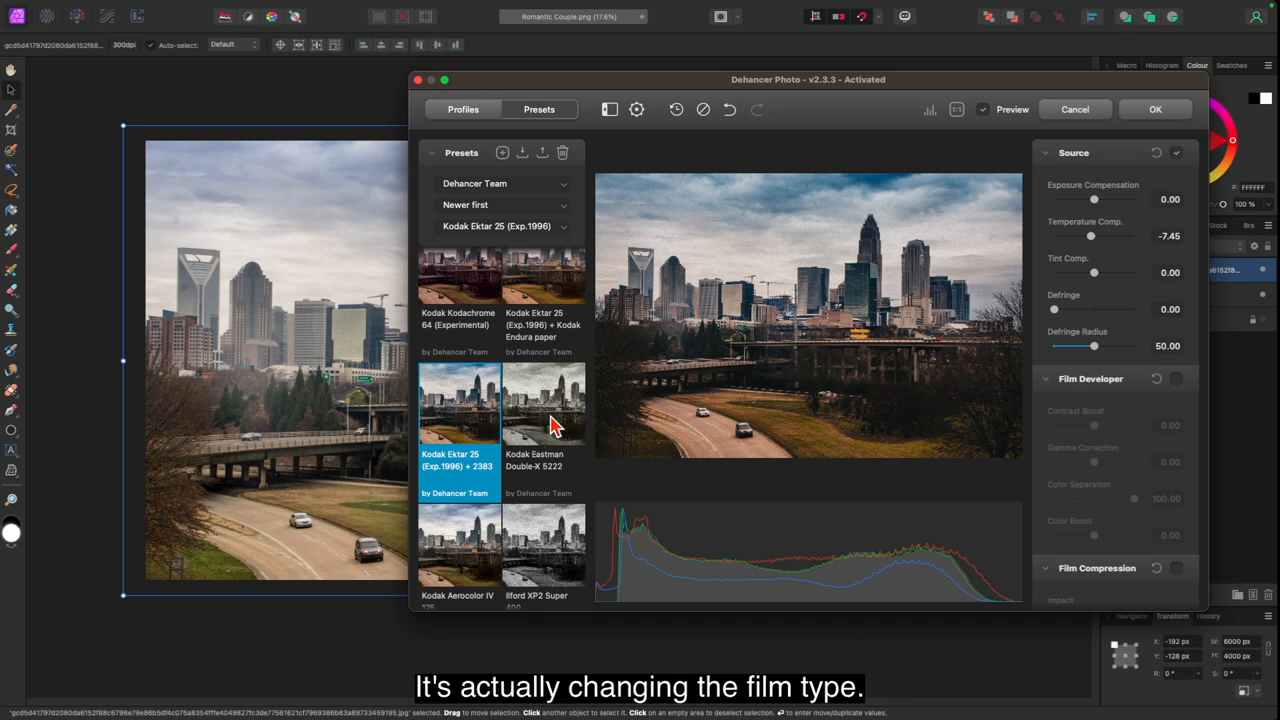
Preview Kodak Double-X 5222, Aerocolor IV 125, Ilford XP2, Fujifilm Instax and Fujichrome Velvia 50/100 looks
left_click(544, 410)
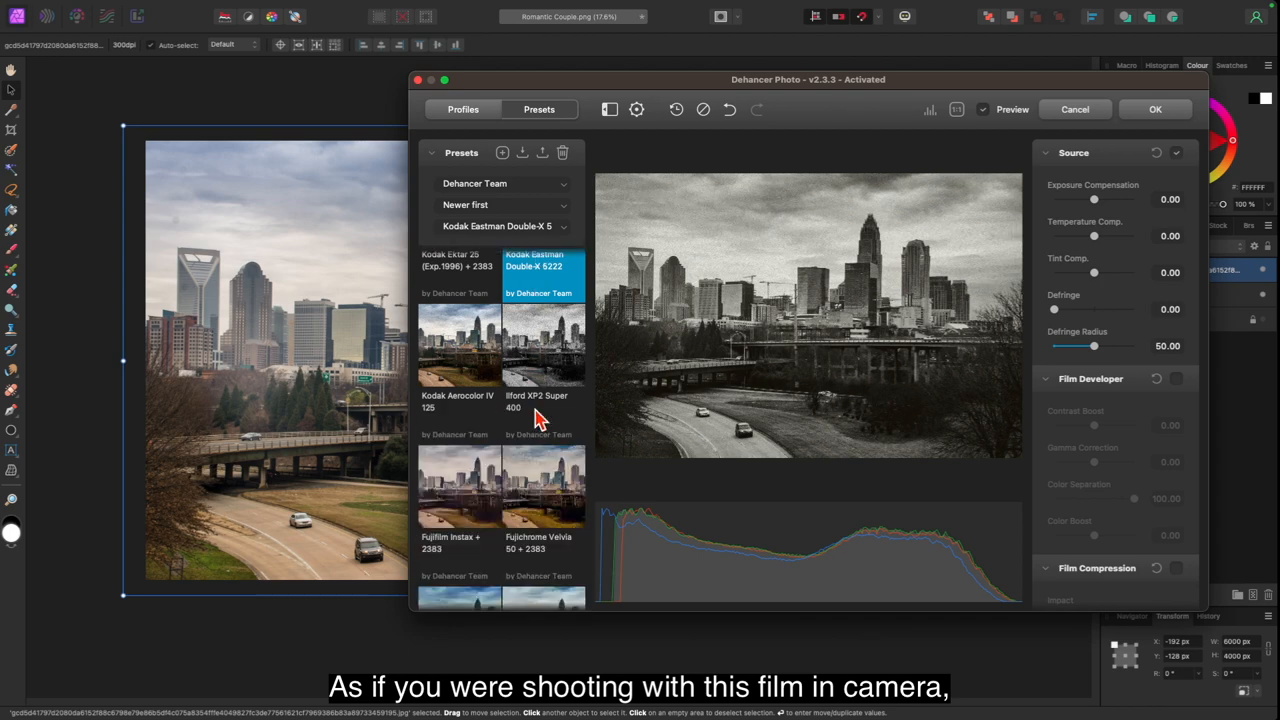
left_click(460, 348)
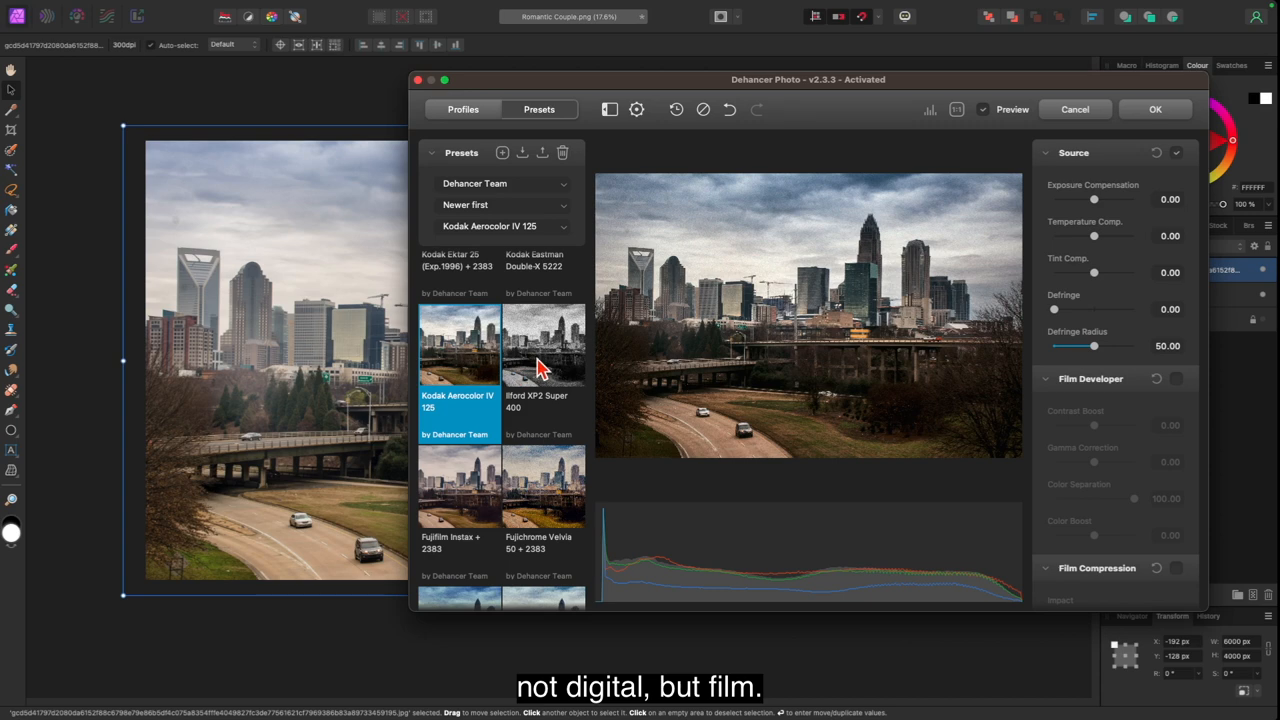
left_click(544, 344)
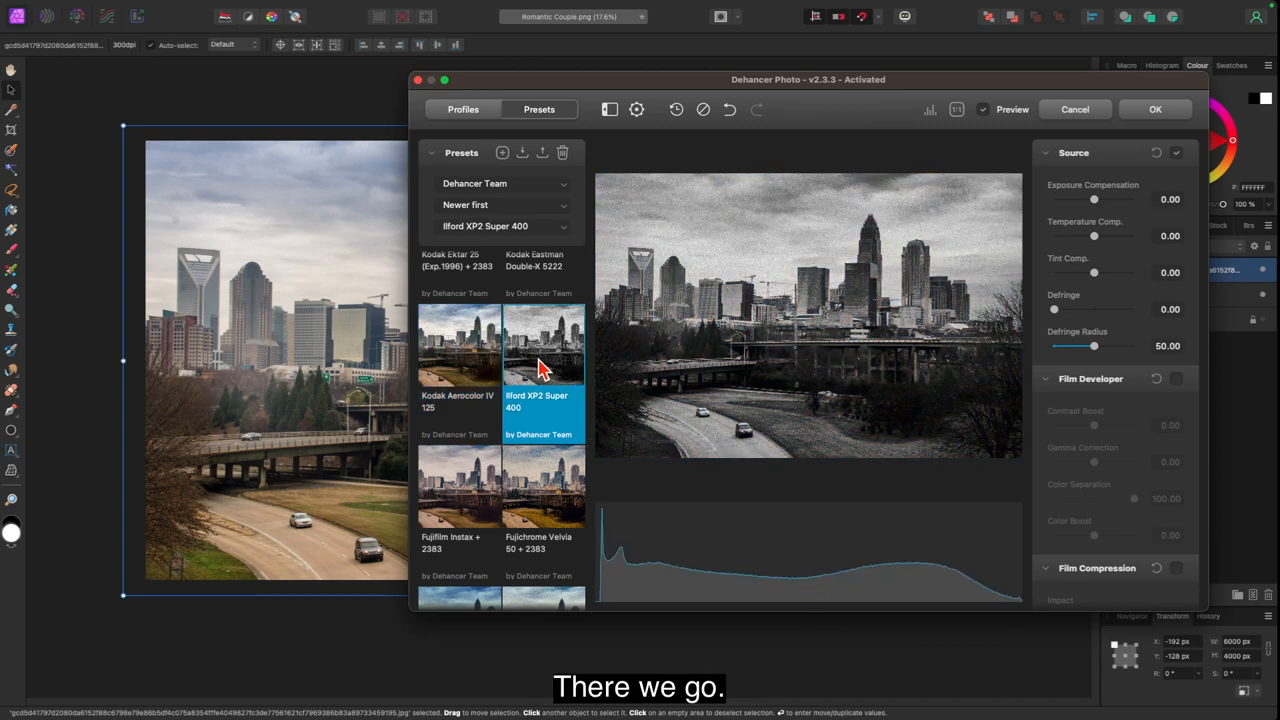
left_click(460, 364)
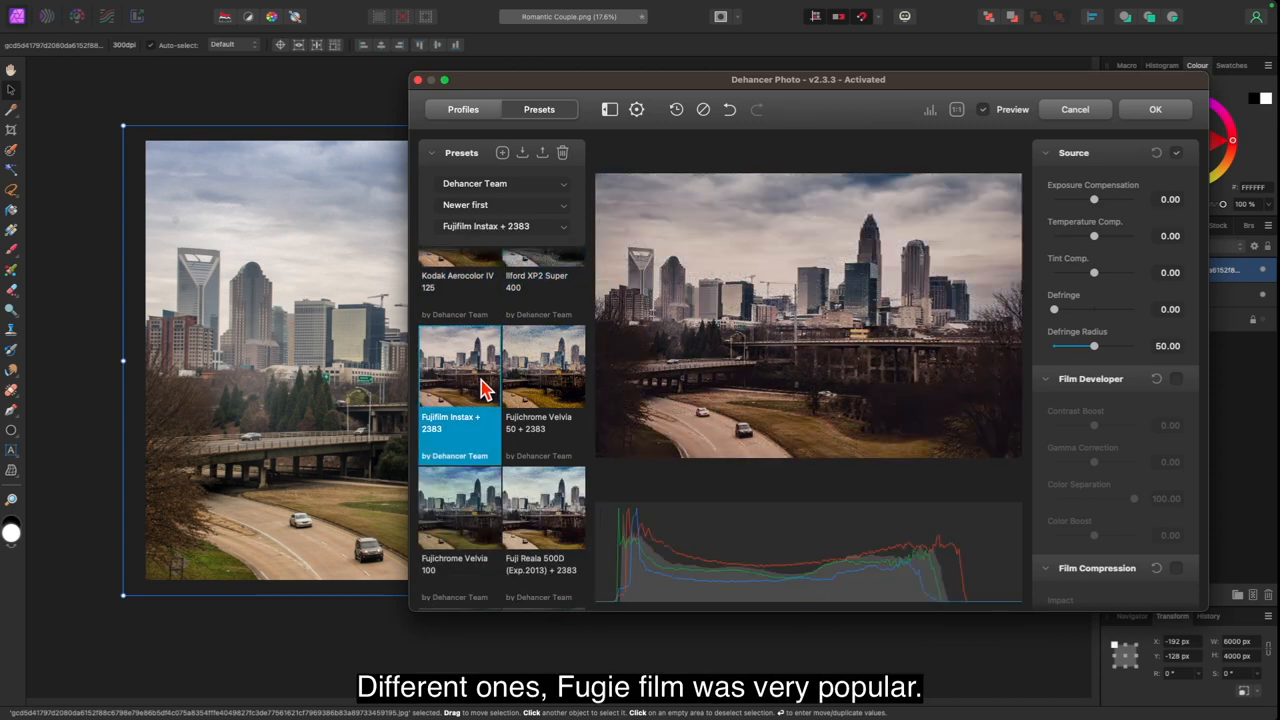
left_click(544, 390)
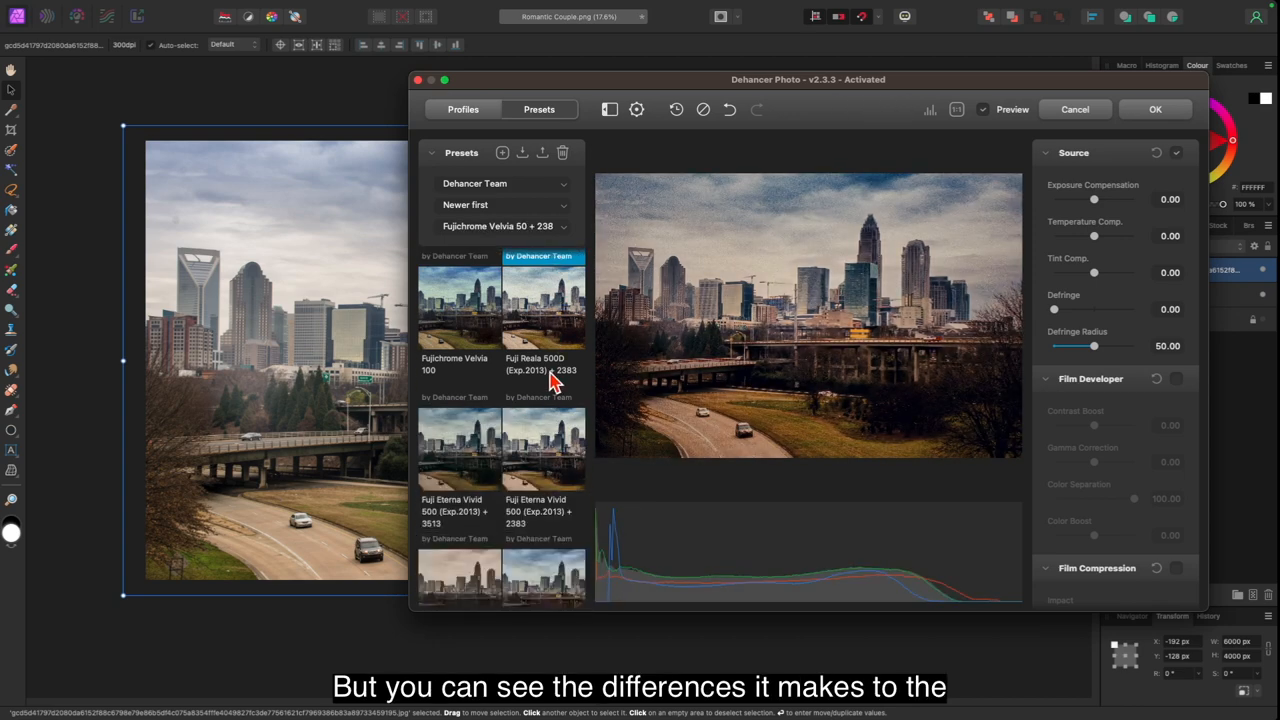
left_click(544, 304)
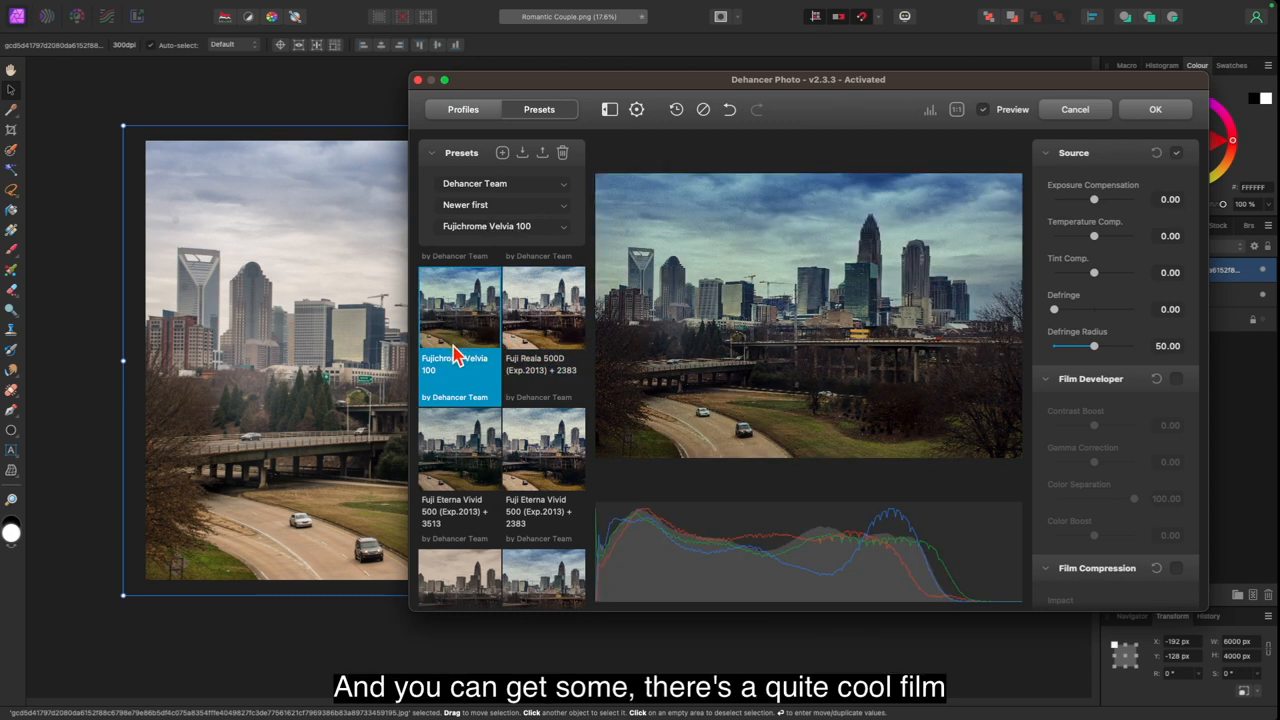
Try Fuji Eterna Vivid 500 variants, Agfa Agfacolor 100 and Ambrotype, then apply Adox Color Implosion 100
scroll("down", 3)
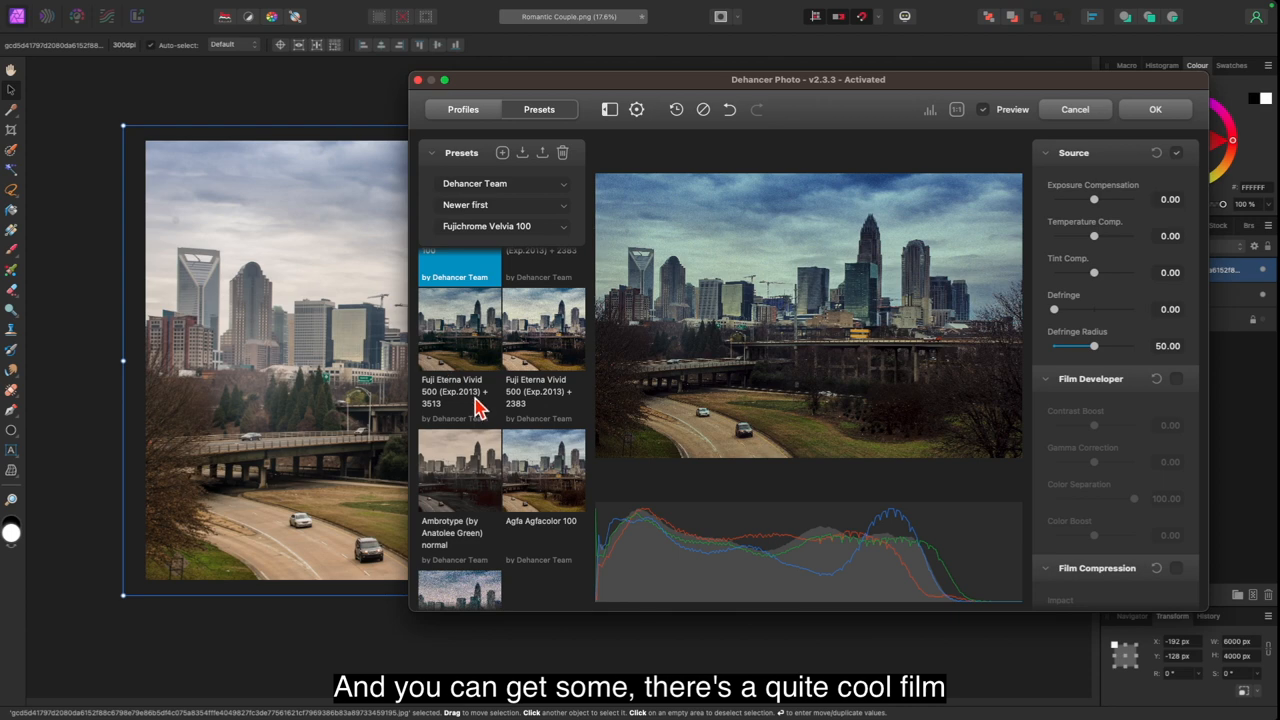
mouse_move(544, 348)
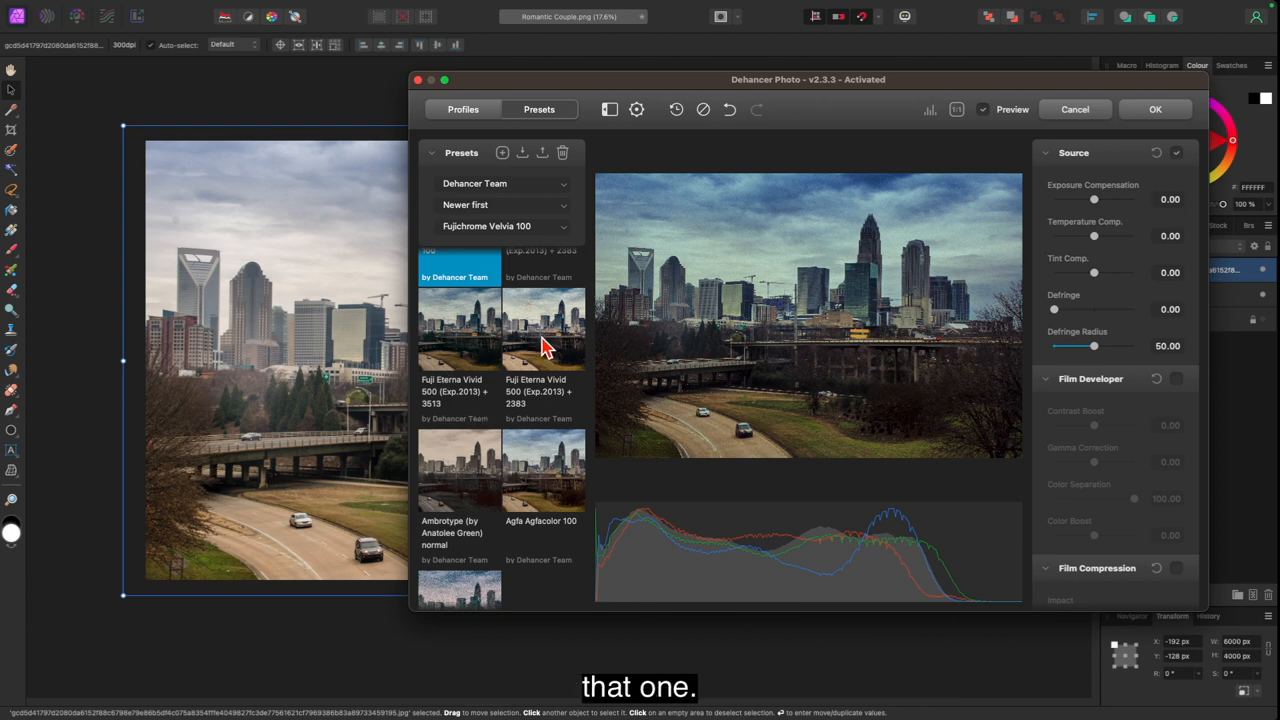
left_click(544, 330)
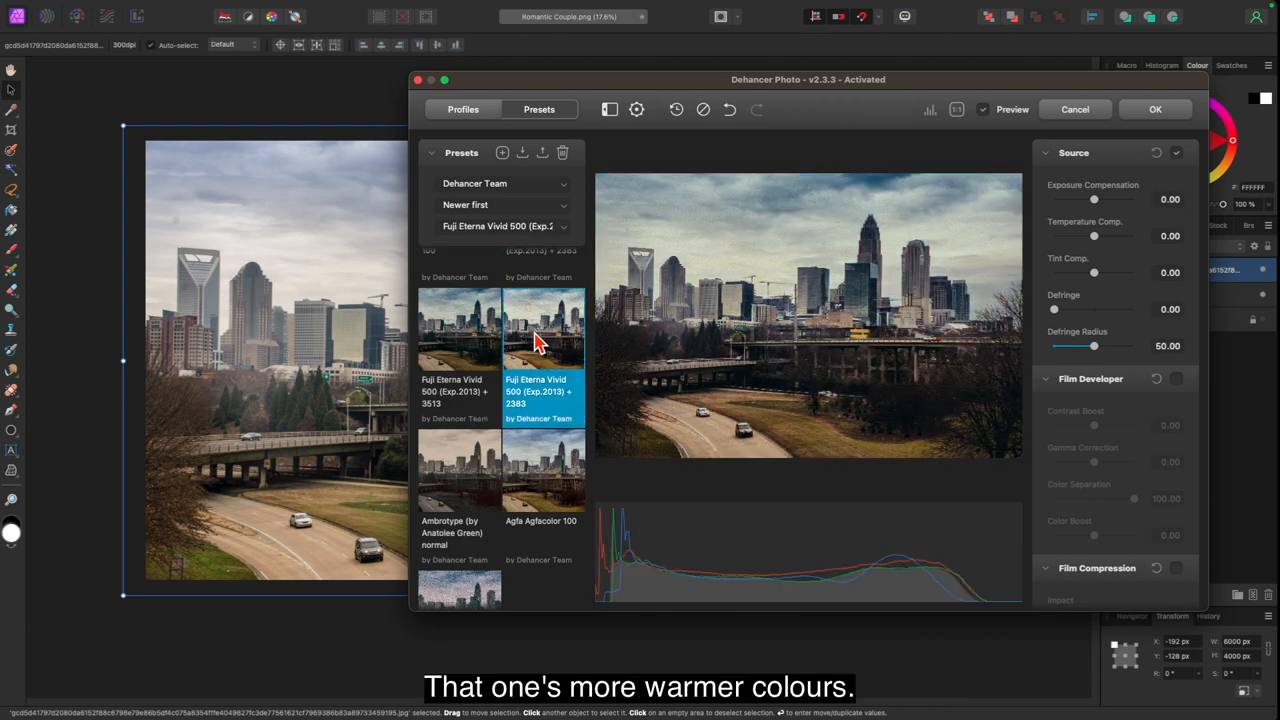
left_click(460, 330)
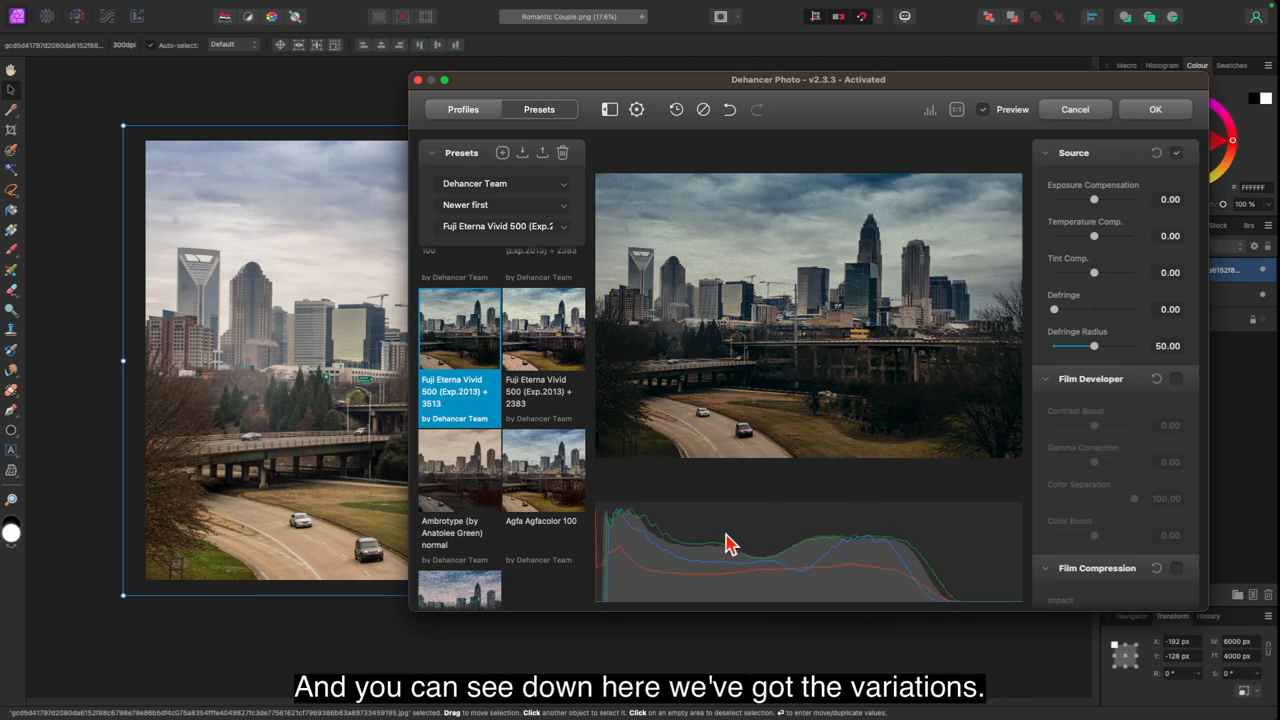
scroll("down", 3)
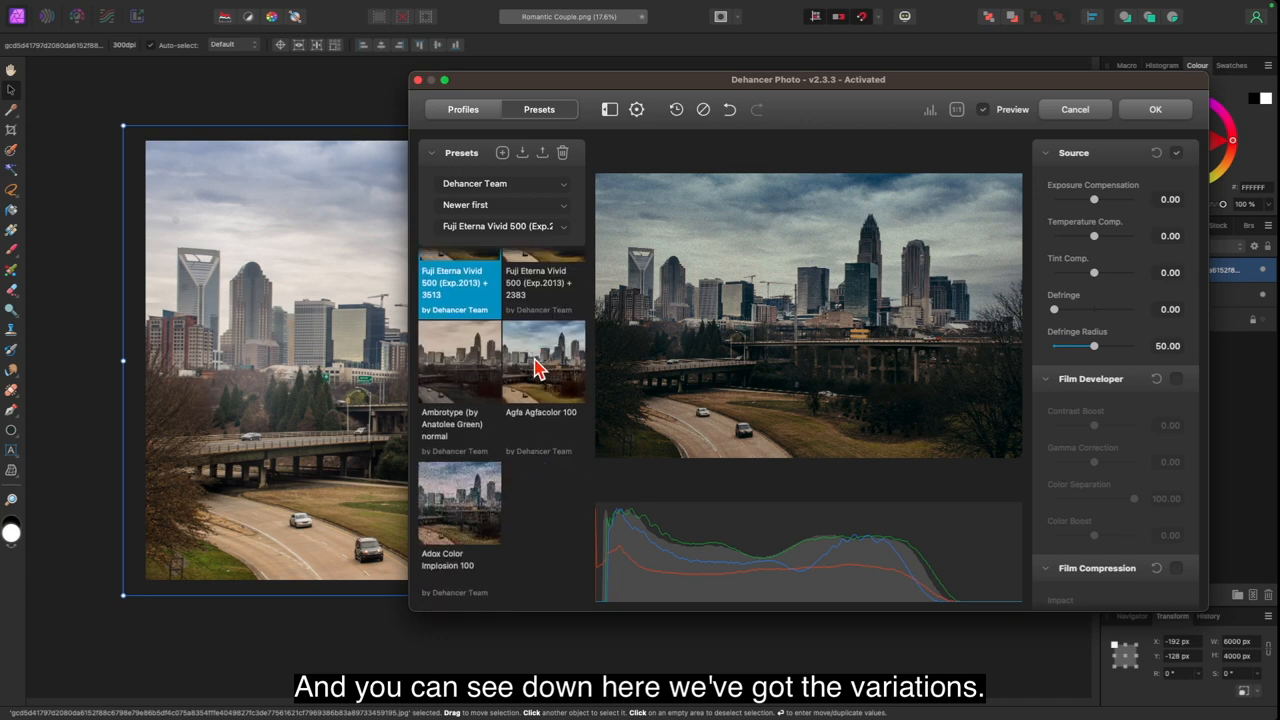
left_click(540, 360)
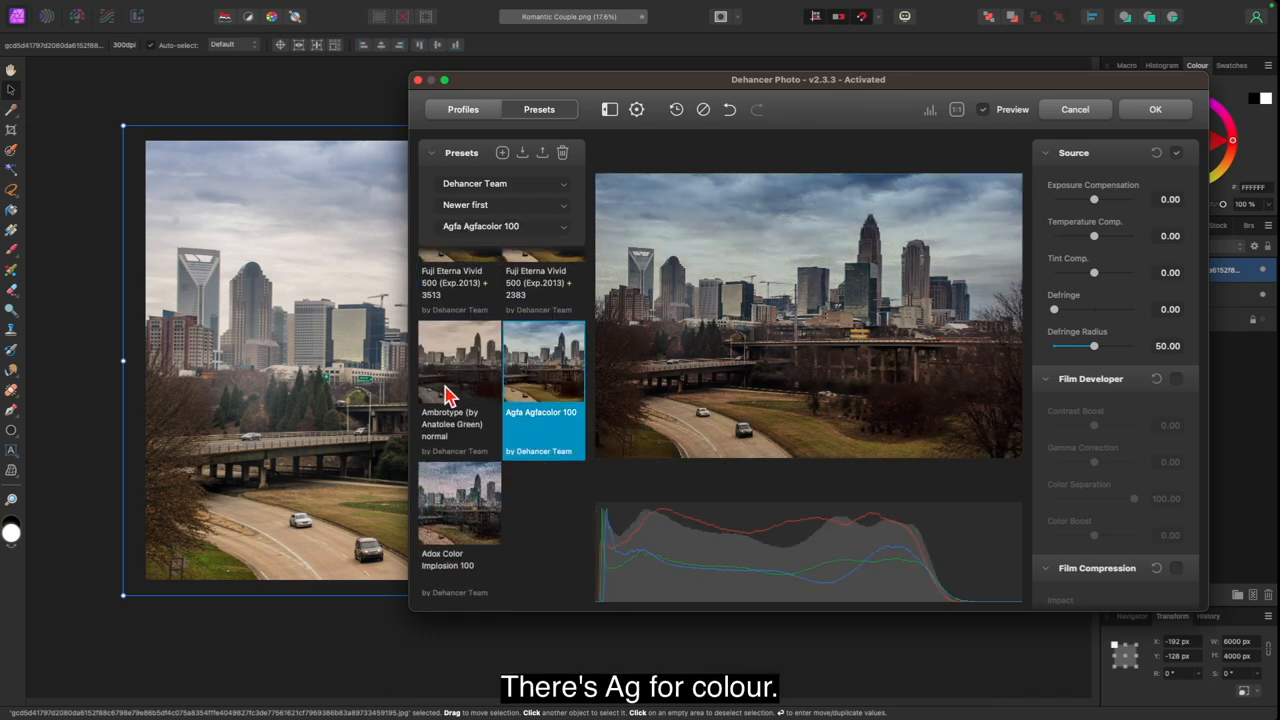
left_click(460, 360)
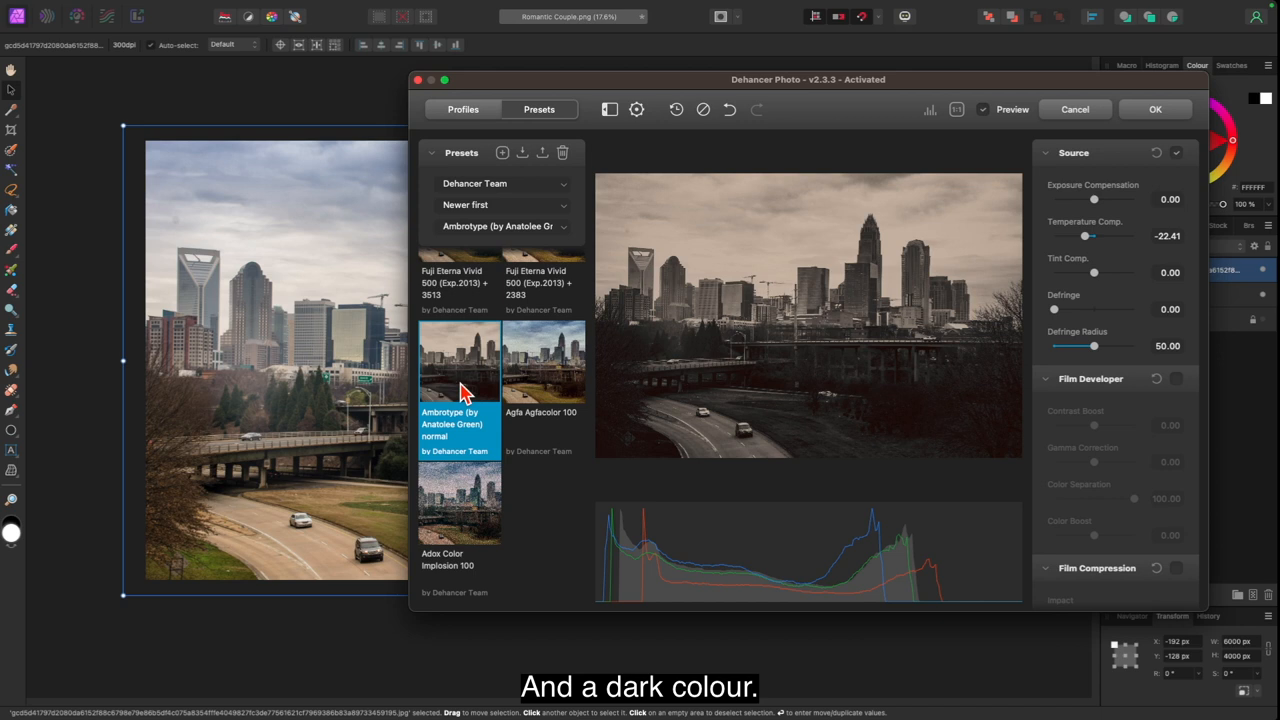
mouse_move(476, 520)
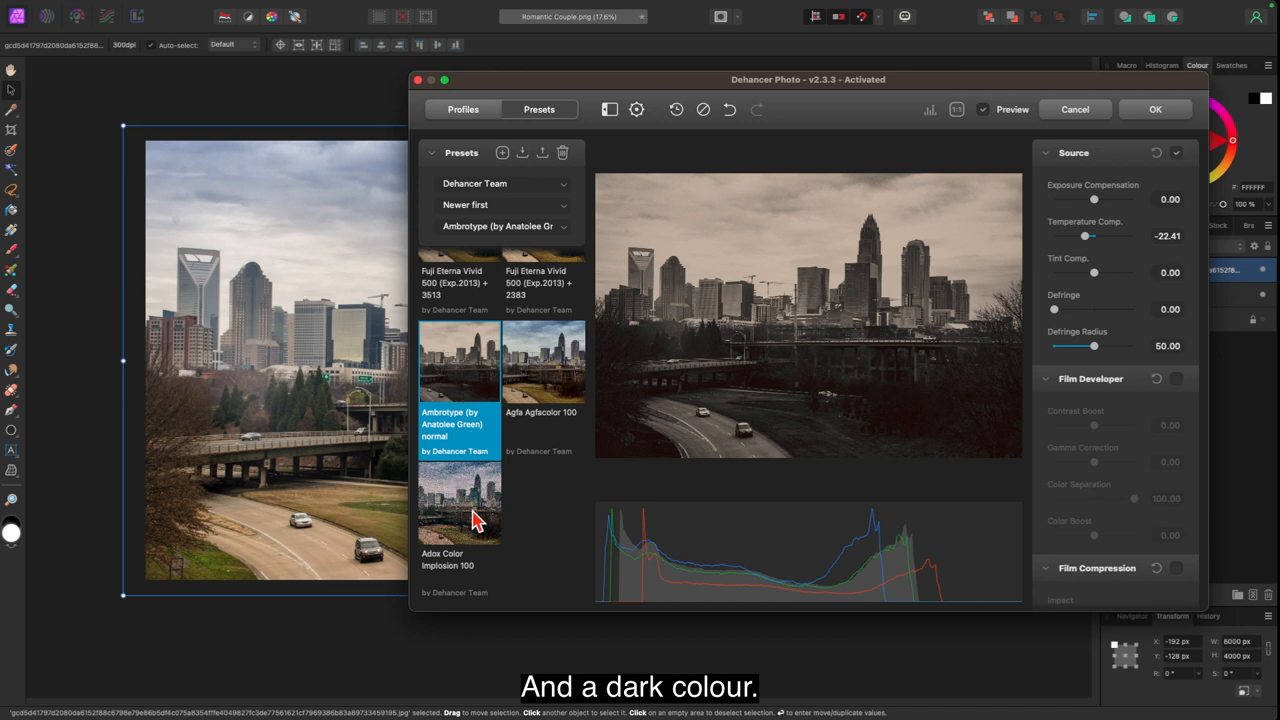
left_click(460, 504)
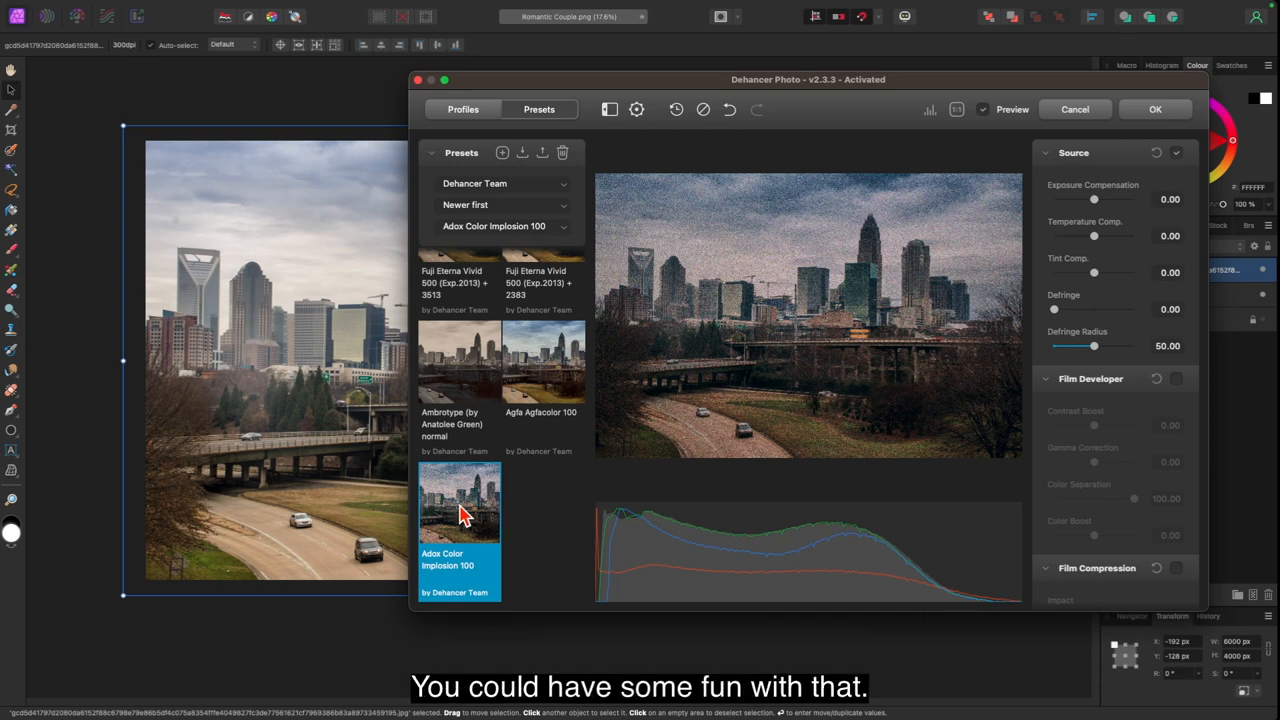
mouse_move(784, 368)
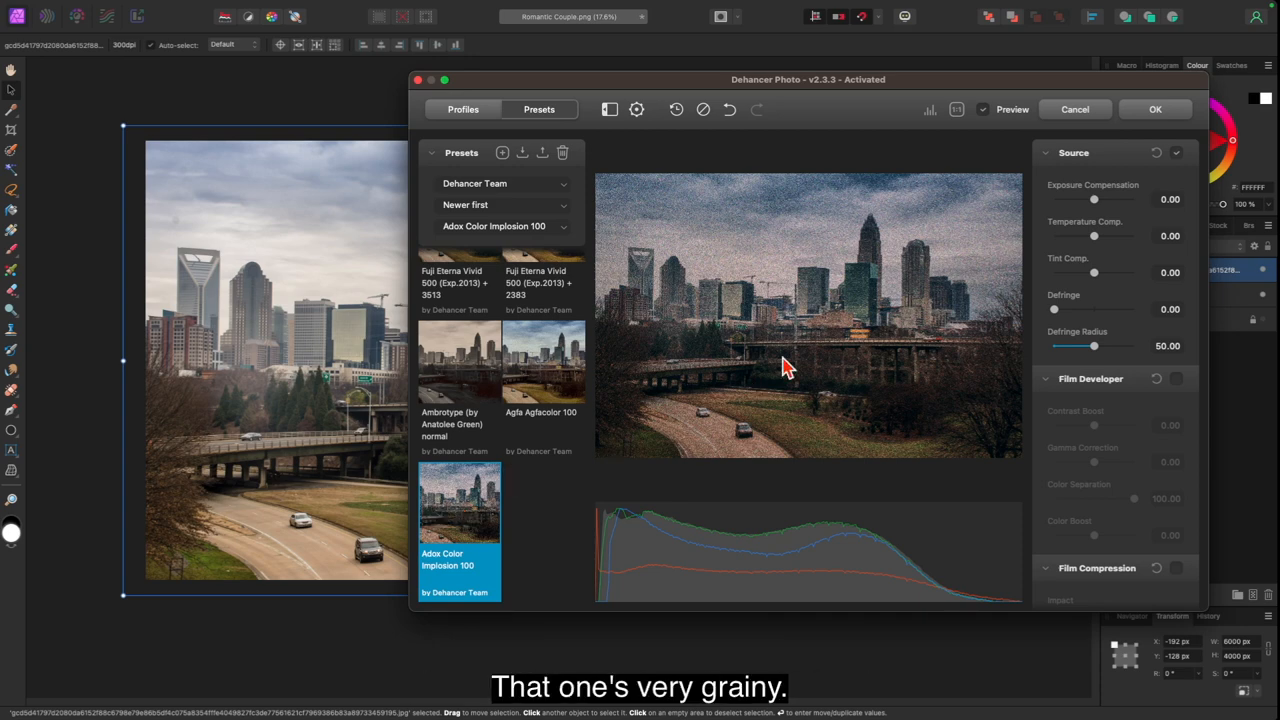
mouse_move(710, 356)
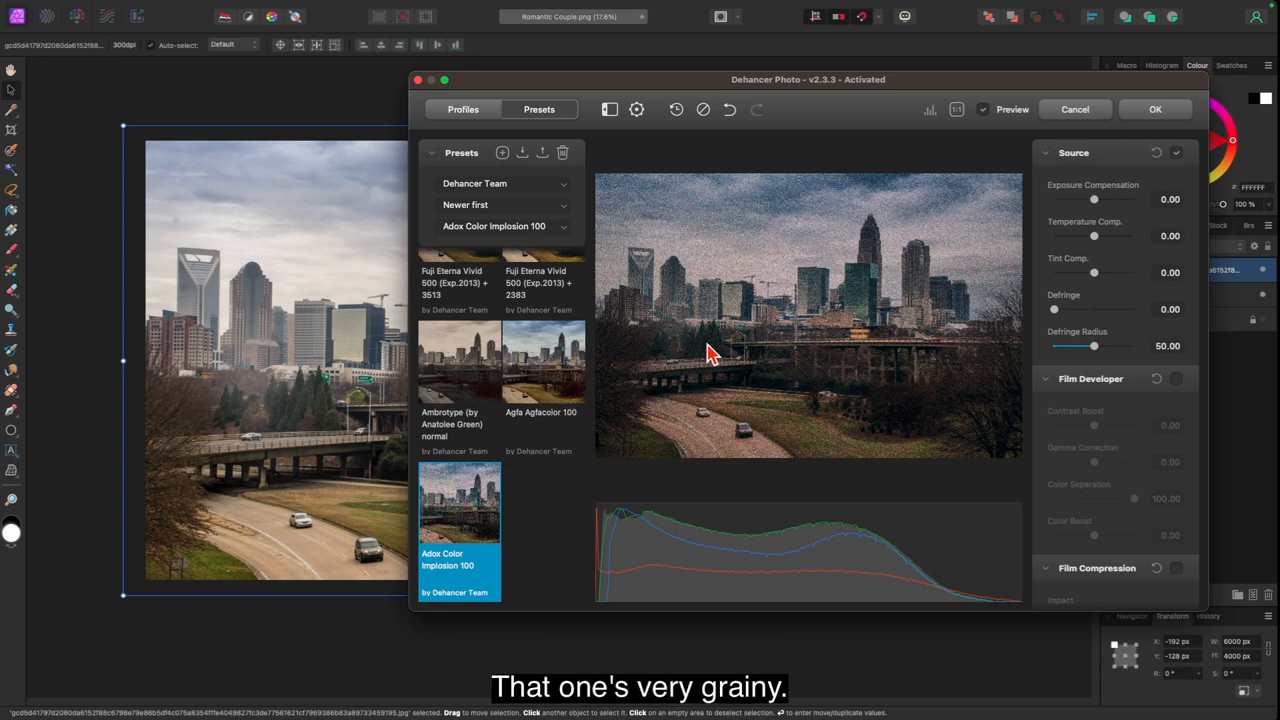
mouse_move(644, 350)
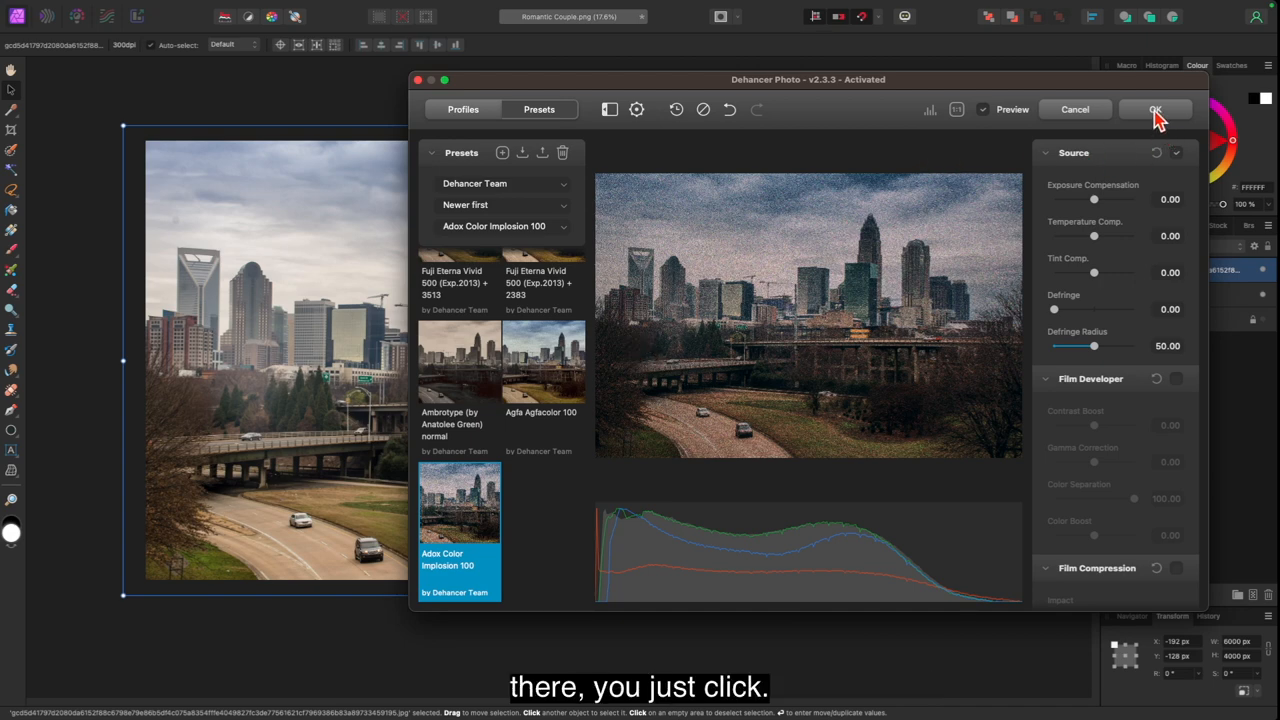
Commit the Adox look to the skyline photo and select the couple photo's layer
left_click(1156, 108)
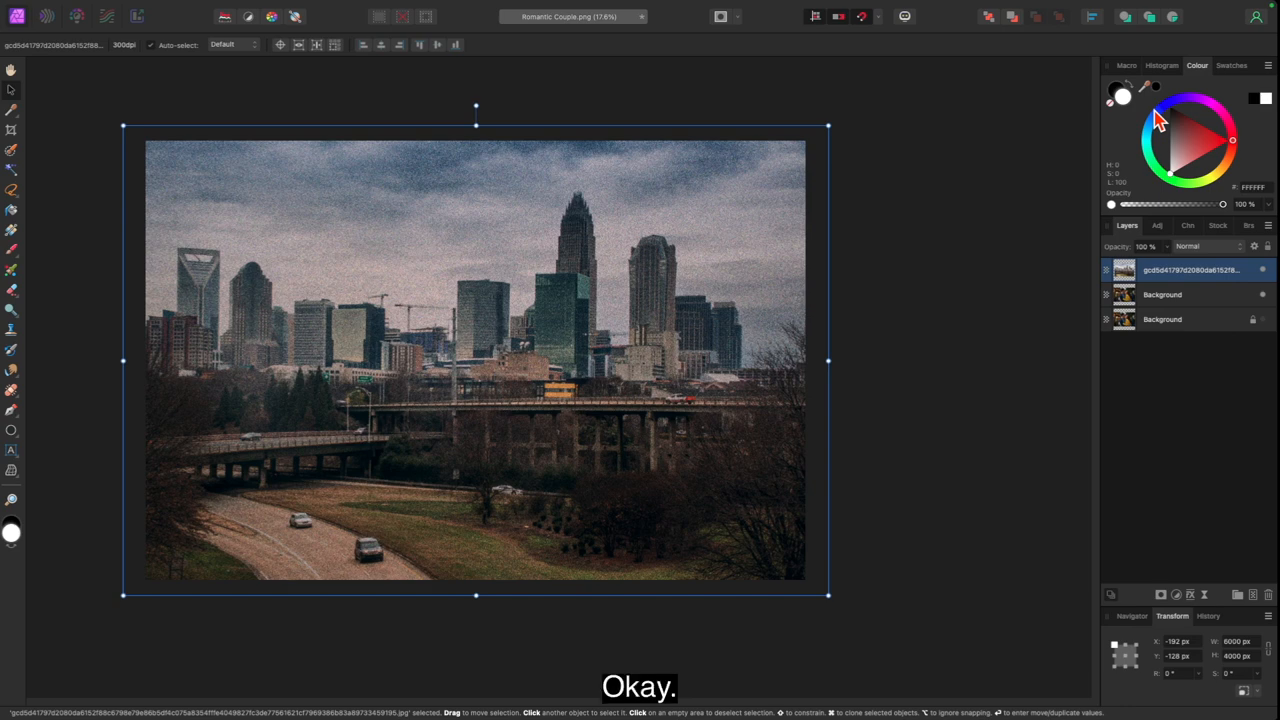
mouse_move(372, 300)
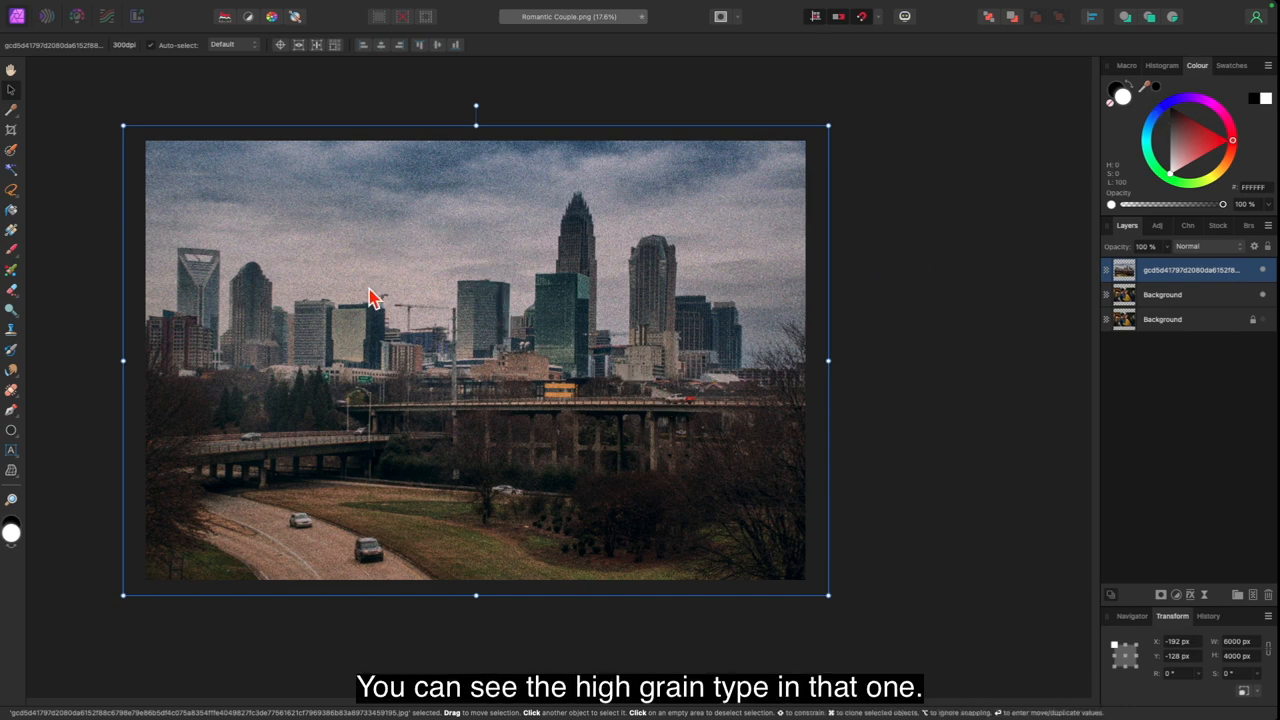
mouse_move(988, 308)
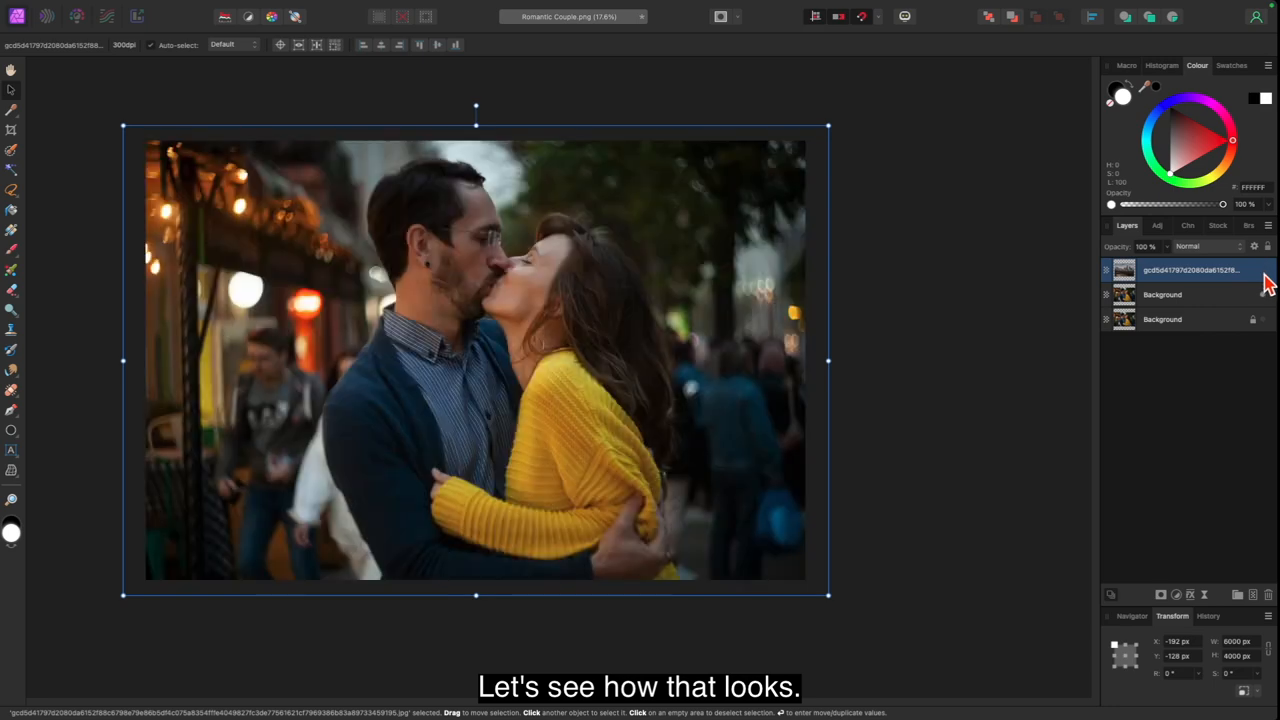
left_click(1162, 294)
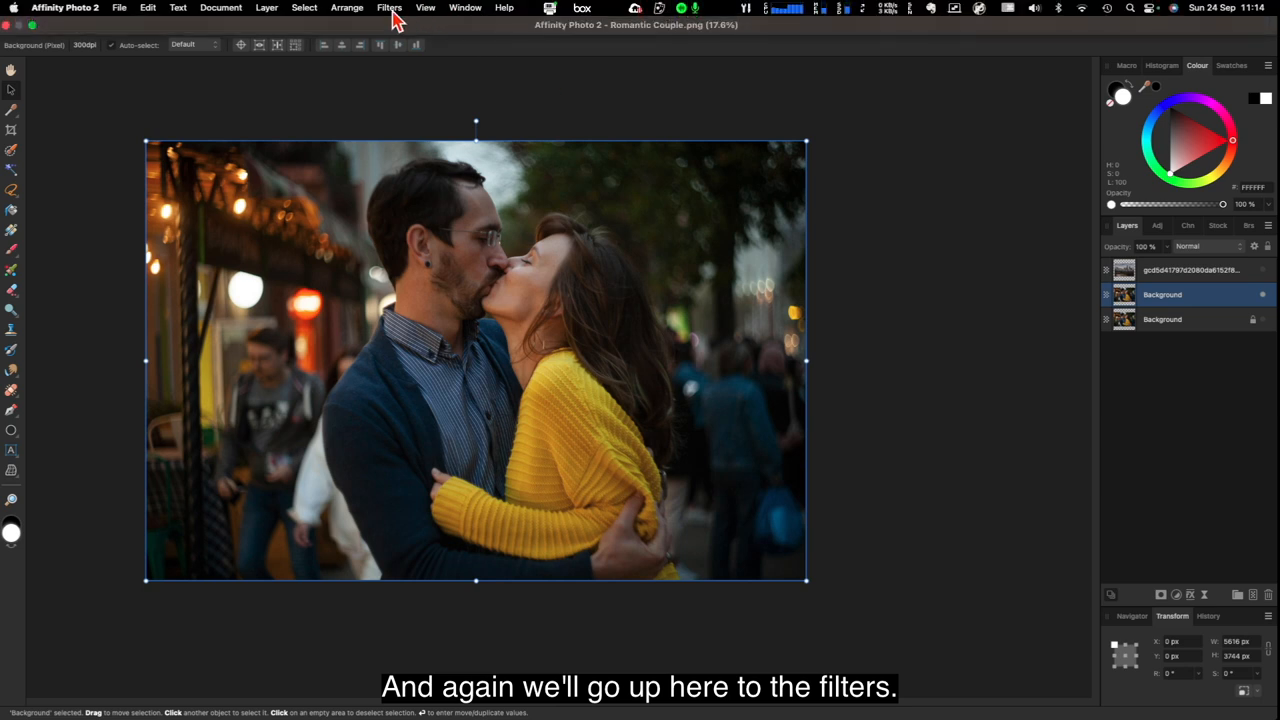
Launch the Dehancer Film plugin on the couple photo via Filters > Plugins
left_click(388, 8)
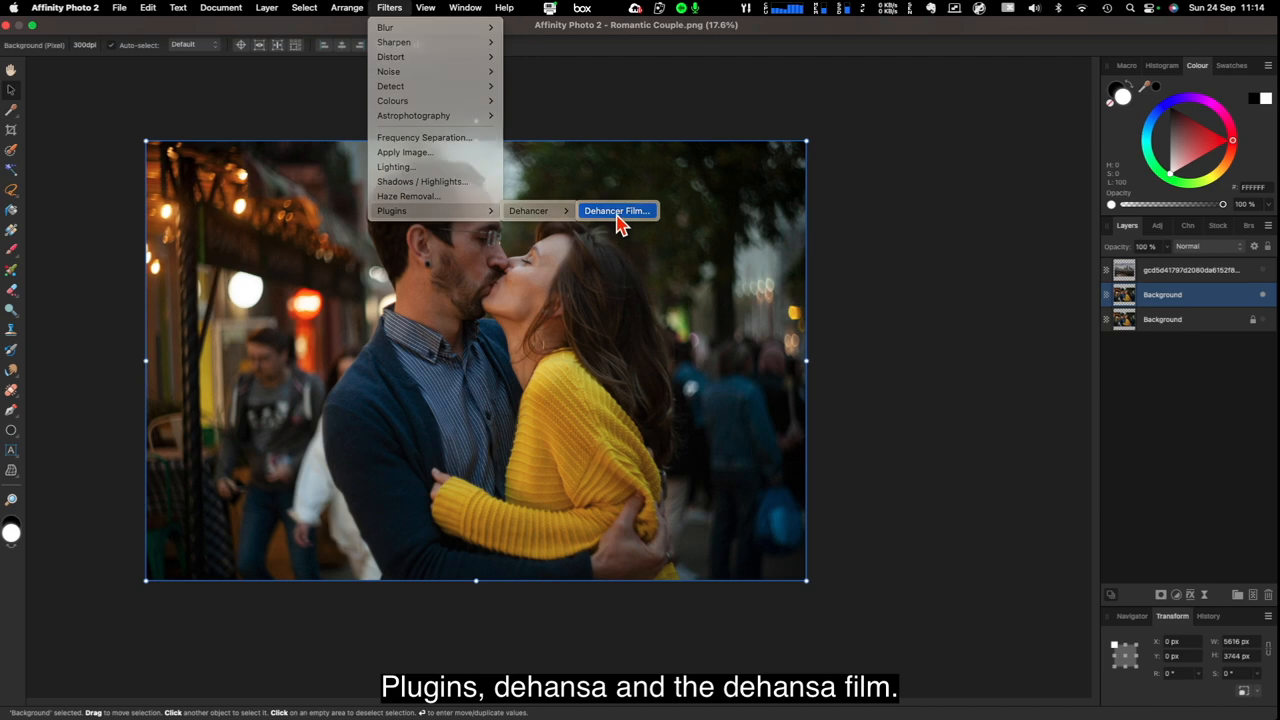
left_click(616, 210)
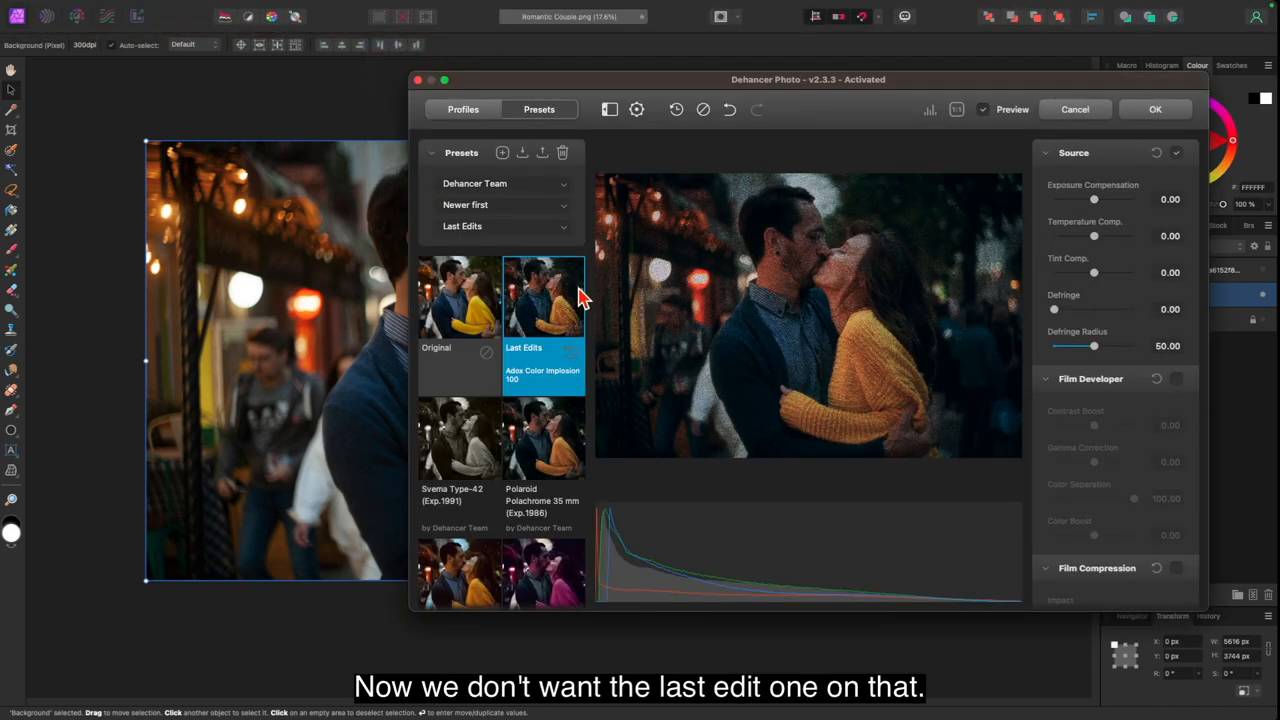
Compare the original couple photo against the Lomochrome Purple look
left_click(460, 296)
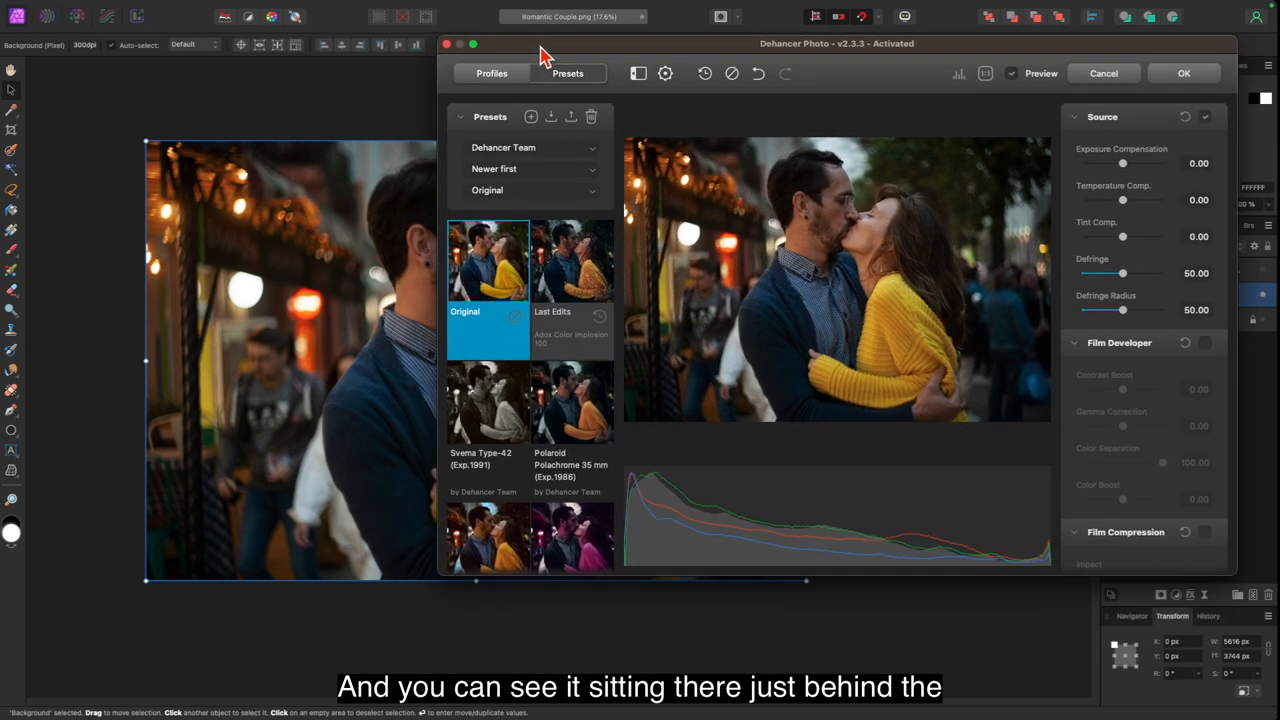
scroll("down", 3)
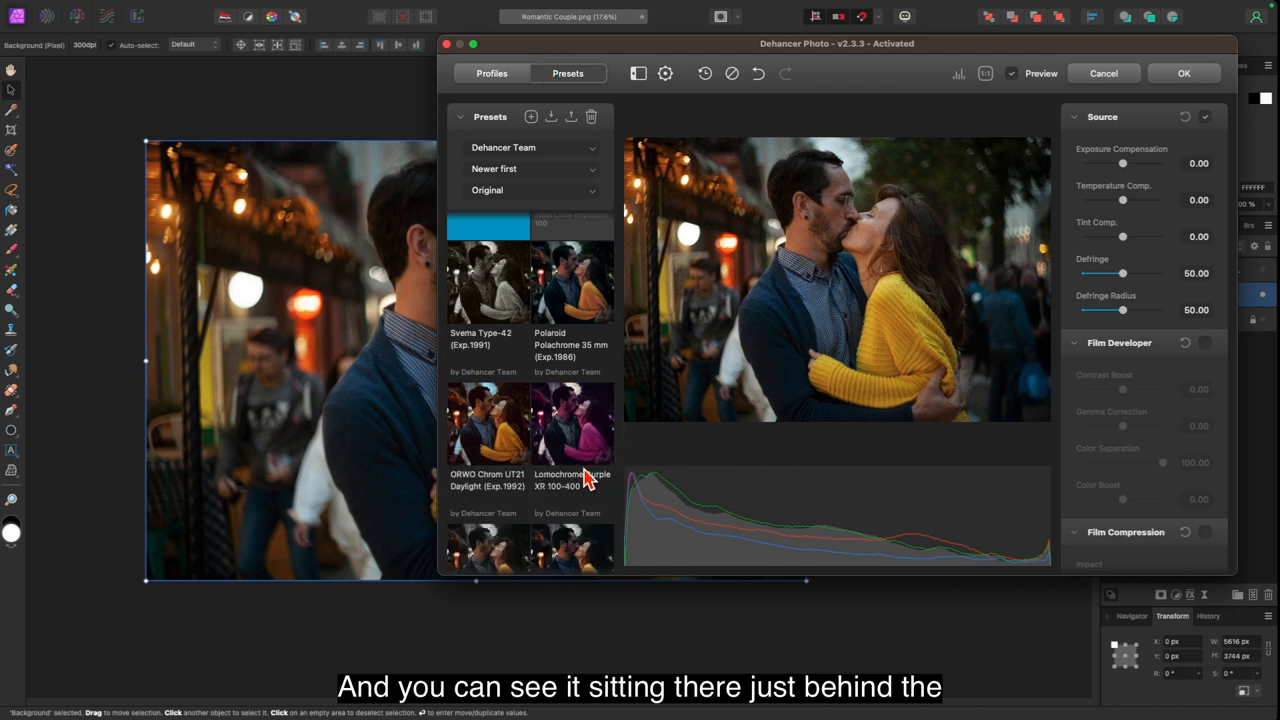
mouse_move(558, 452)
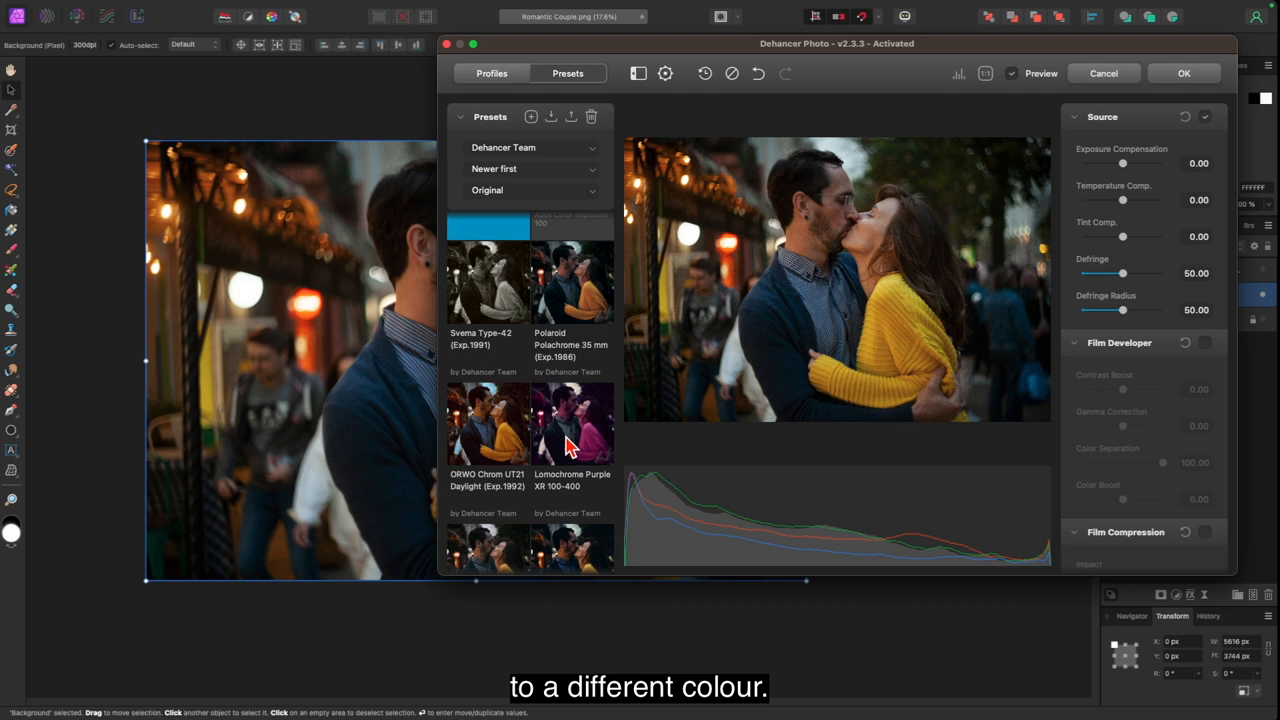
mouse_move(904, 340)
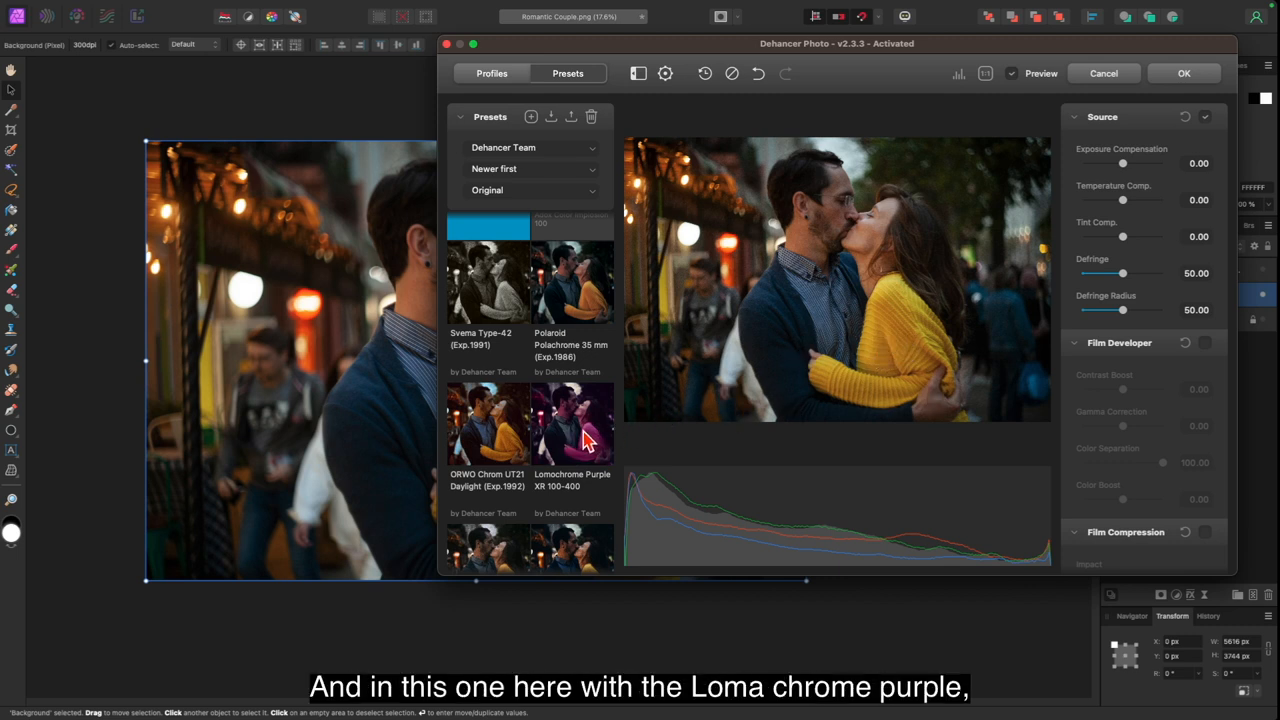
left_click(572, 424)
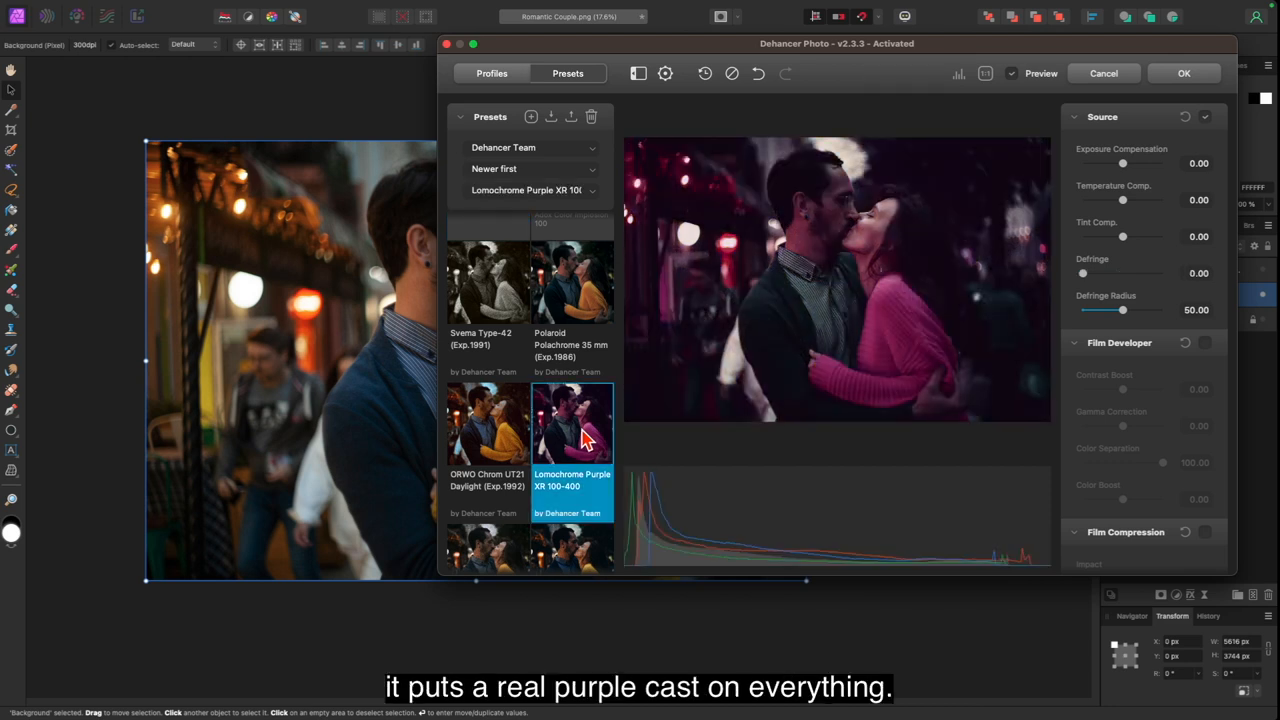
mouse_move(576, 462)
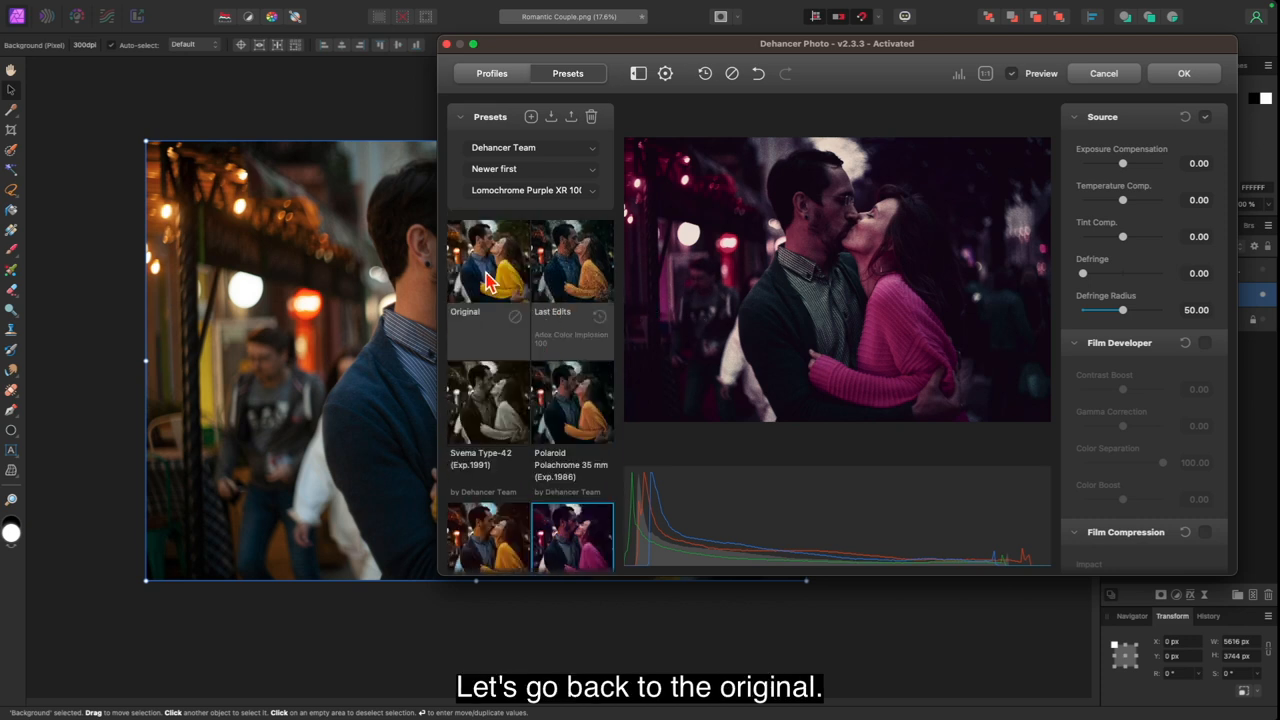
left_click(488, 260)
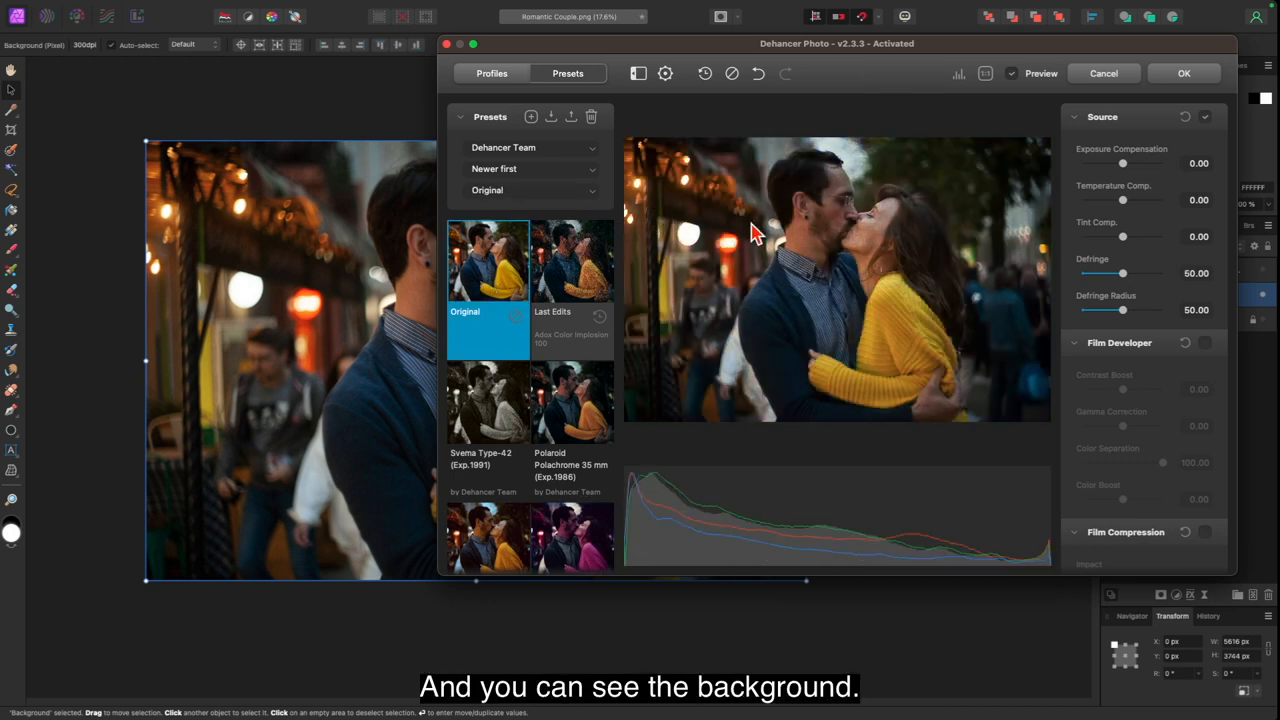
scroll("down", 3)
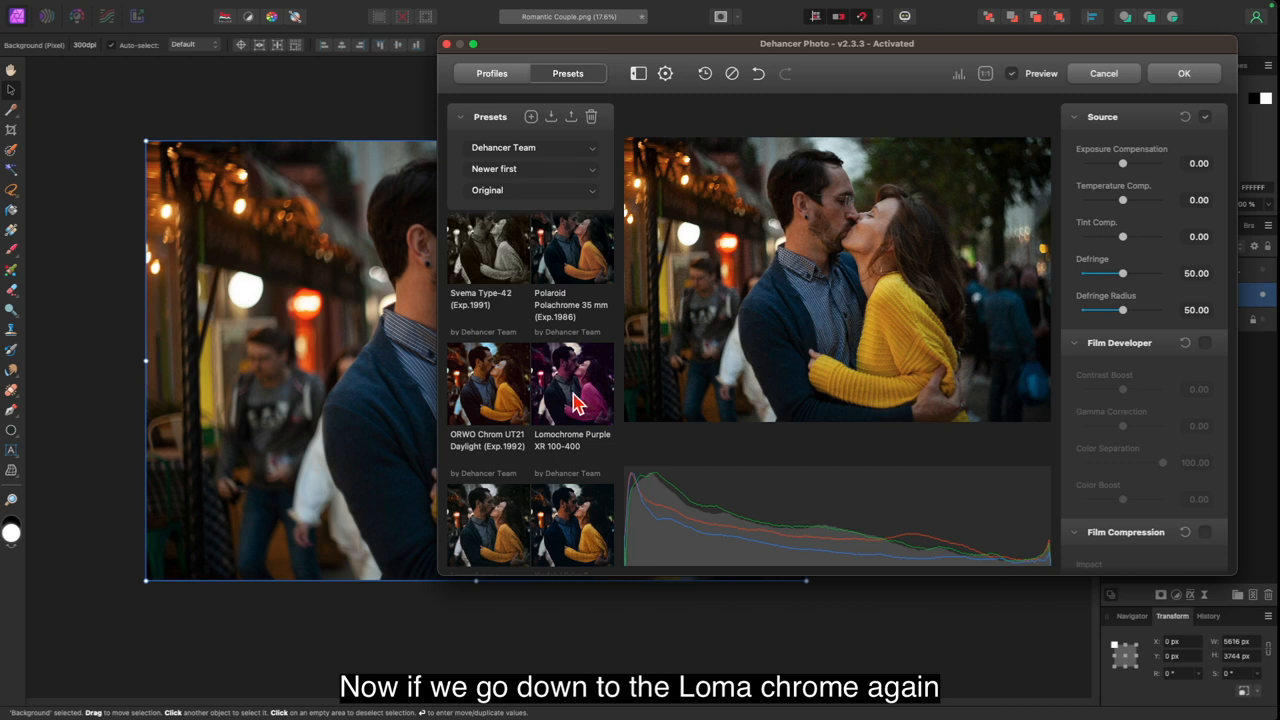
left_click(572, 384)
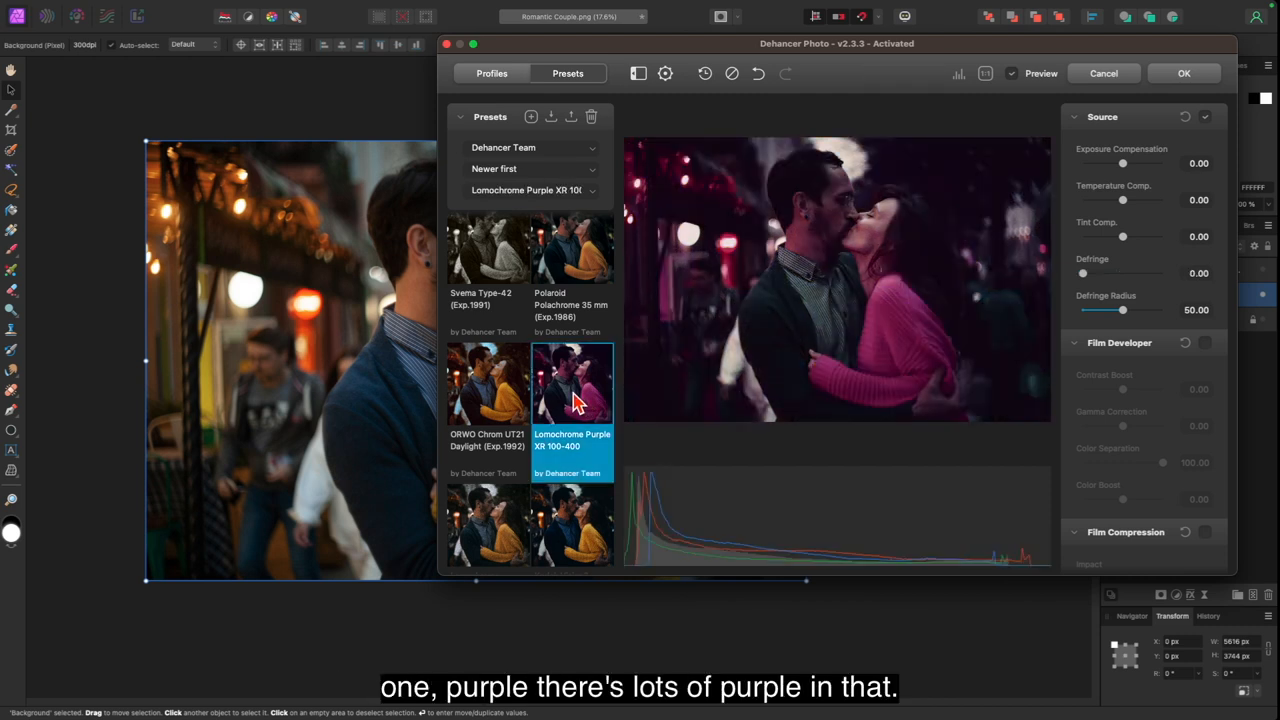
Try Kodak Ektar 25, then apply the Fuji Eterna Vivid 500 (Exp.2013) + 2383 look
scroll("down", 3)
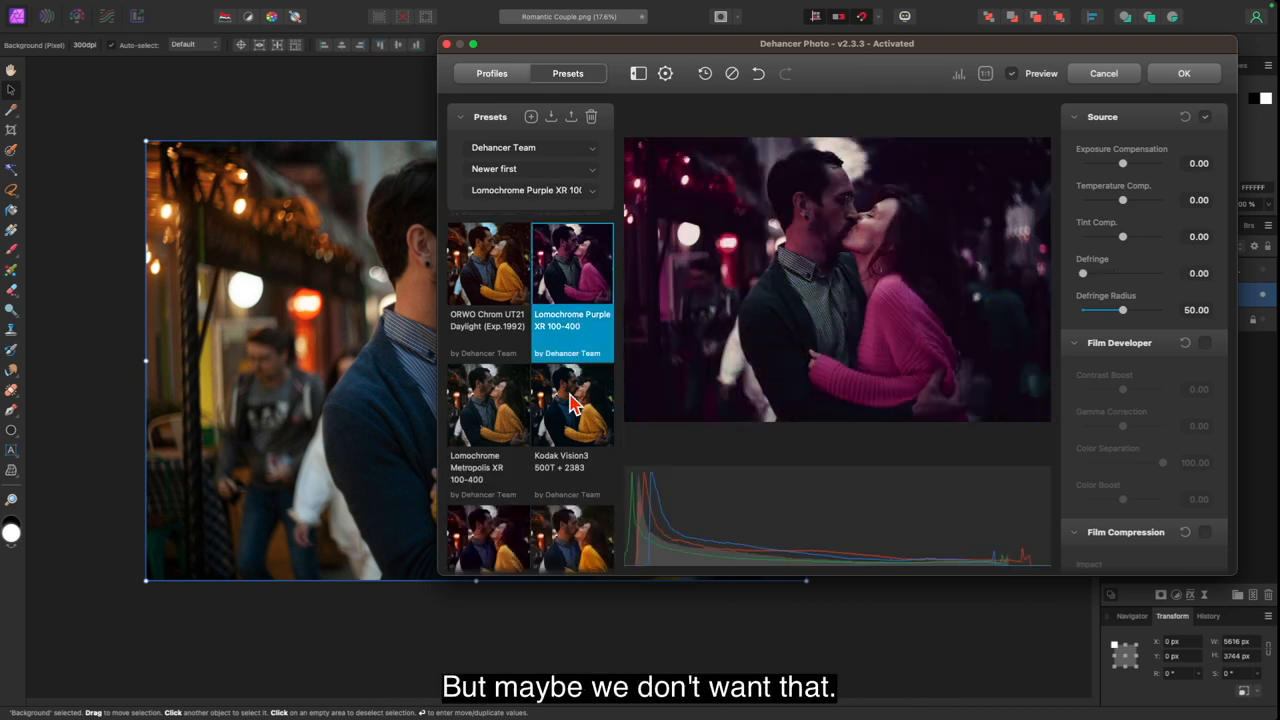
scroll("down", 3)
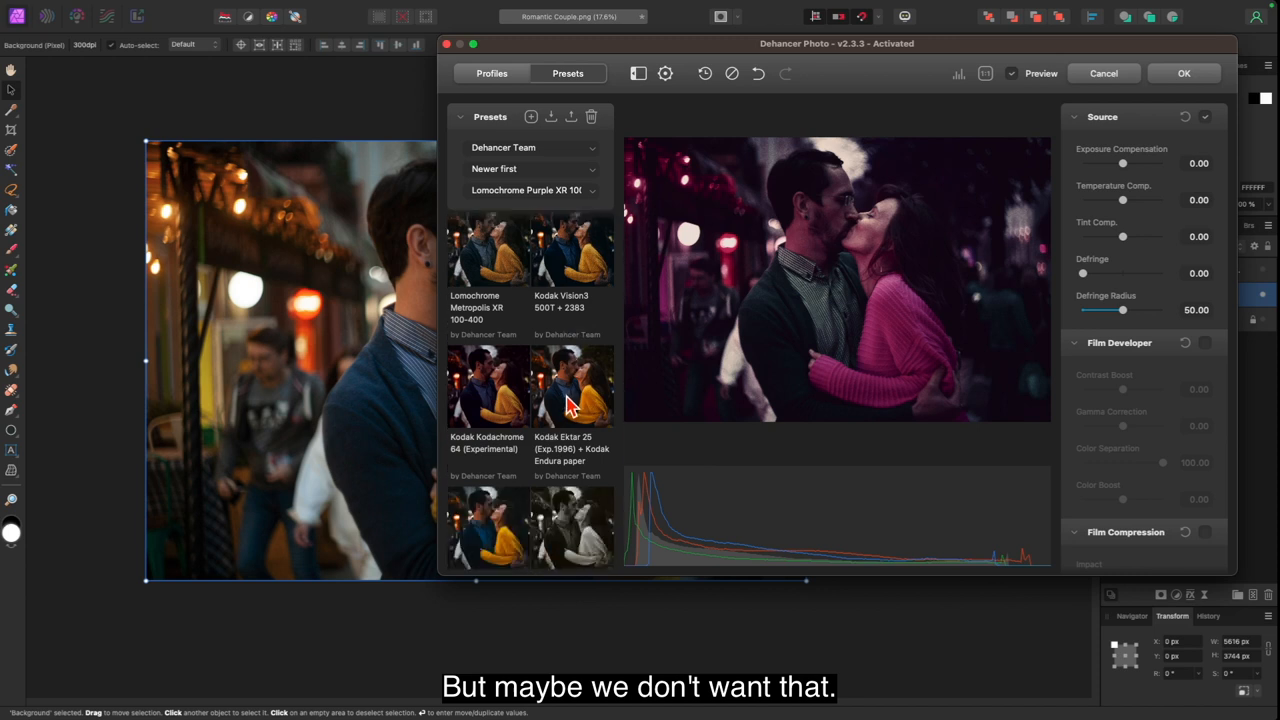
left_click(572, 390)
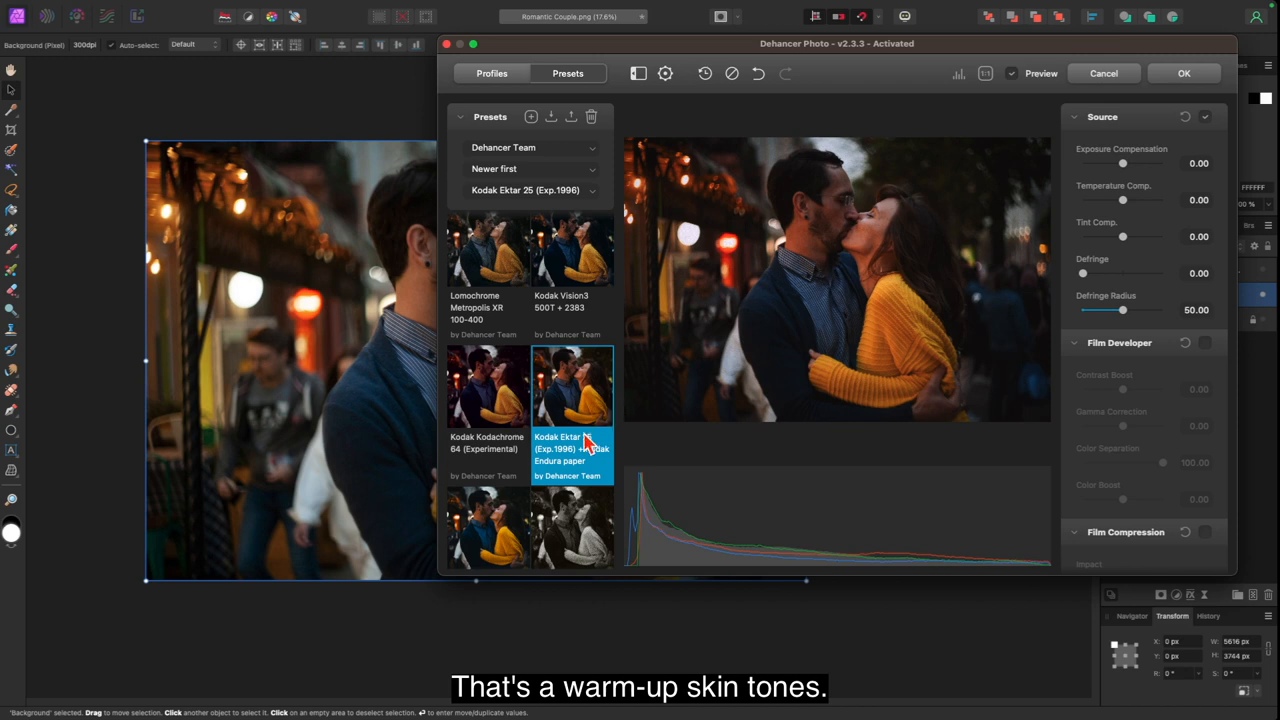
scroll("down", 3)
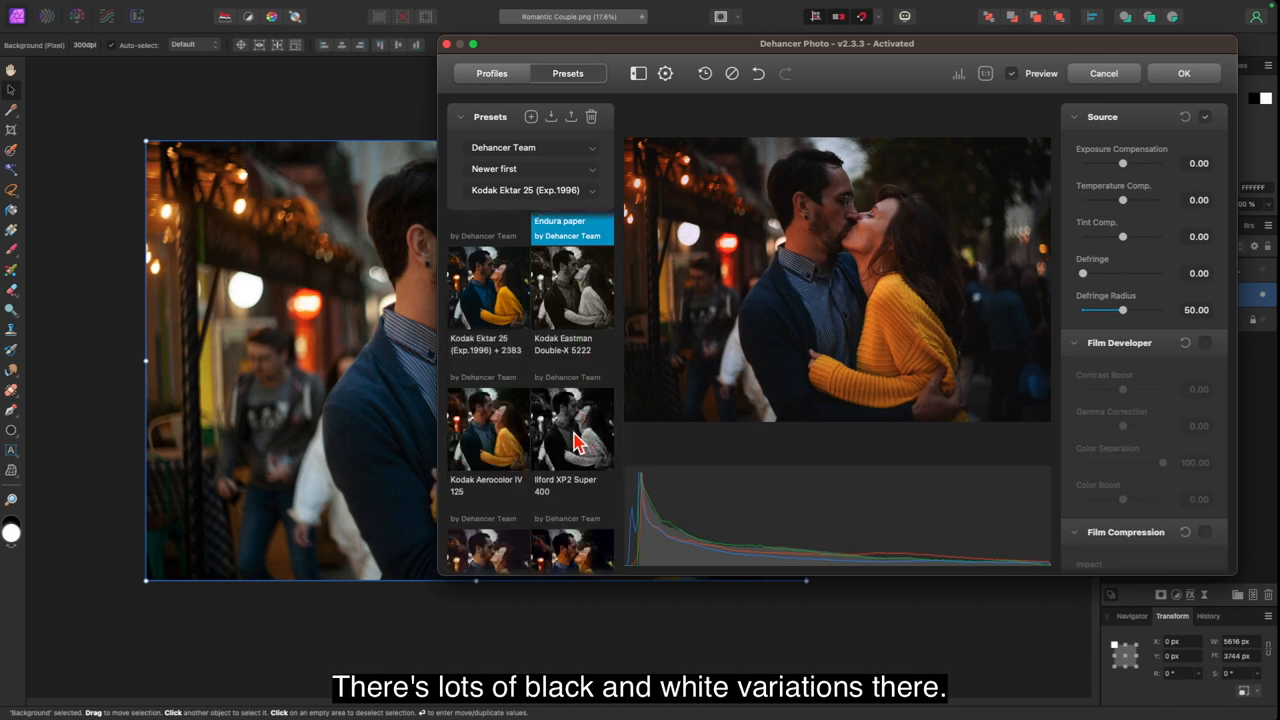
scroll("down", 3)
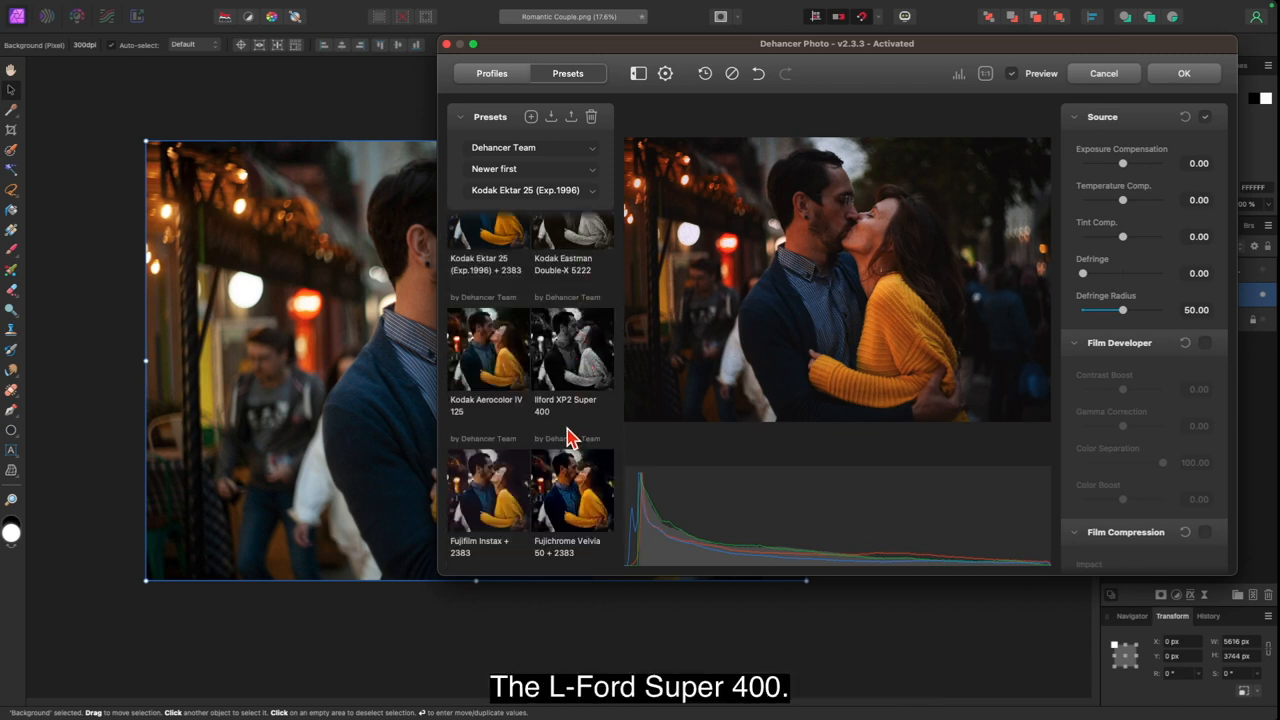
scroll("down", 3)
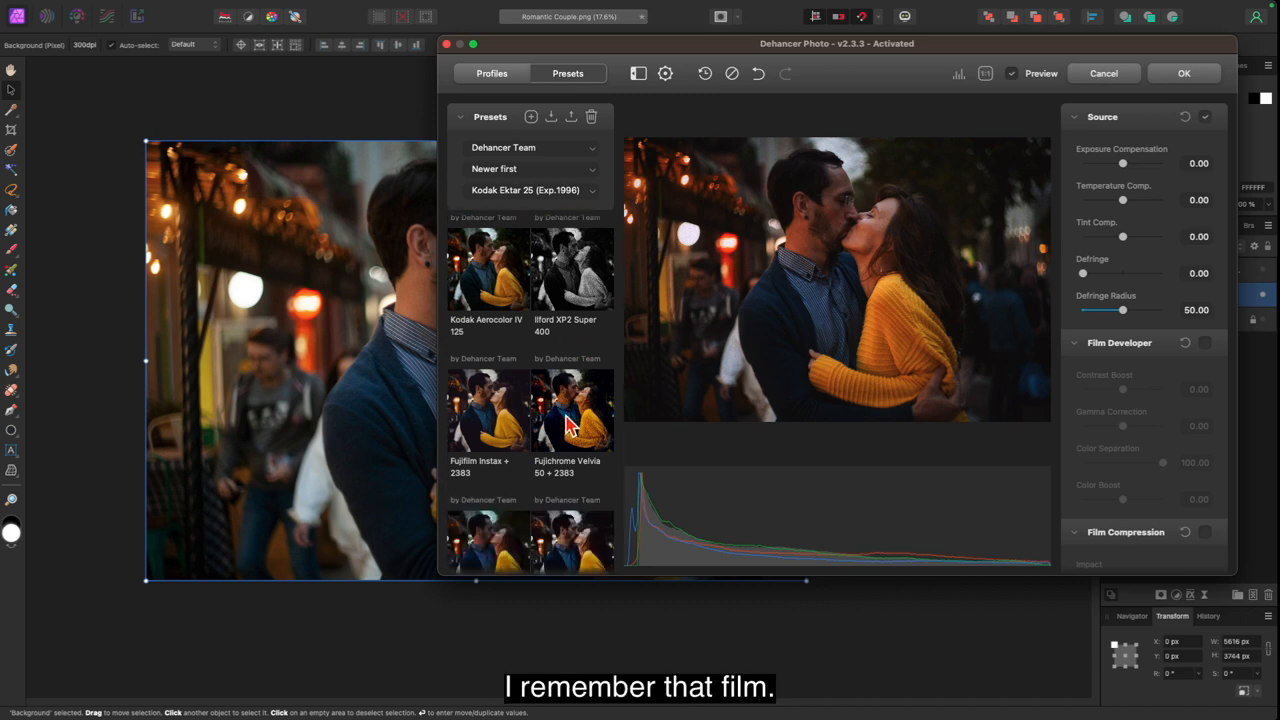
scroll("down", 3)
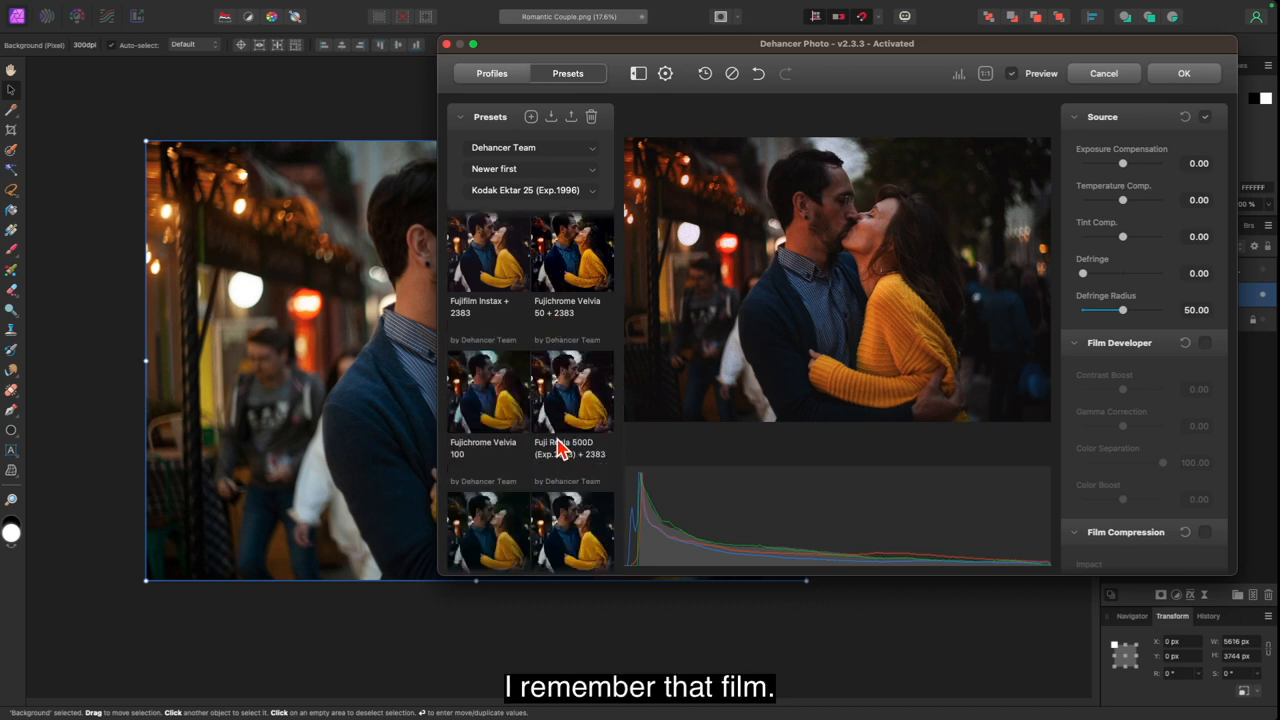
scroll("down", 3)
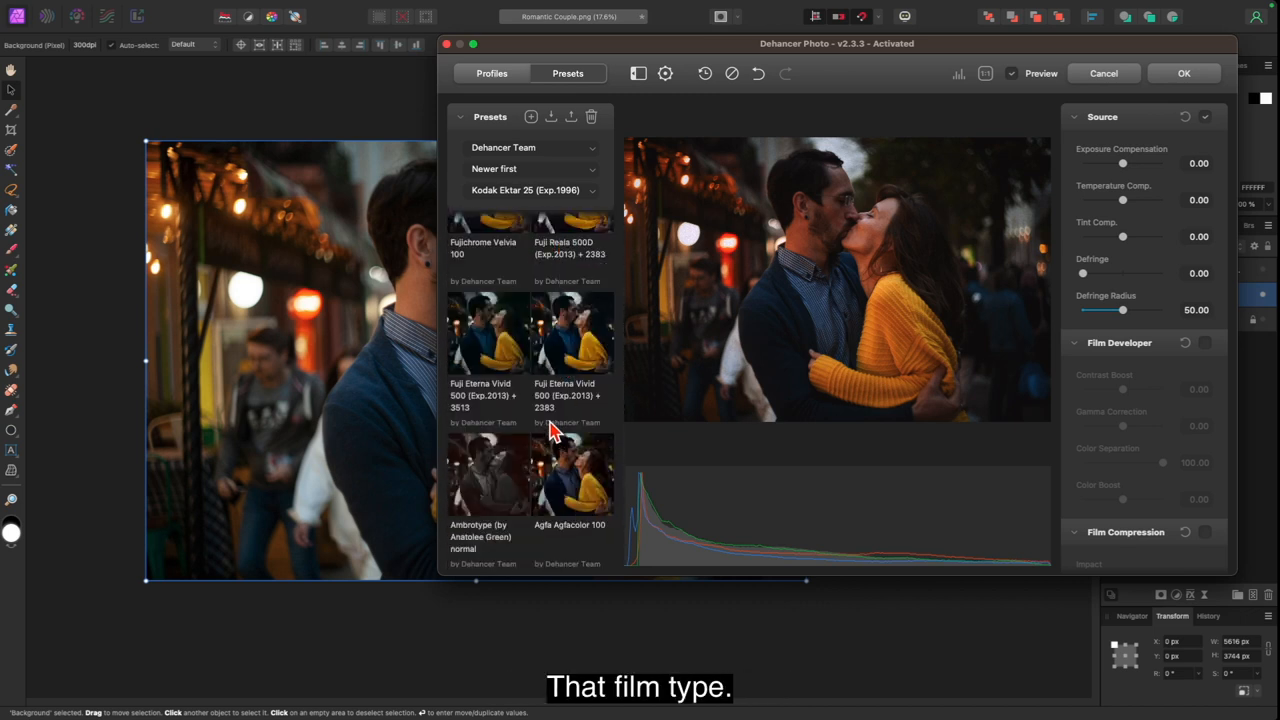
scroll("down", 3)
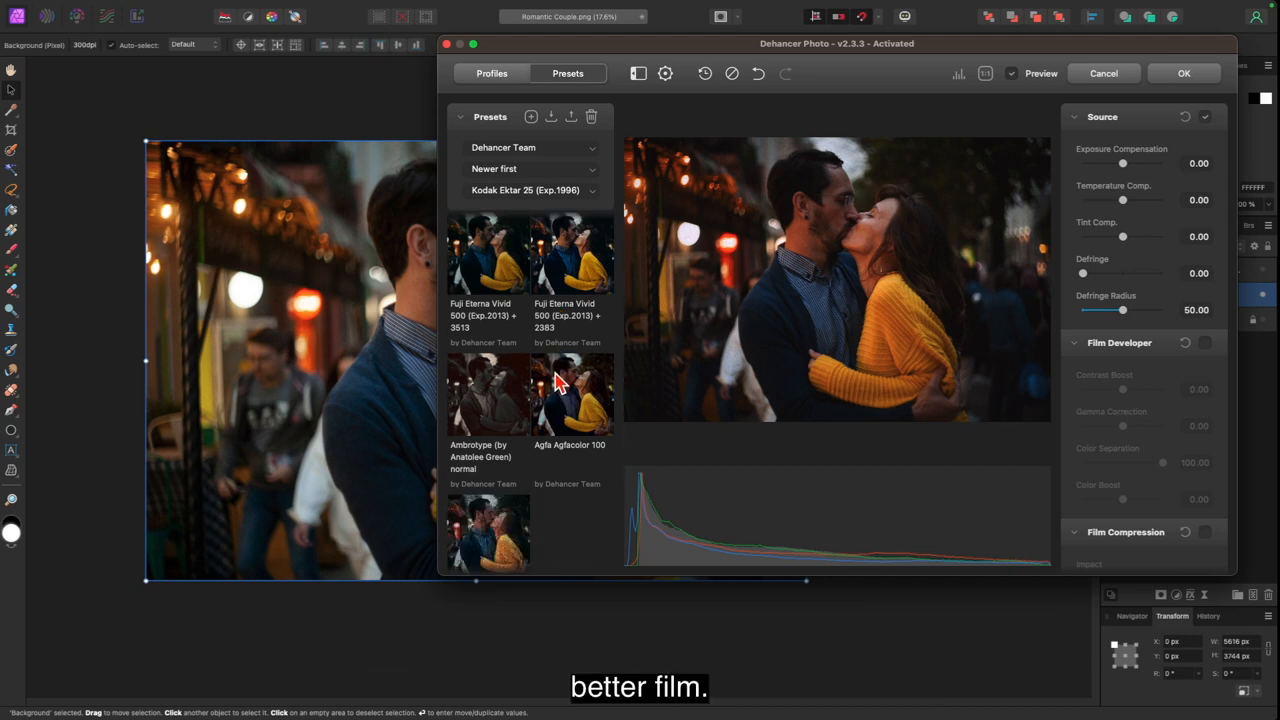
scroll("down", 3)
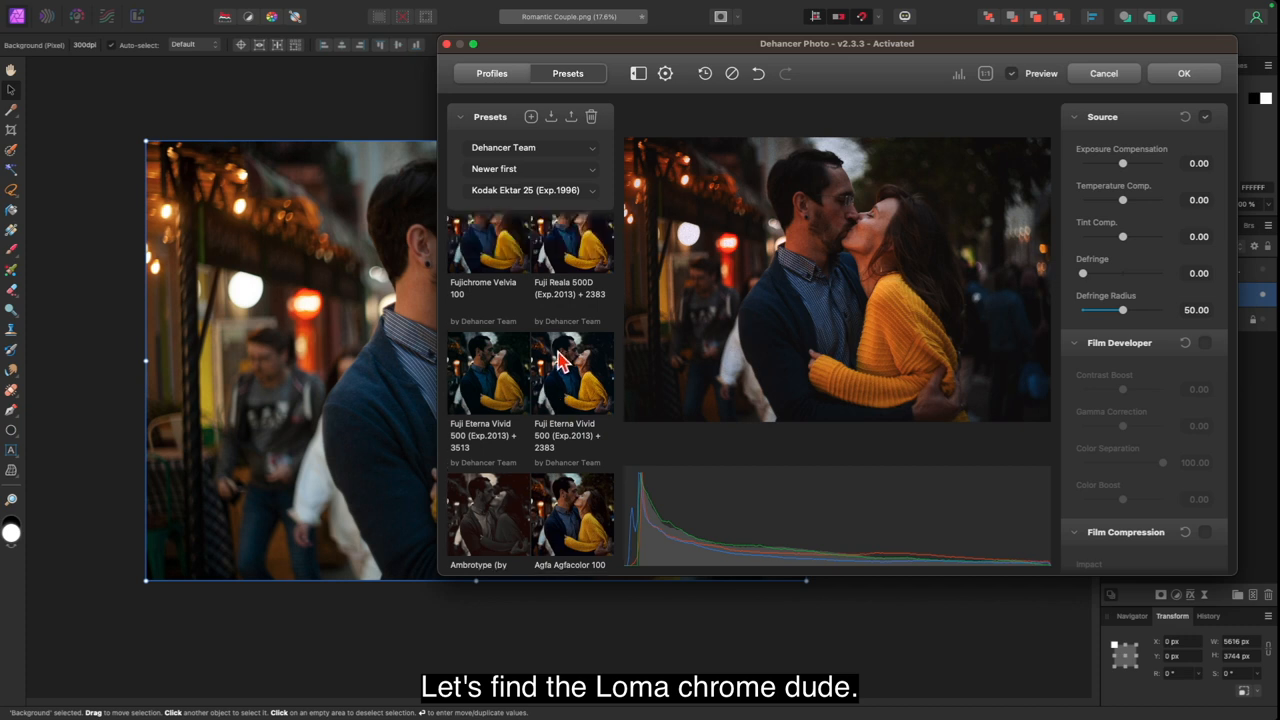
mouse_move(584, 384)
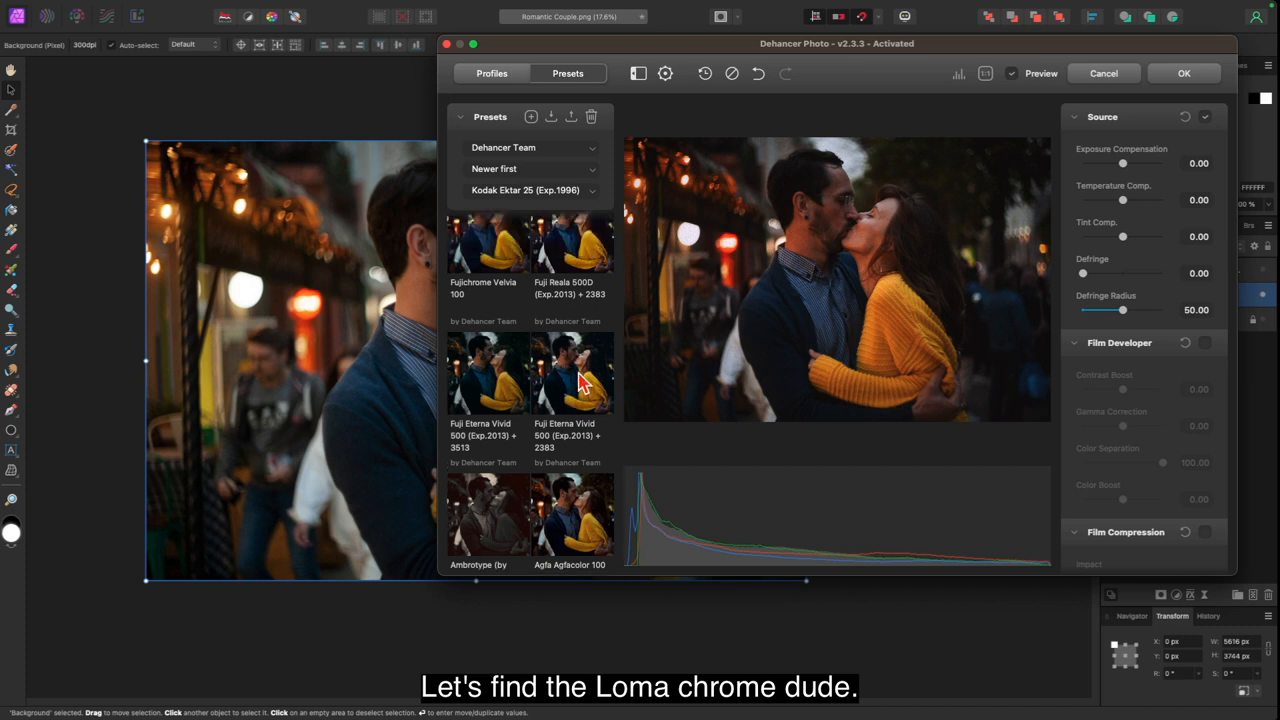
left_click(570, 376)
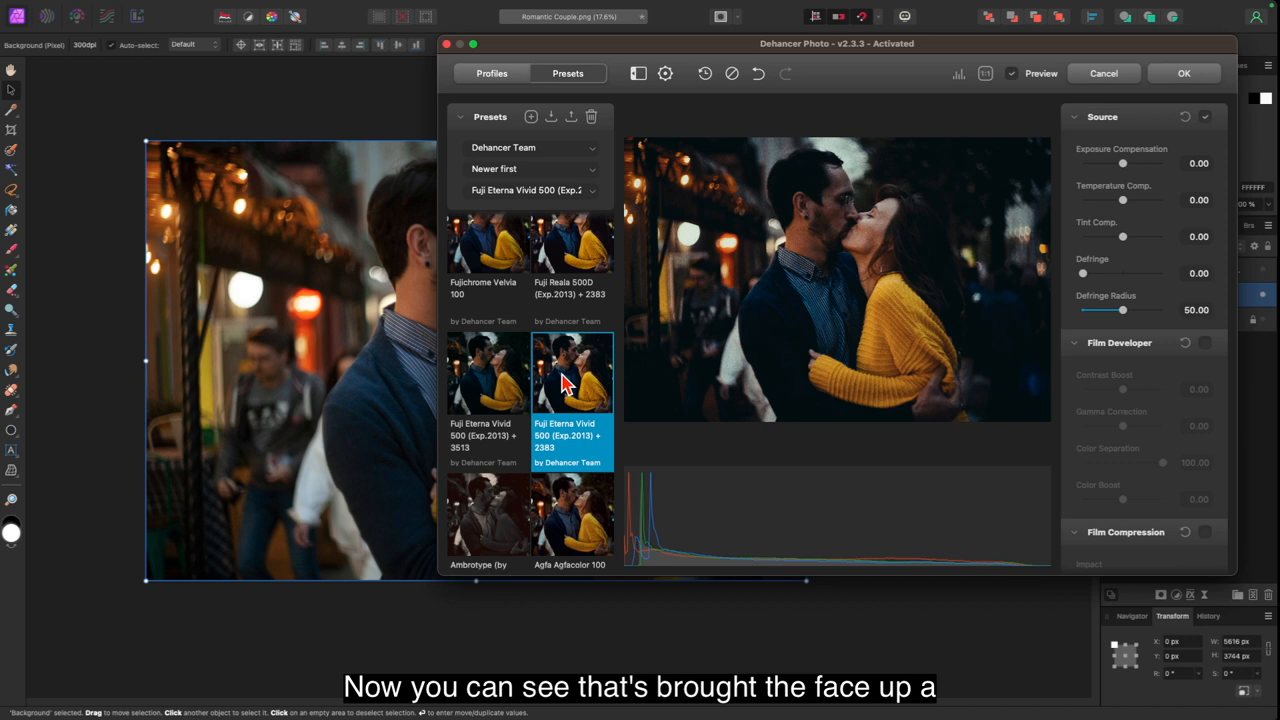
mouse_move(888, 304)
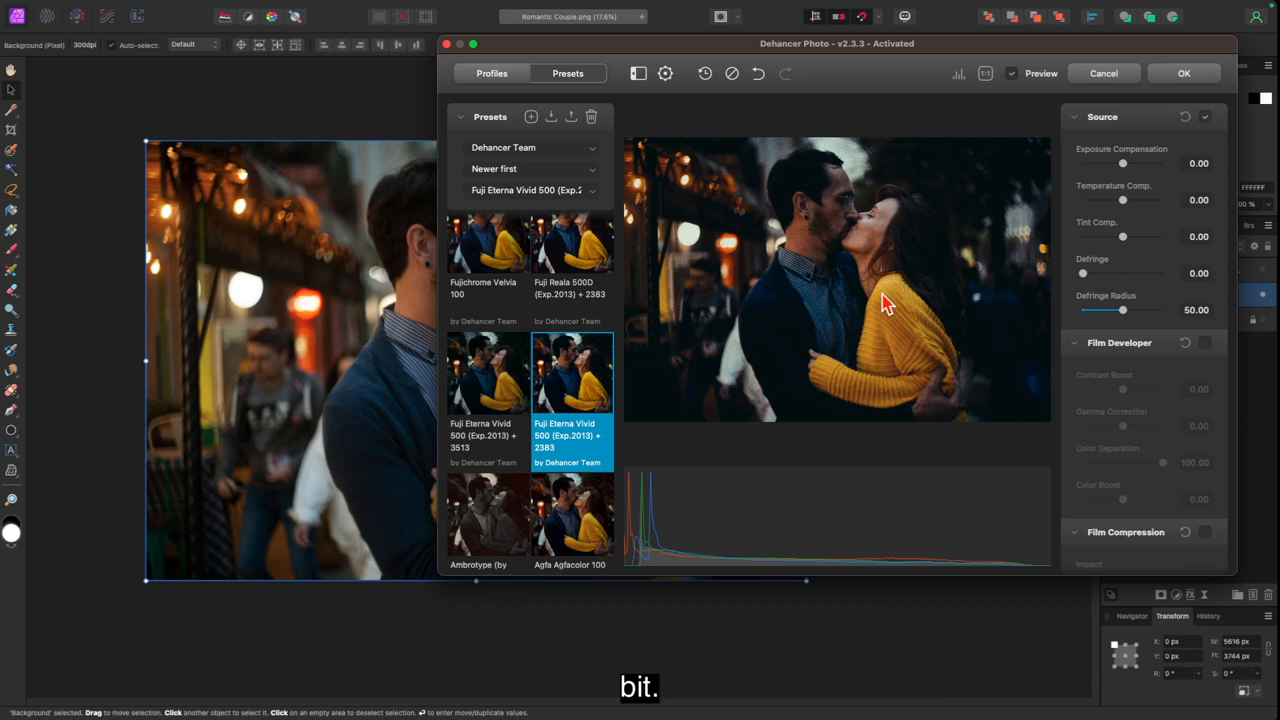
mouse_move(800, 392)
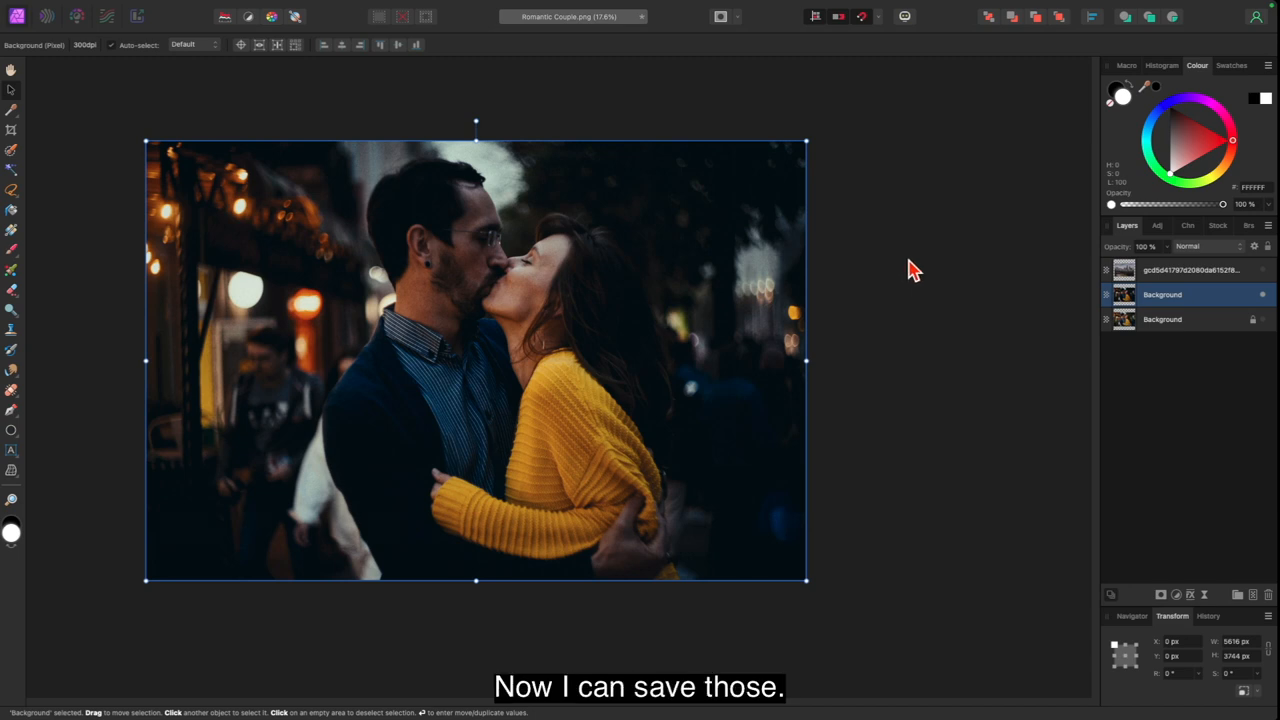
left_click(1184, 270)
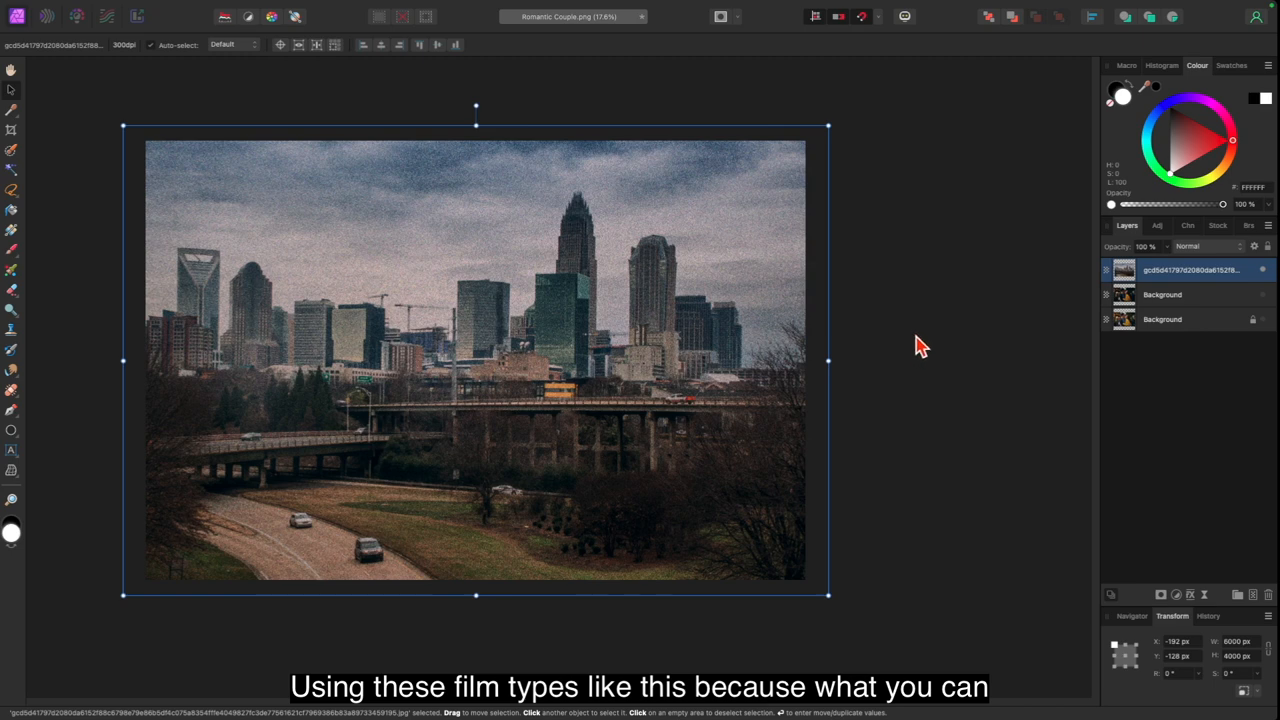
mouse_move(844, 330)
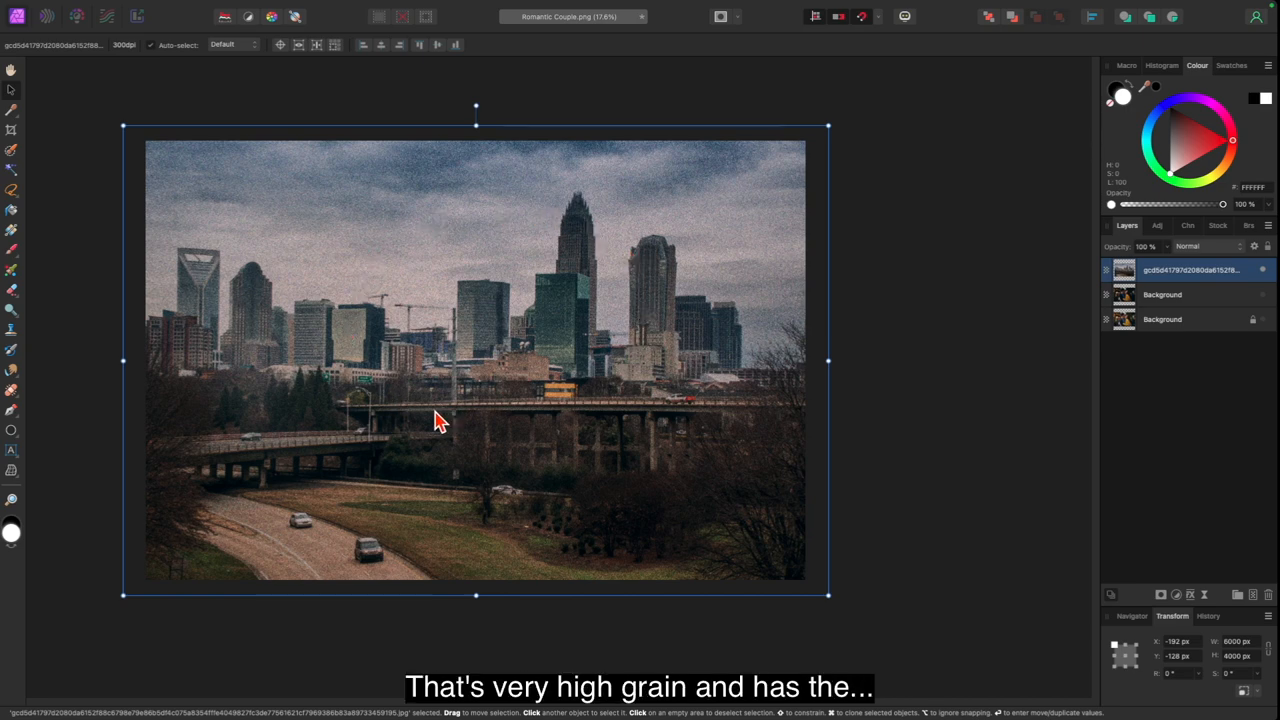
mouse_move(584, 198)
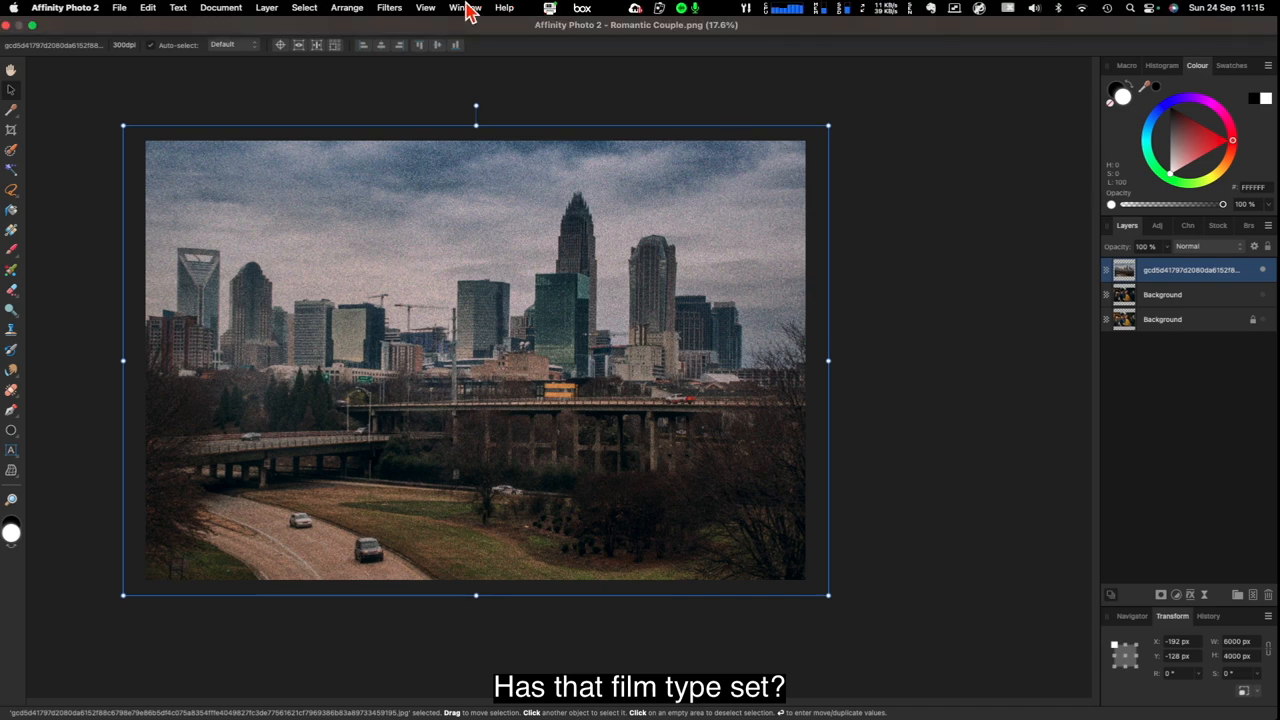
left_click(388, 8)
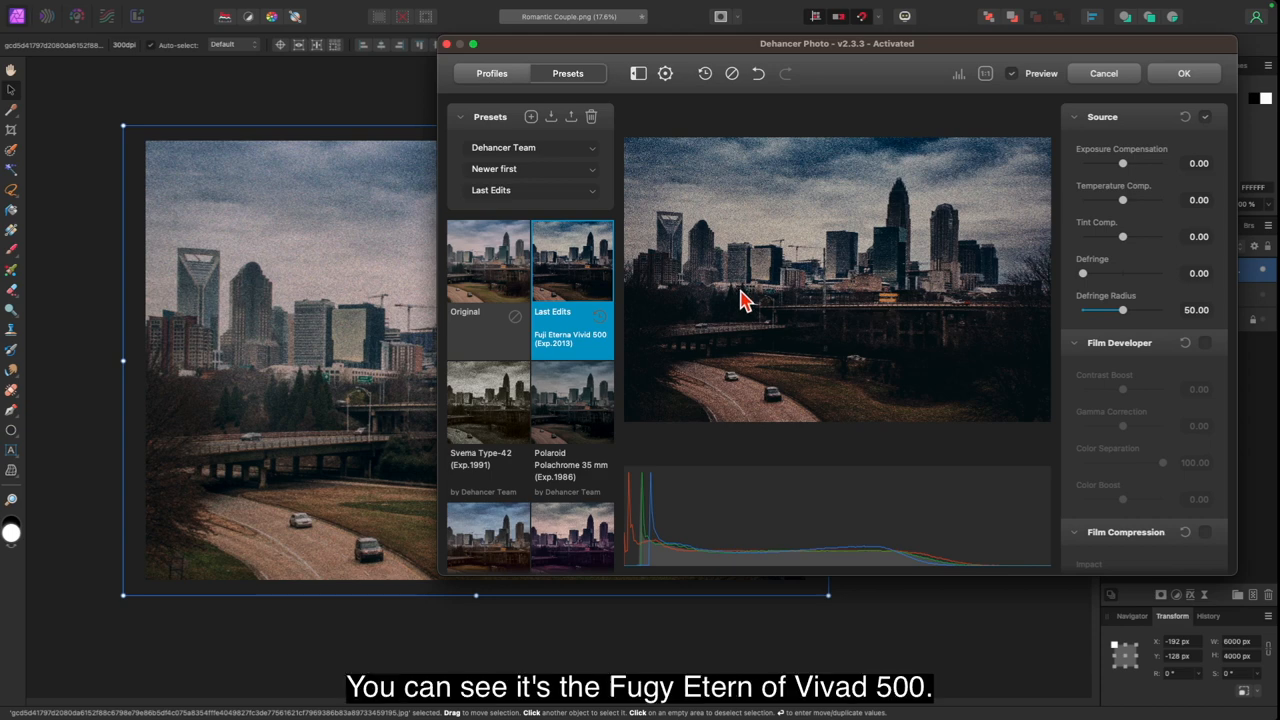
mouse_move(560, 350)
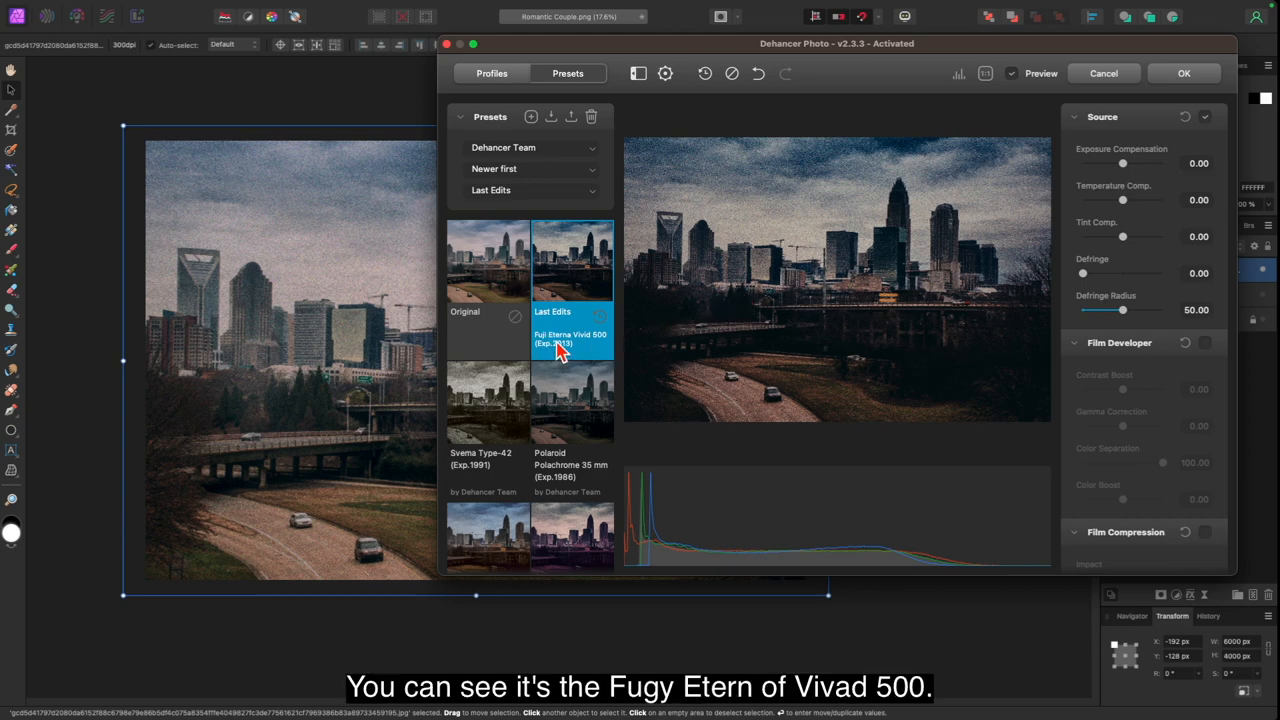
mouse_move(596, 356)
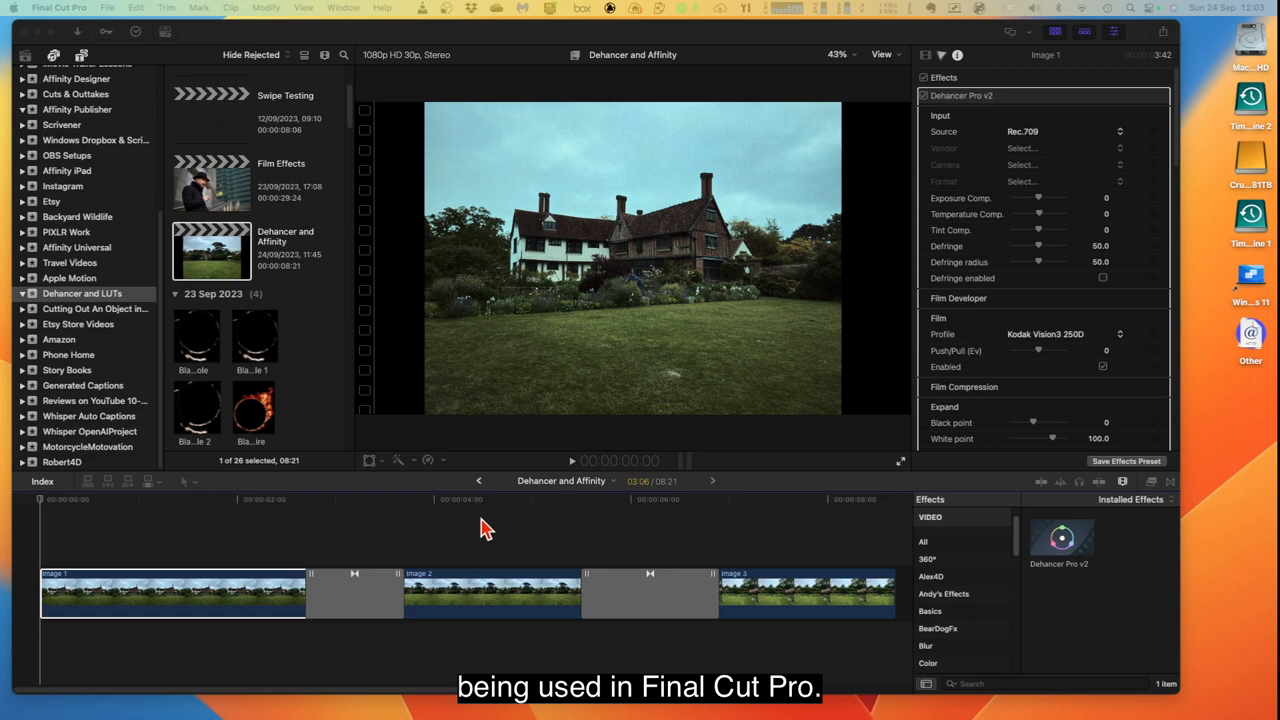
mouse_move(170, 562)
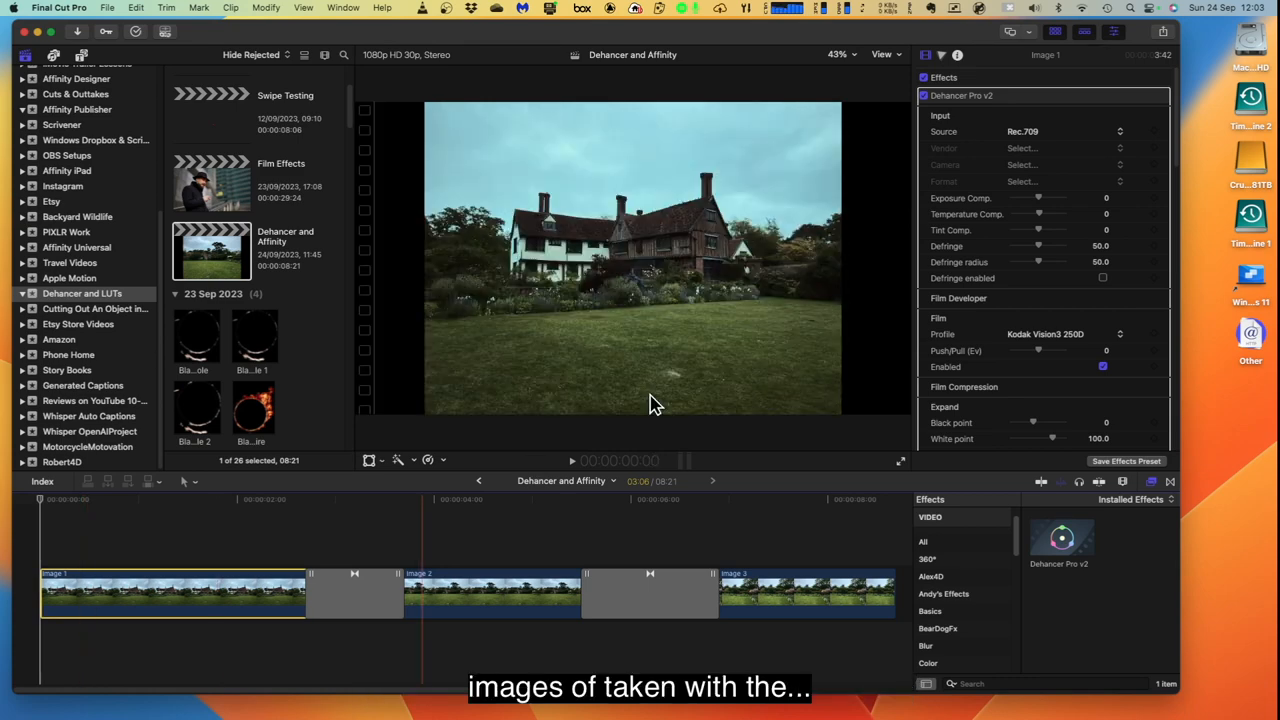
mouse_move(484, 330)
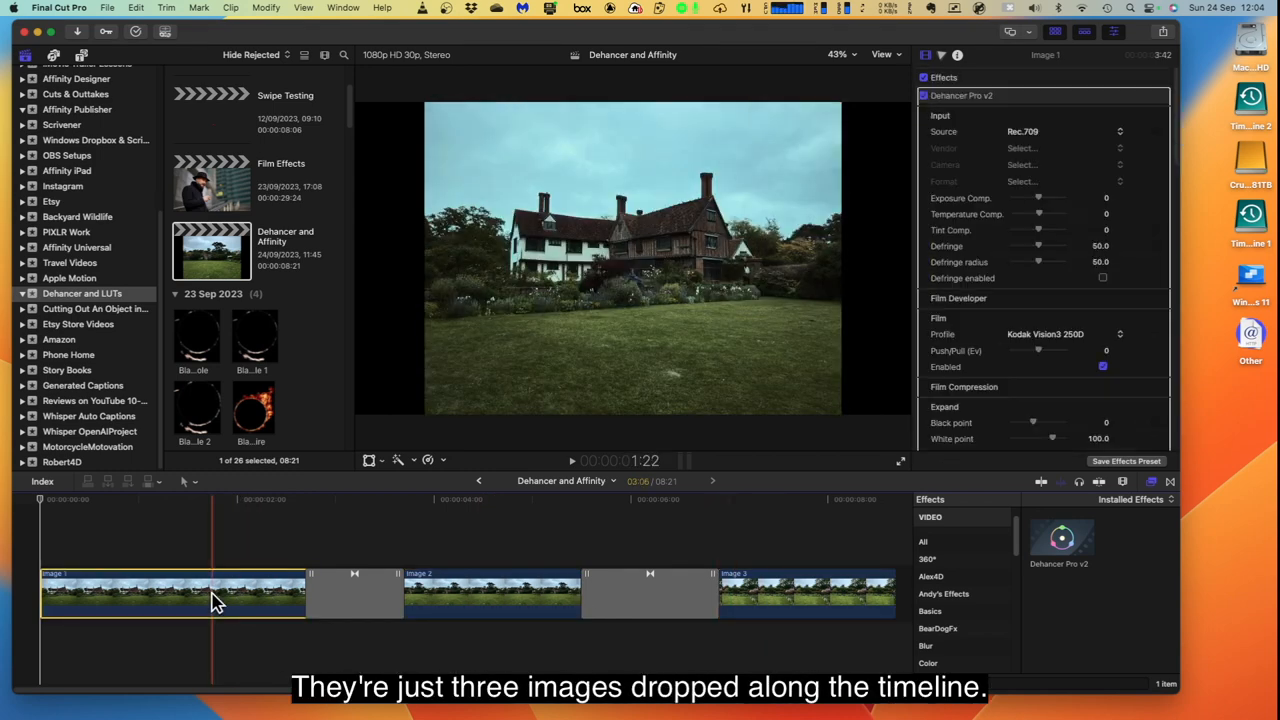
Select the house and garden image clips to view their Dehancer Pro v2 settings
left_click(358, 576)
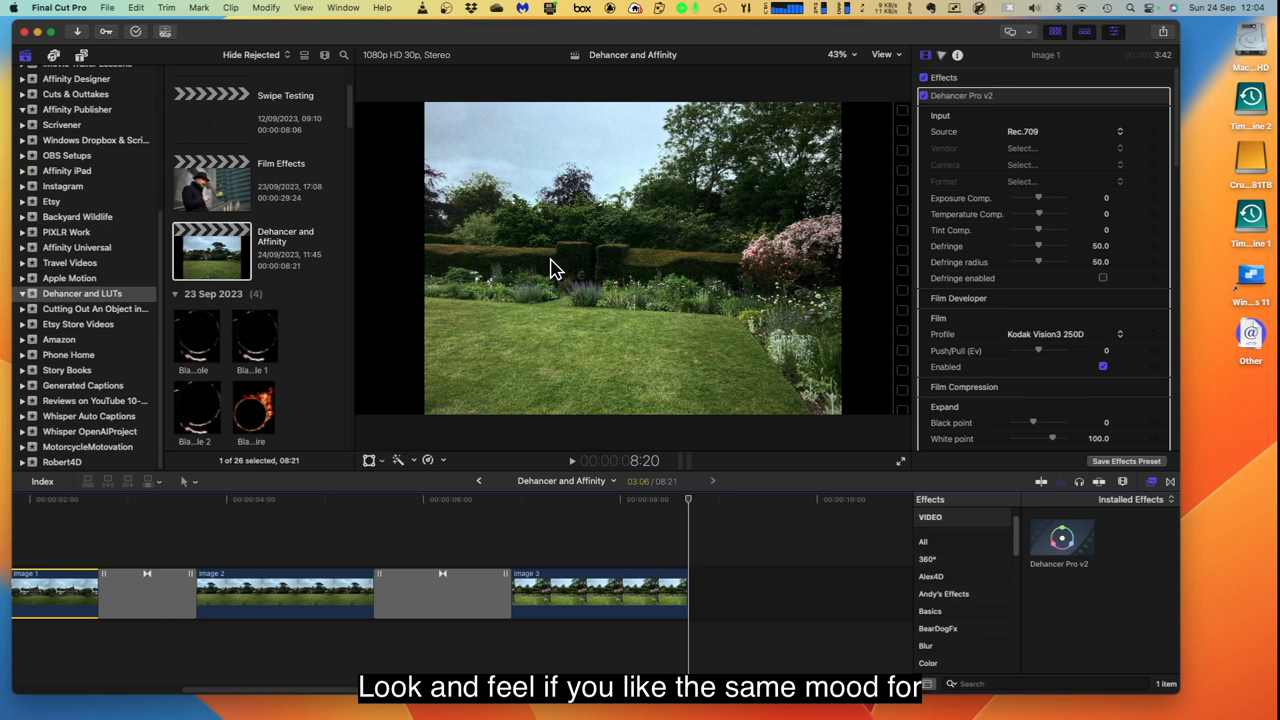
mouse_move(536, 224)
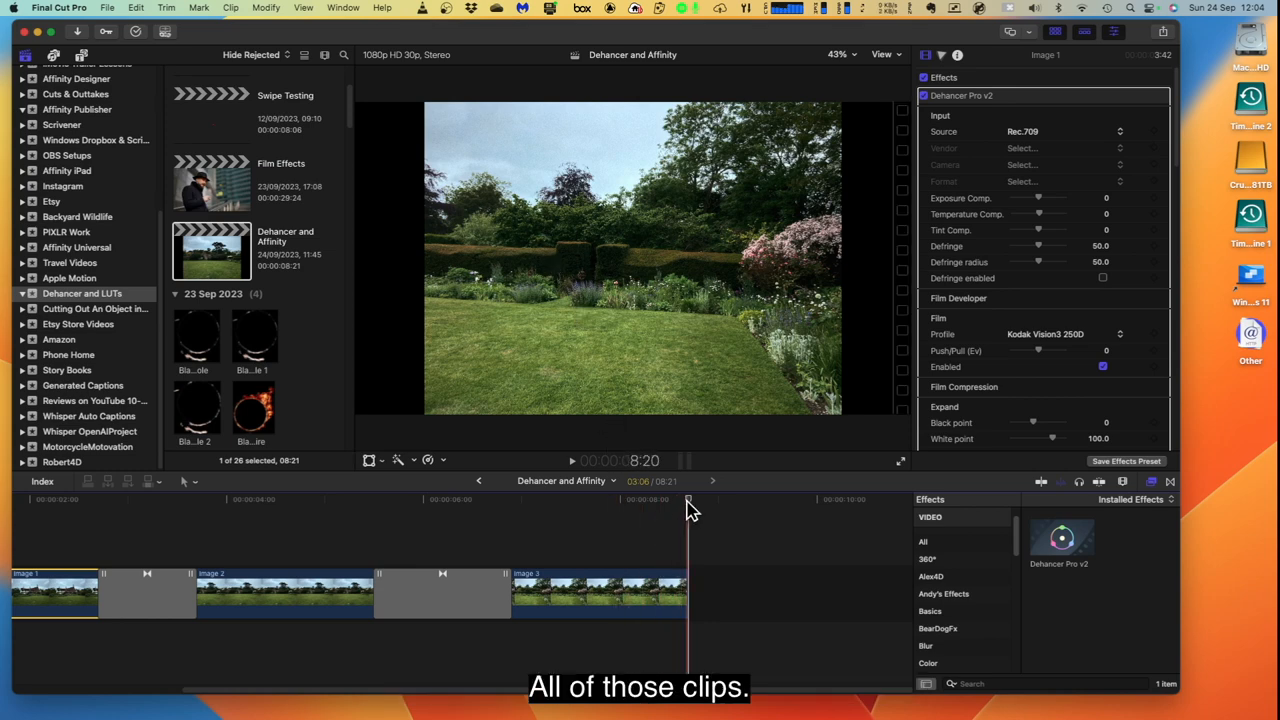
left_click(598, 592)
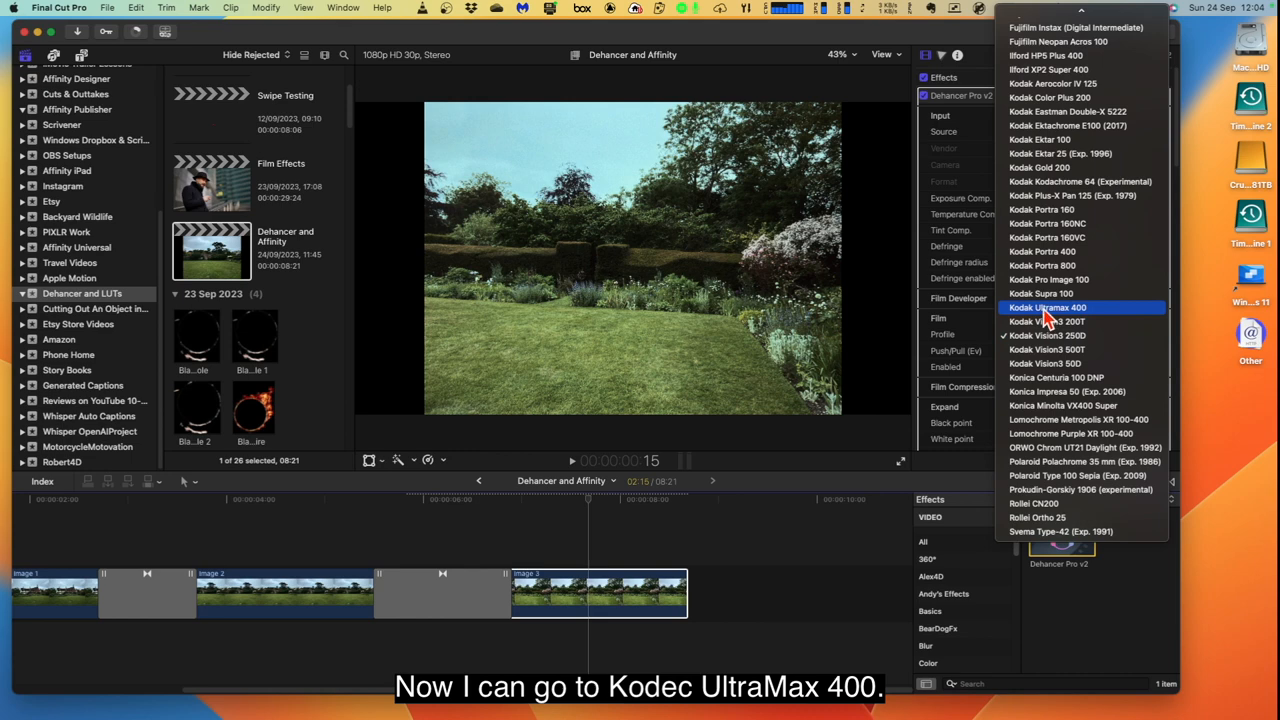
Set the Dehancer Pro profile of the garden and house clips to Kodak UltraMax 400
left_click(1048, 308)
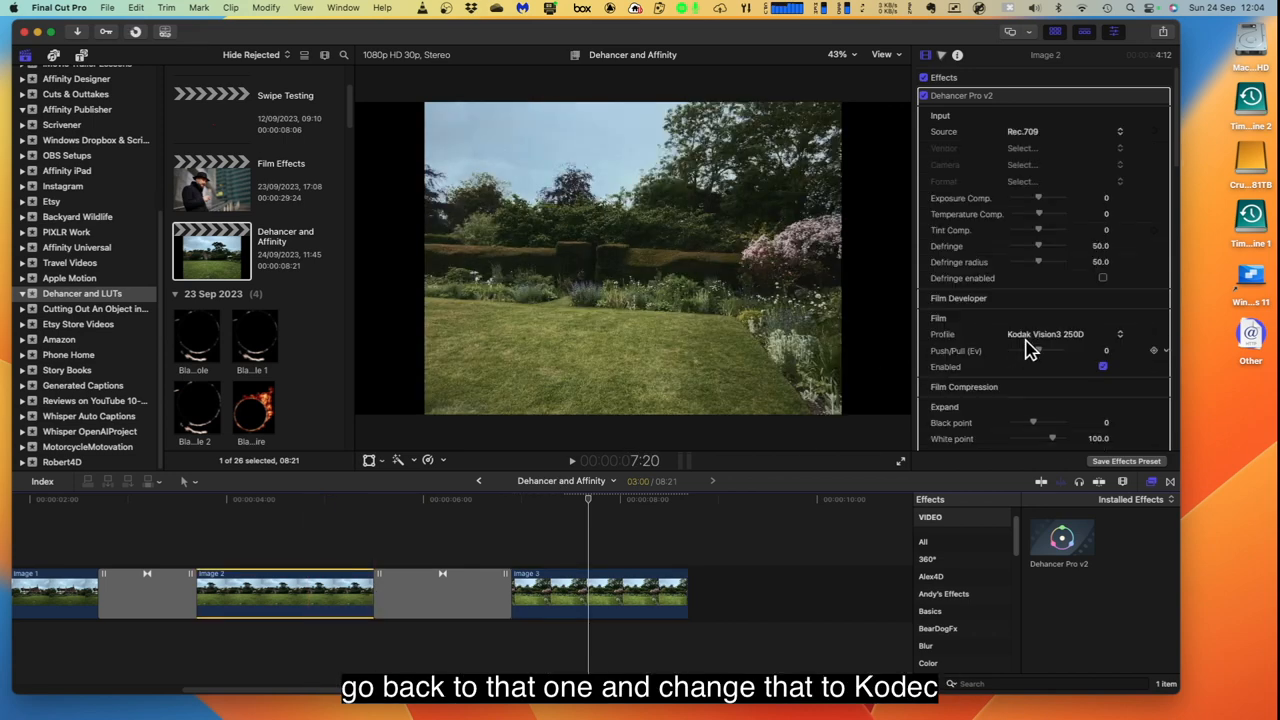
left_click(1044, 334)
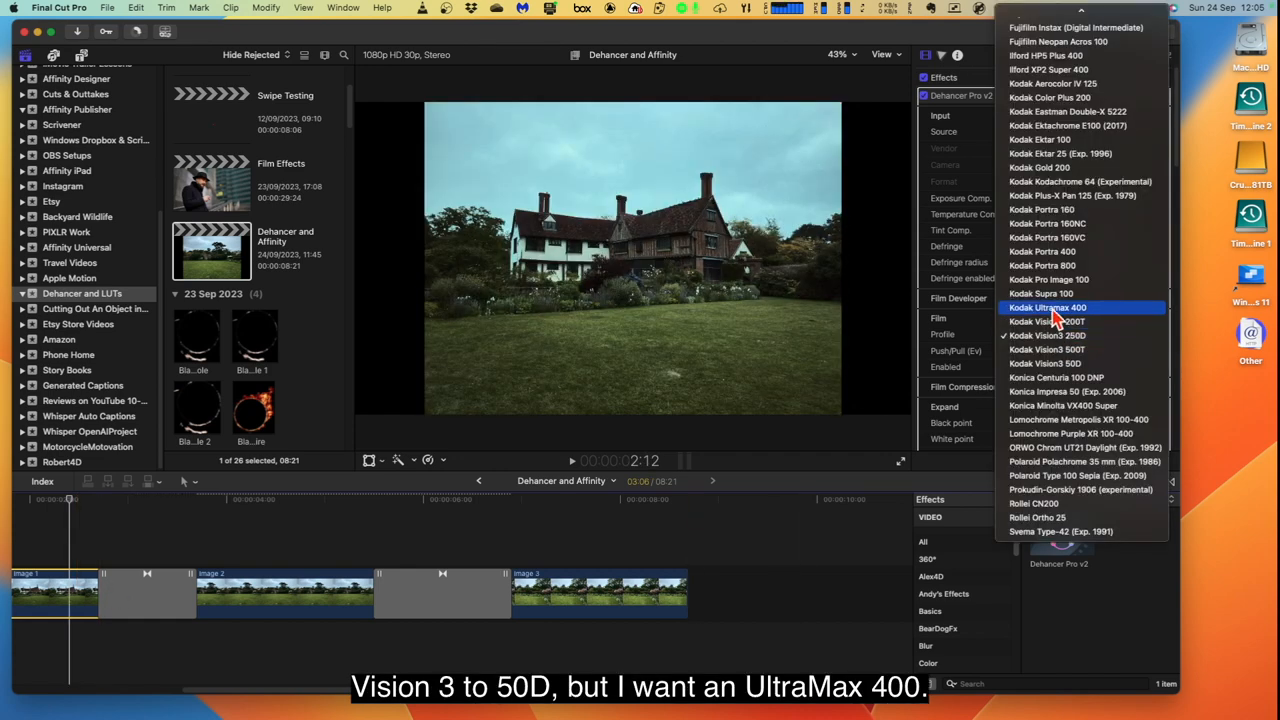
left_click(1048, 308)
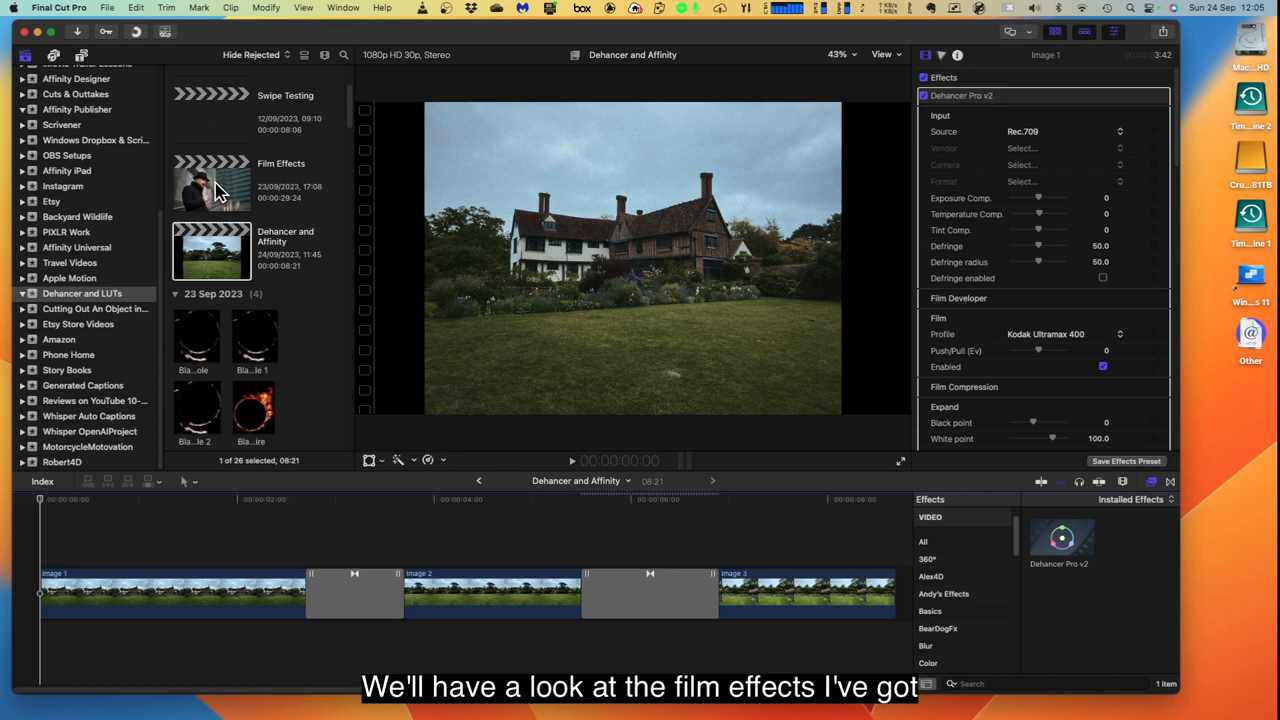
Load the Film Effects project and select the man-in-hat video clip near its start
double_click(212, 184)
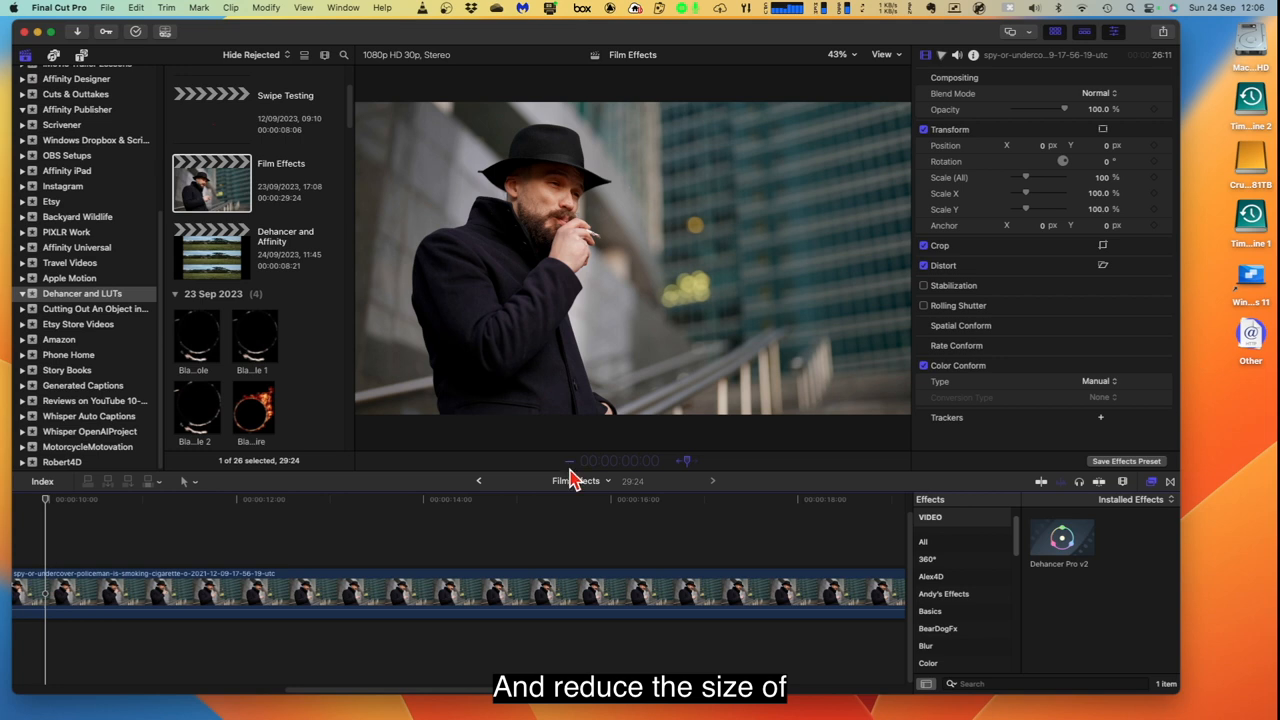
left_click(540, 590)
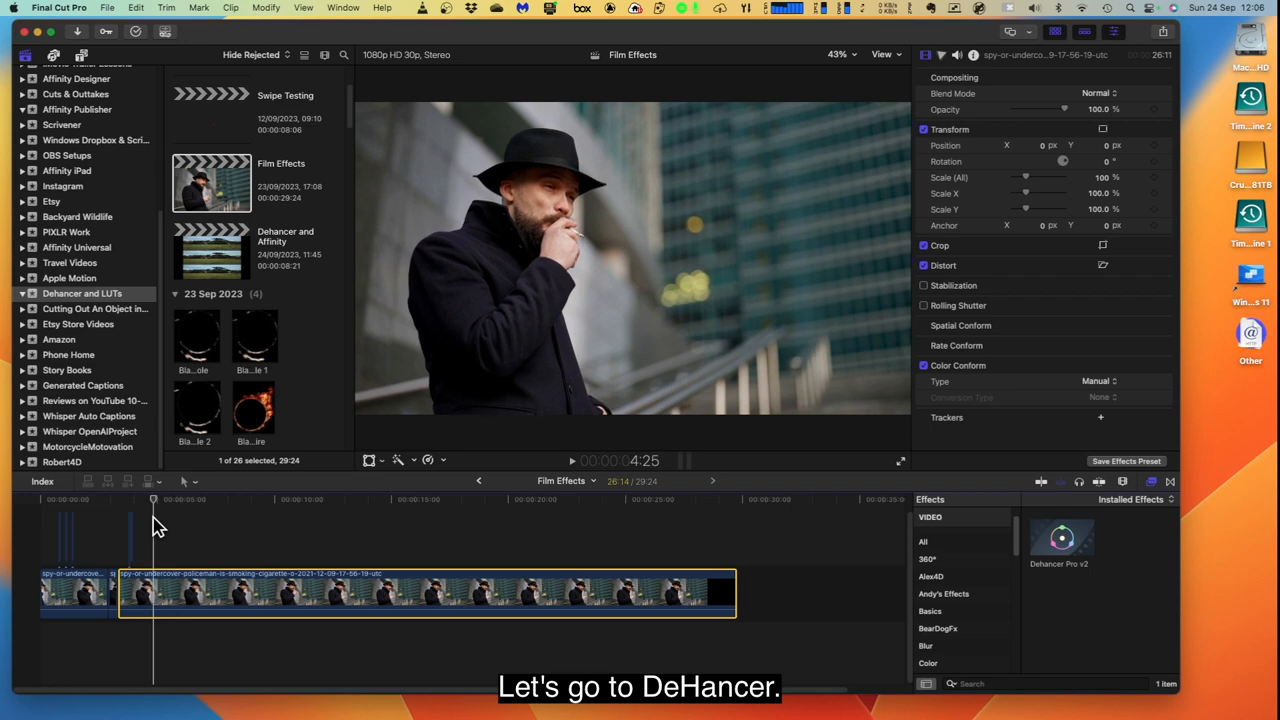
left_click(376, 590)
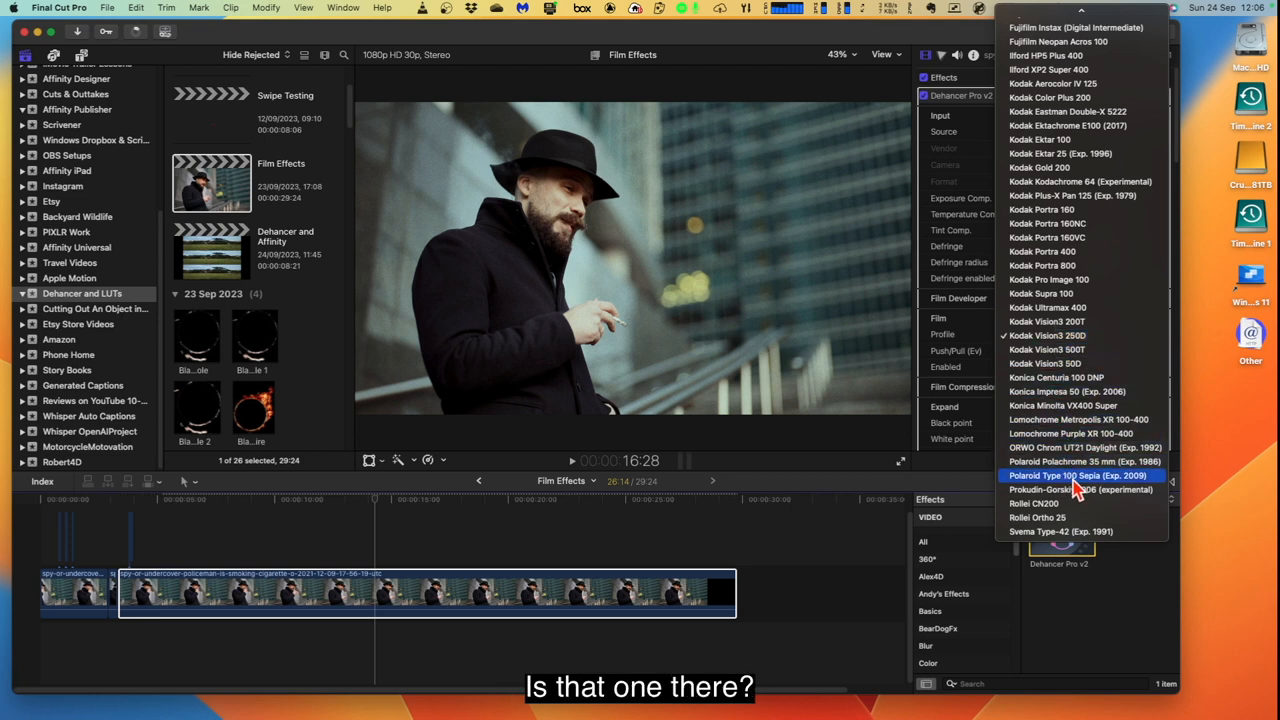
mouse_move(1050, 490)
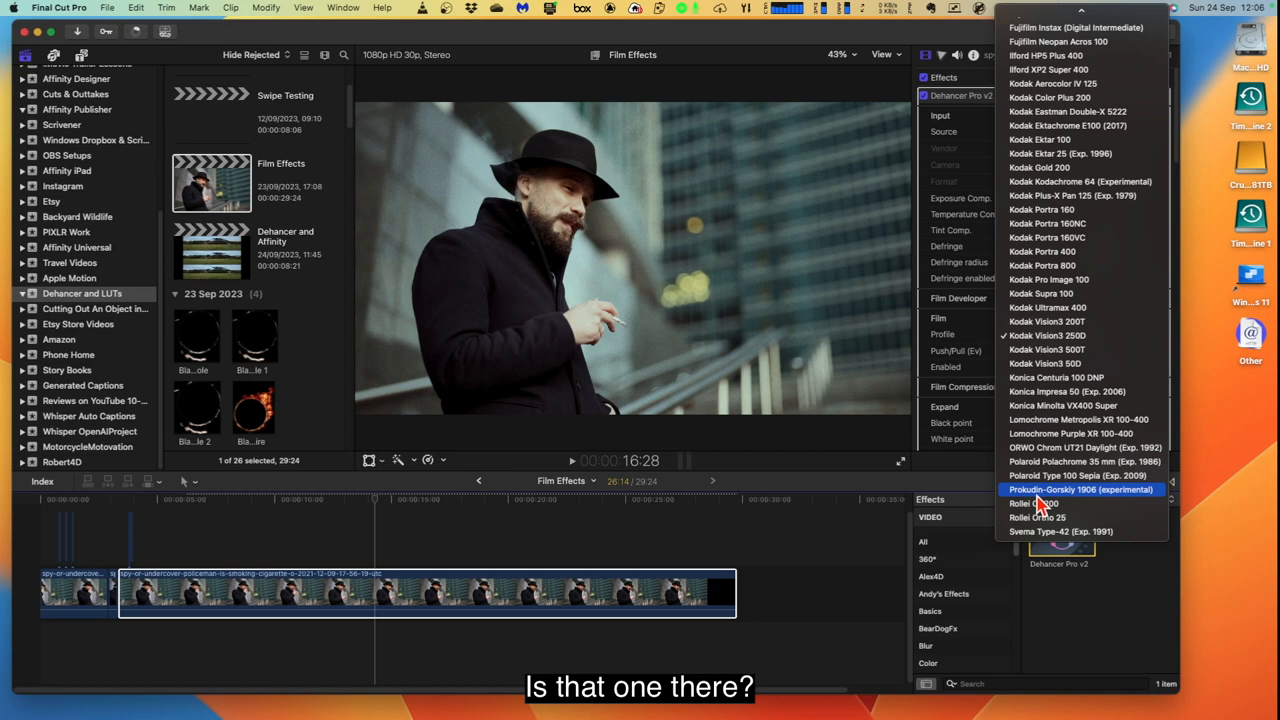
Set the clip's Dehancer Pro v2 film profile to Prokudin-Gorsky 1906 (experimental) and review playback
left_click(1080, 488)
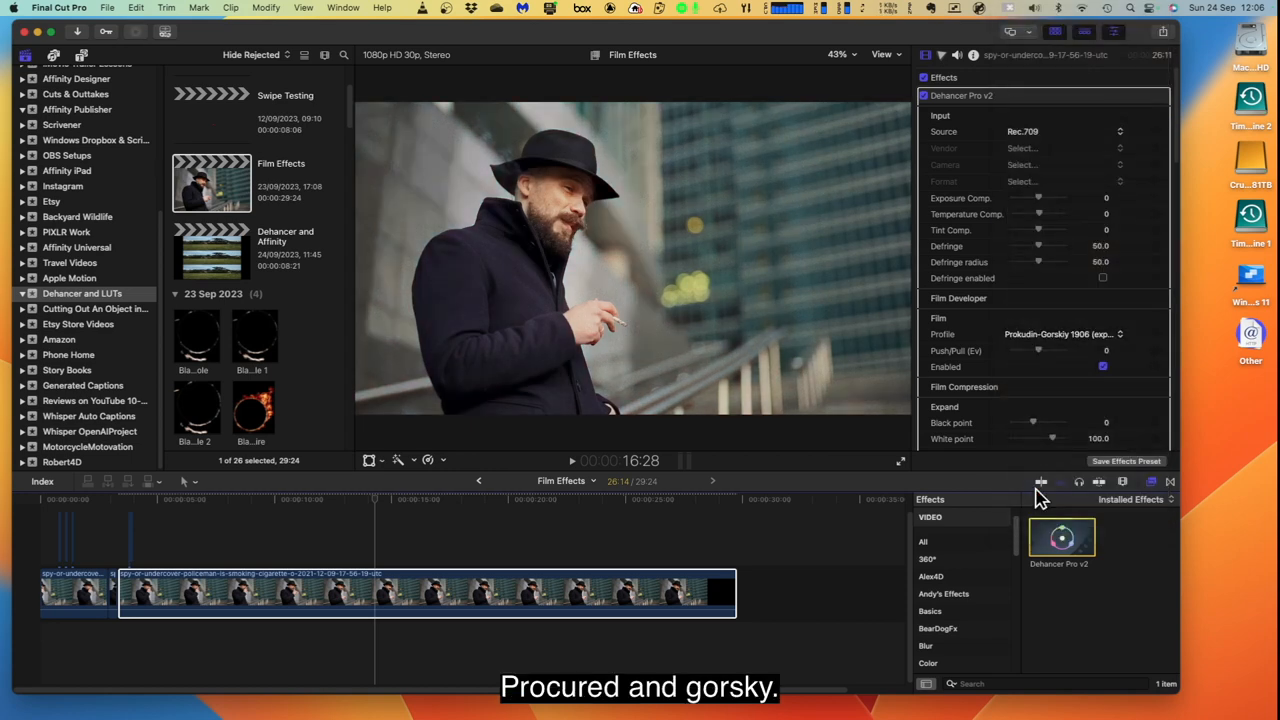
left_click(1062, 538)
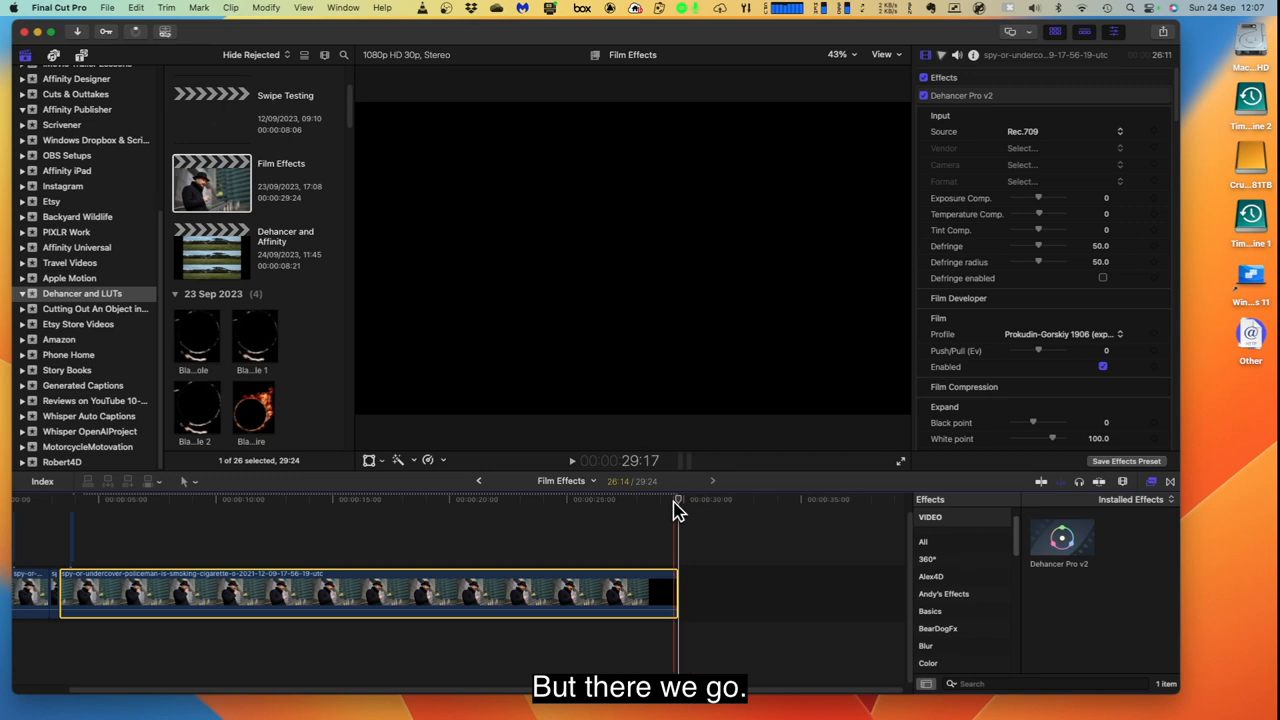
left_click(526, 500)
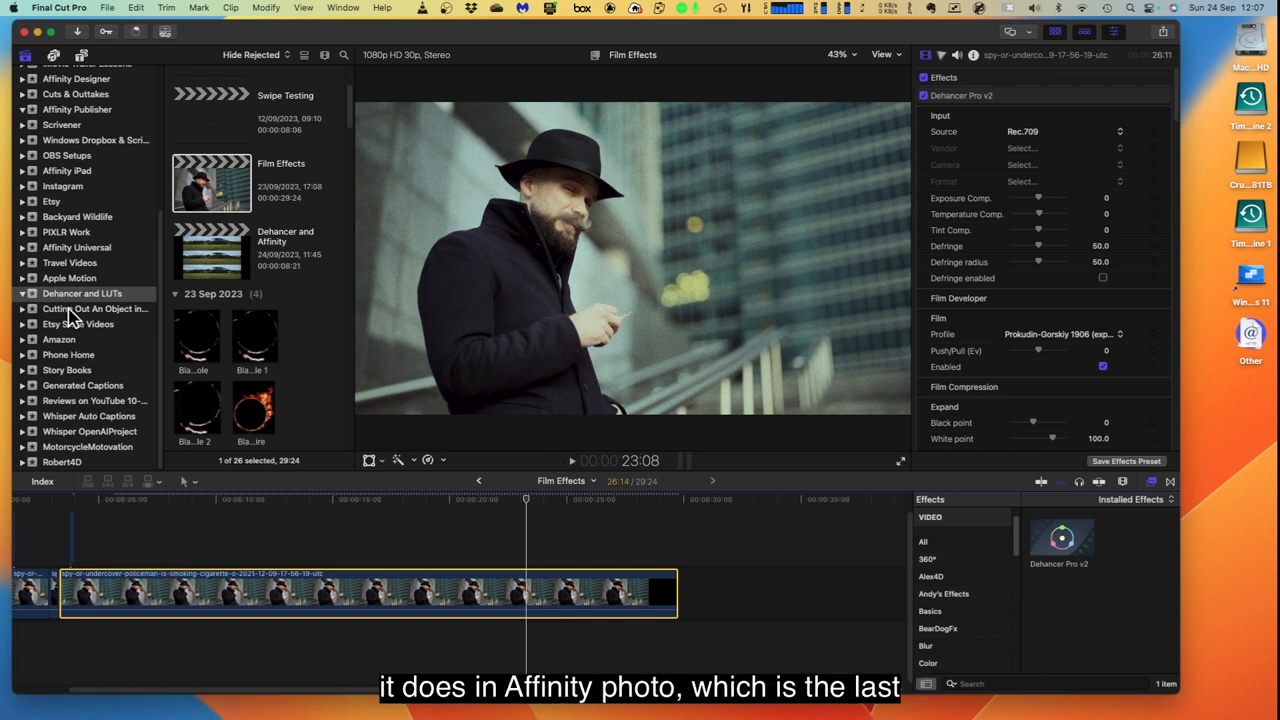
scroll("down", 3)
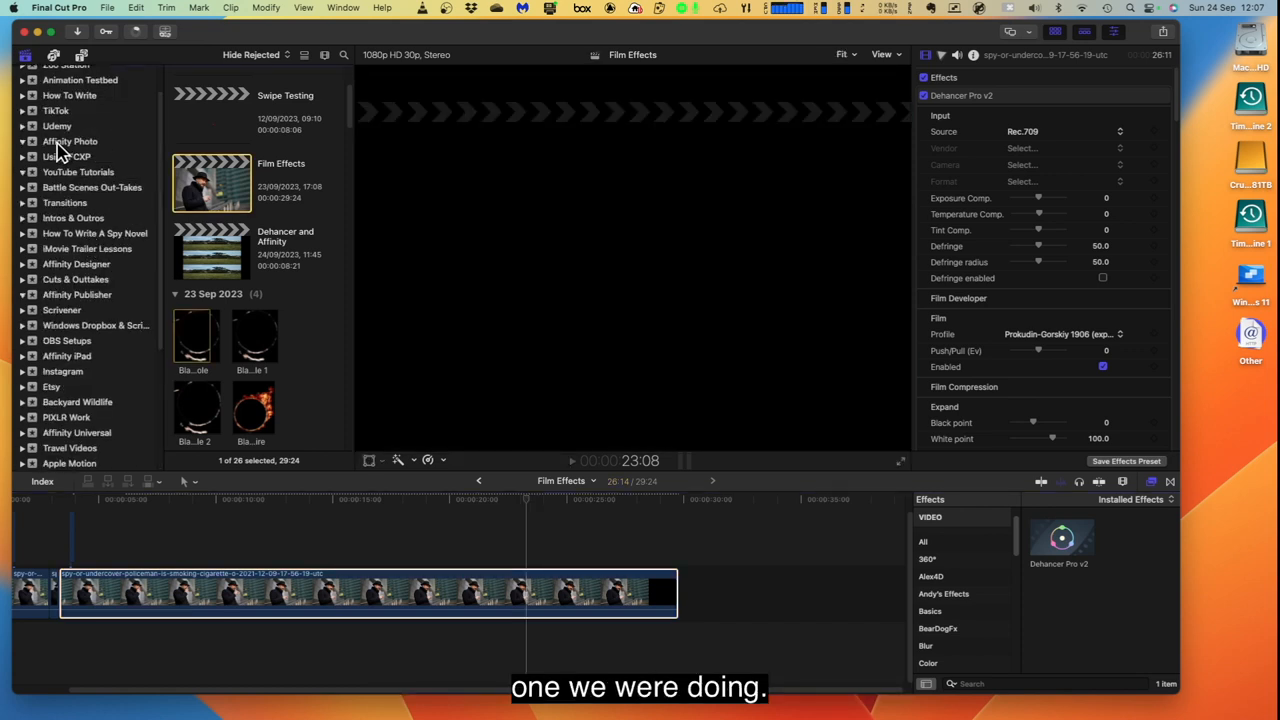
From the Affinity Photo event, load Using Dehancer Across Photo and Devices and jump later in its timeline
left_click(70, 140)
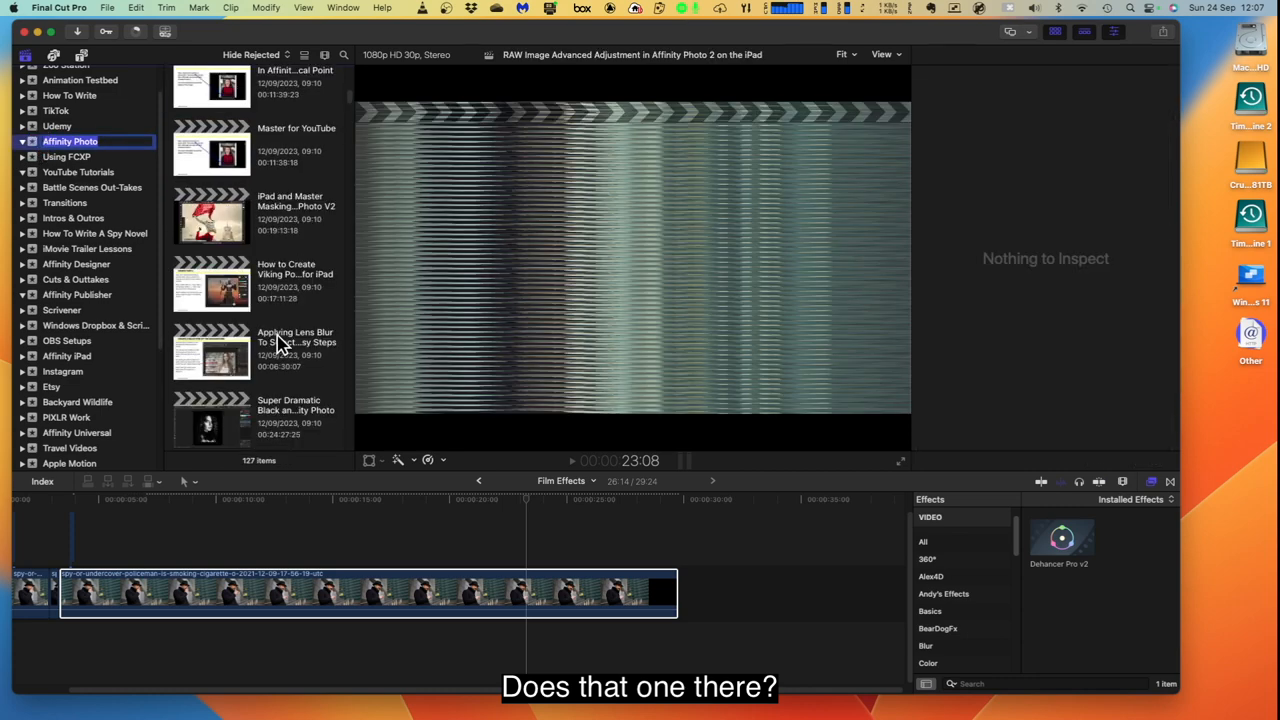
scroll("down", 3)
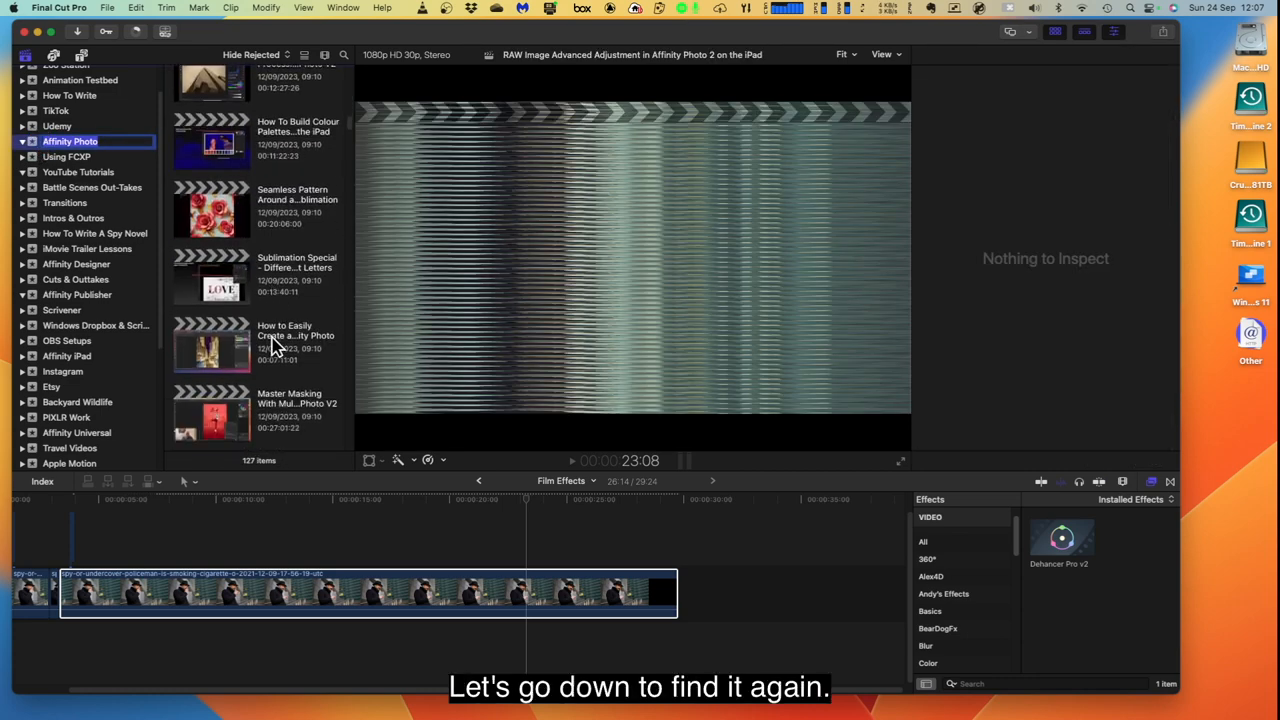
scroll("down", 3)
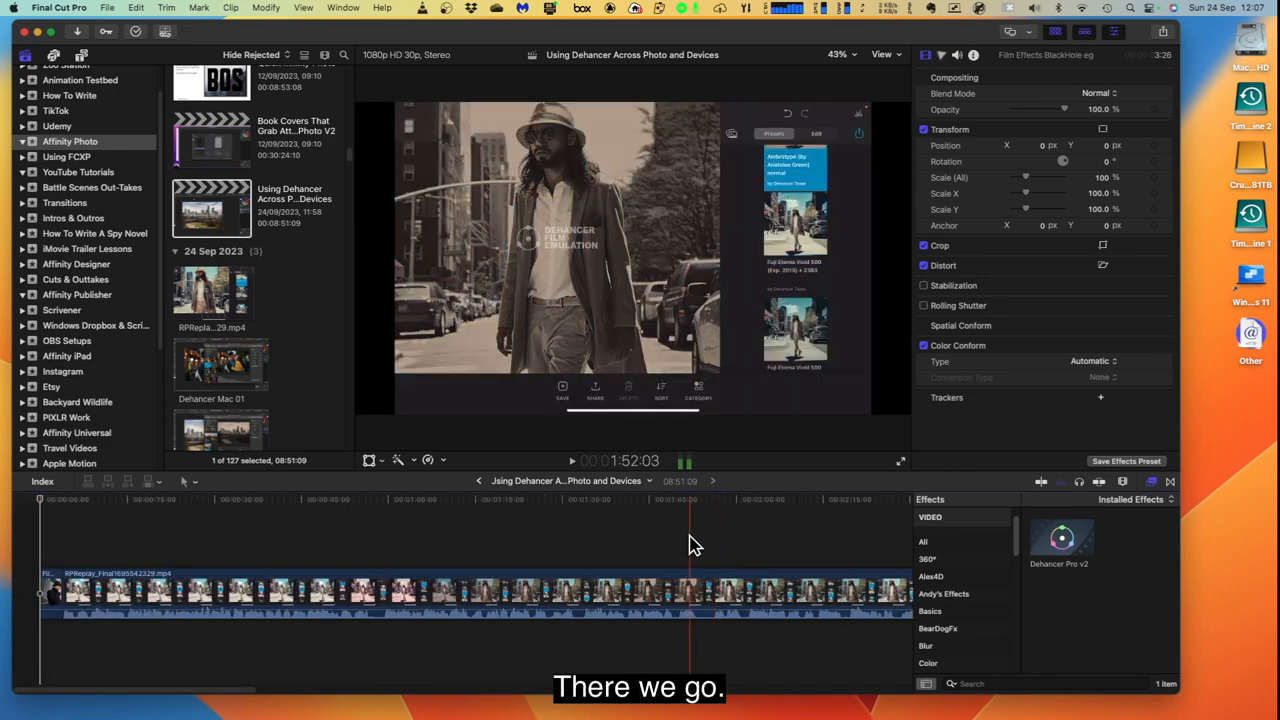
left_click(810, 524)
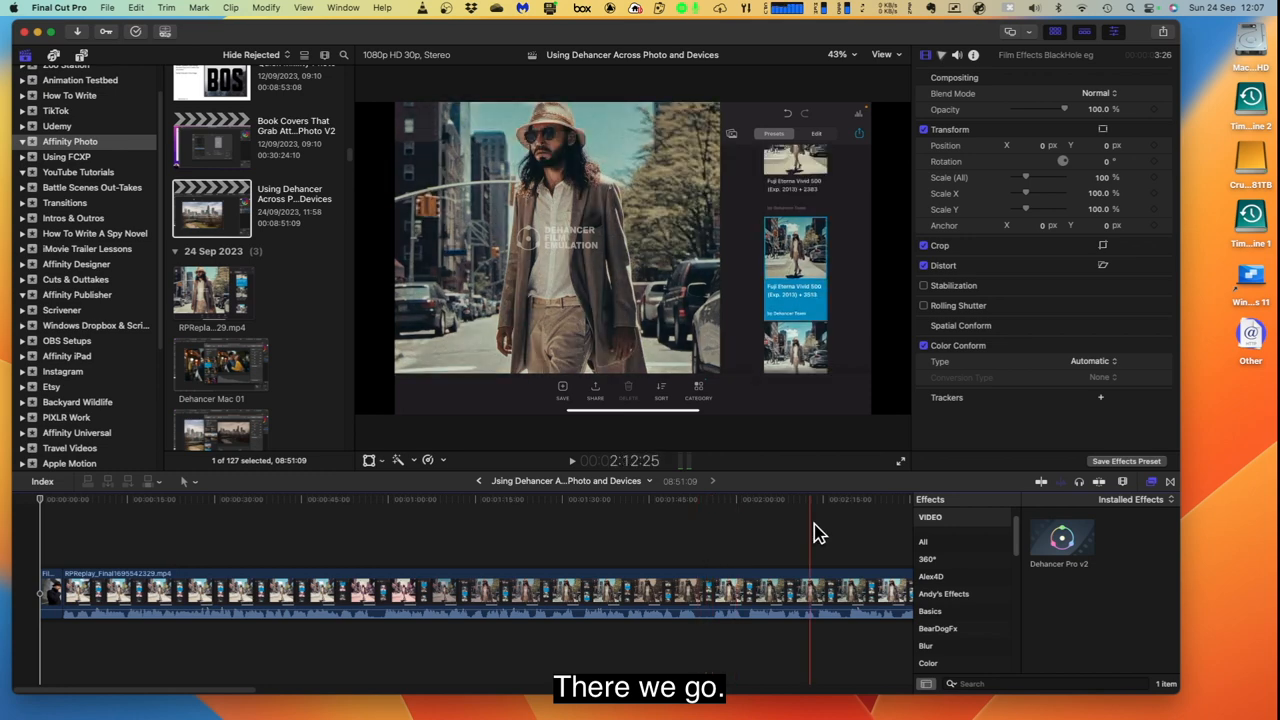